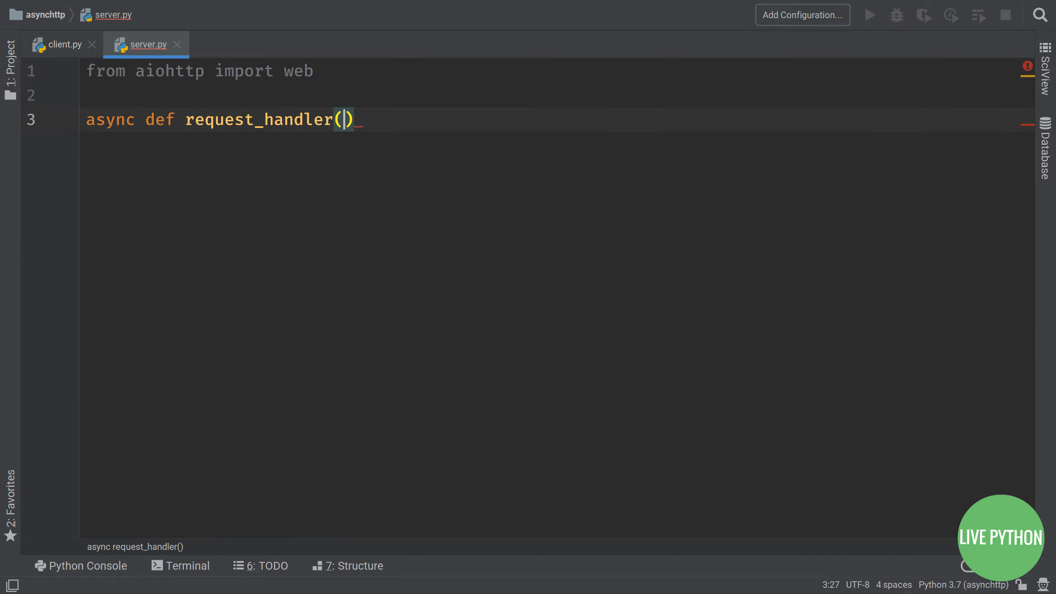
Step: Finish the signature 'async def request_handler(request):' below the aiohttp web import
{"action": "type", "text": "request):"}
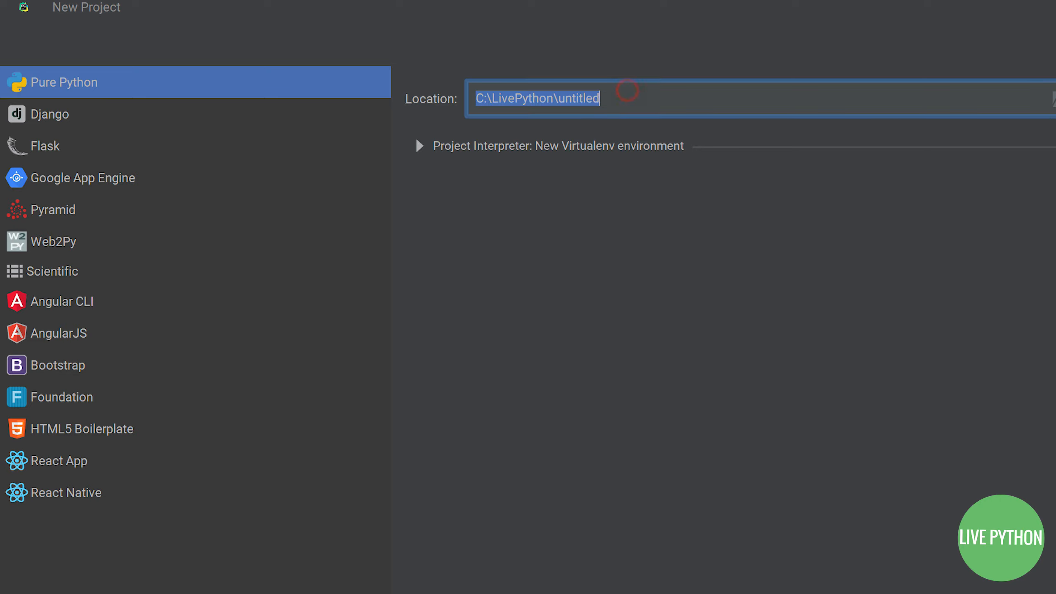
Step: Name the new Pure Python project 'asynchttp' under C:\LivePython
{"action": "type", "text": "async"}
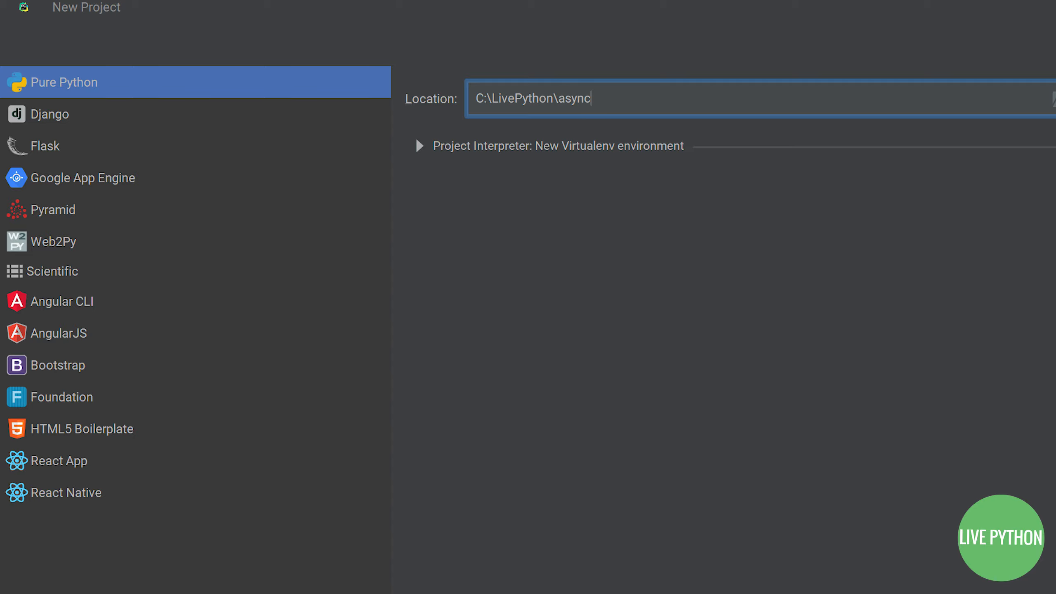
{"action": "type", "text": "http"}
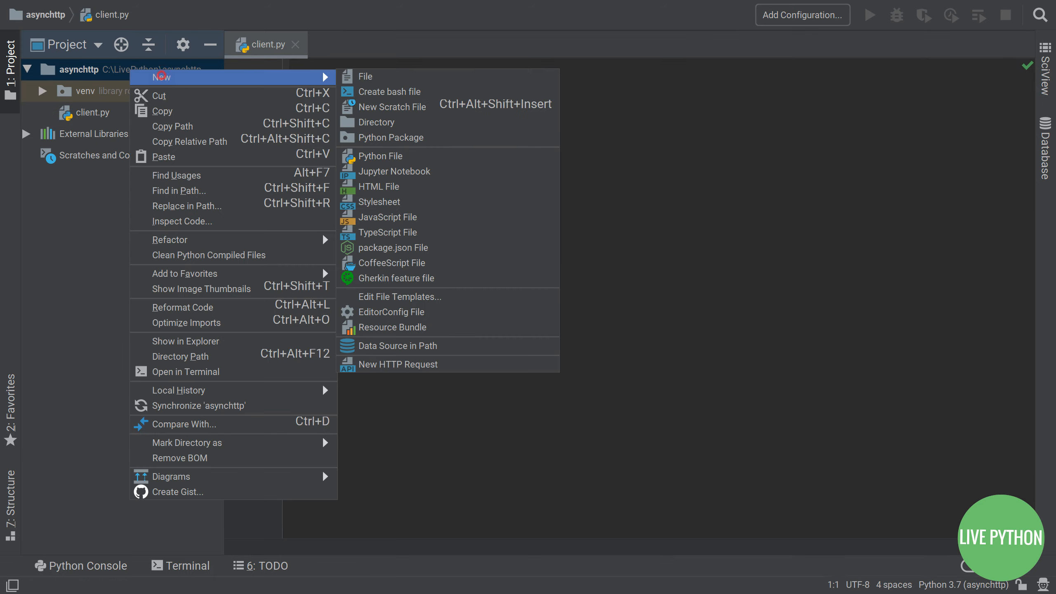
Step: Run pip install aiohttp and pip install aiosqlite in the terminal, then start installing pytest-aiohttp
{"action": "left_click", "coordinate": [380, 156]}
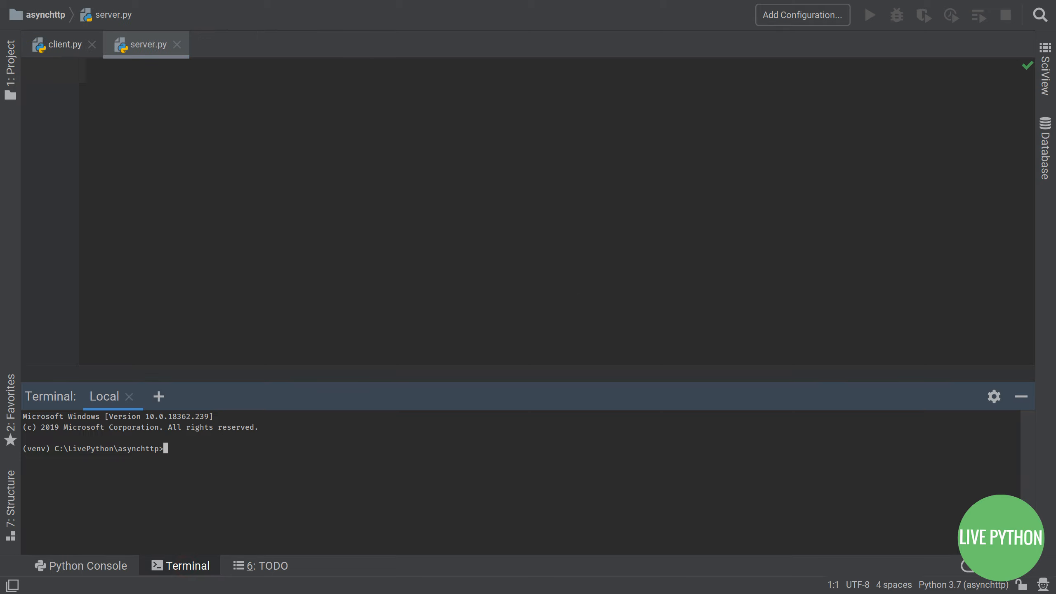
{"action": "type", "text": "pip install aio"}
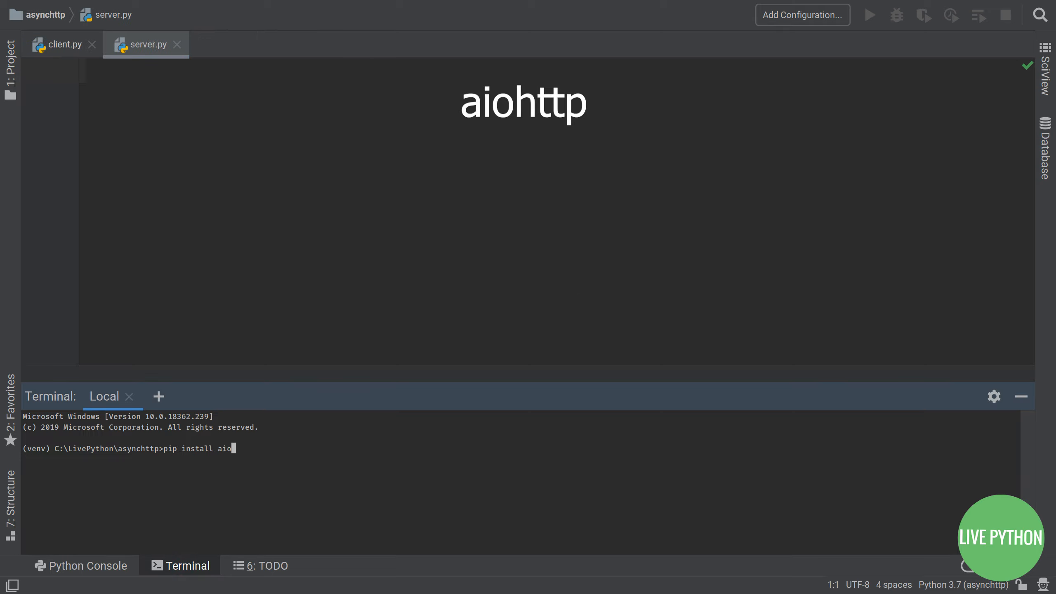
{"action": "key", "text": "Return"}
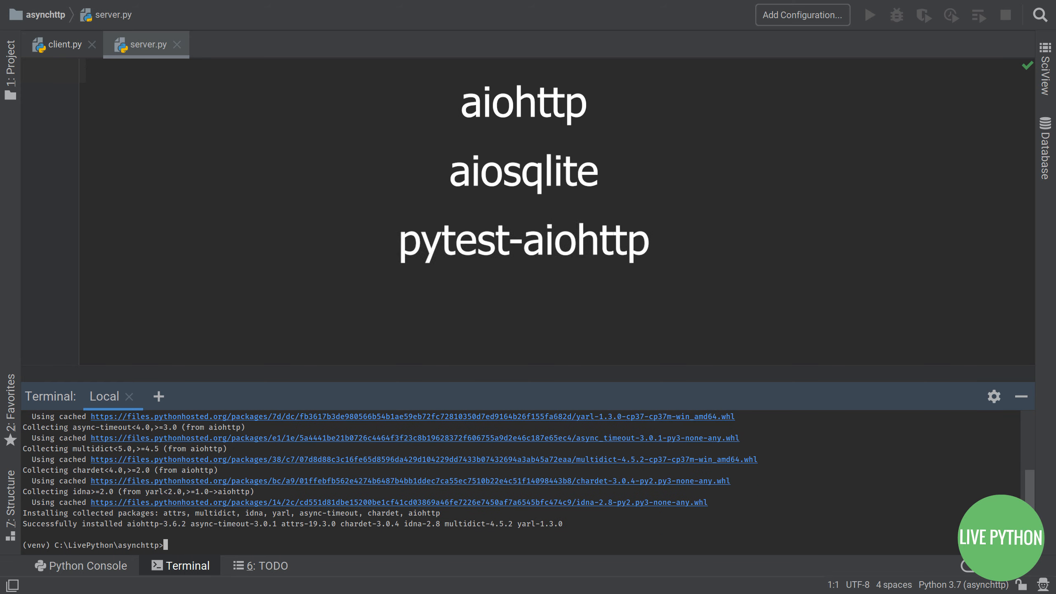
{"action": "type", "text": "pip install aiosq"}
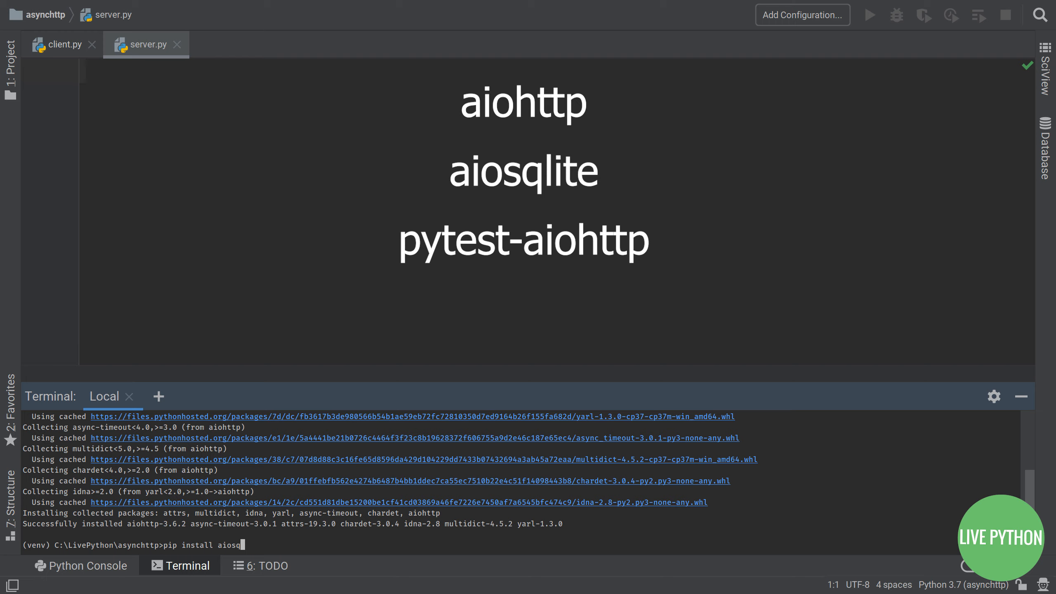
{"action": "key", "text": "Return"}
{"action": "type", "text": "pip insta"}
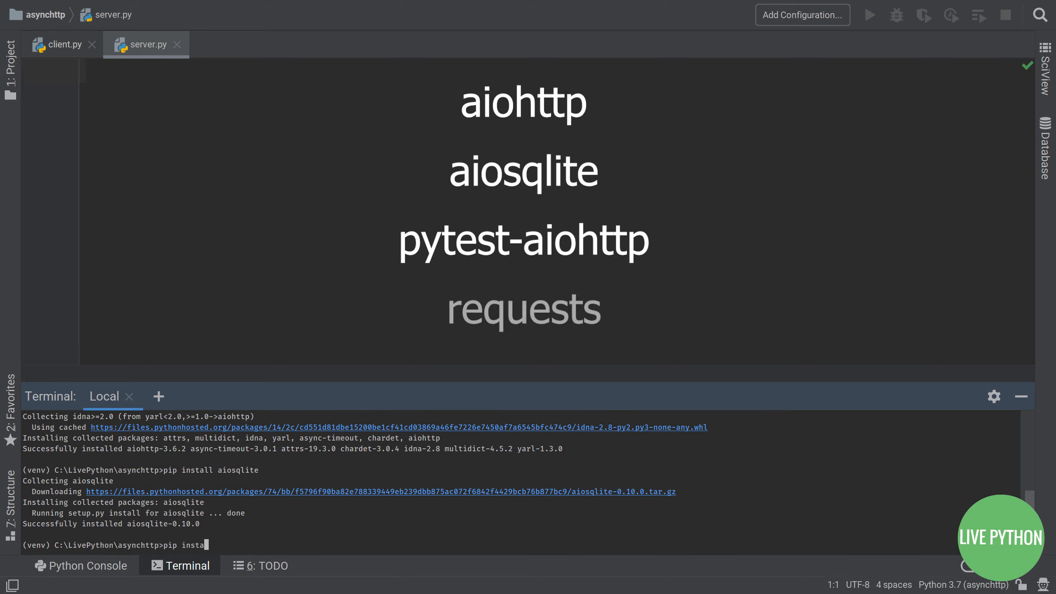
{"action": "type", "text": "pytest-aiohttp"}
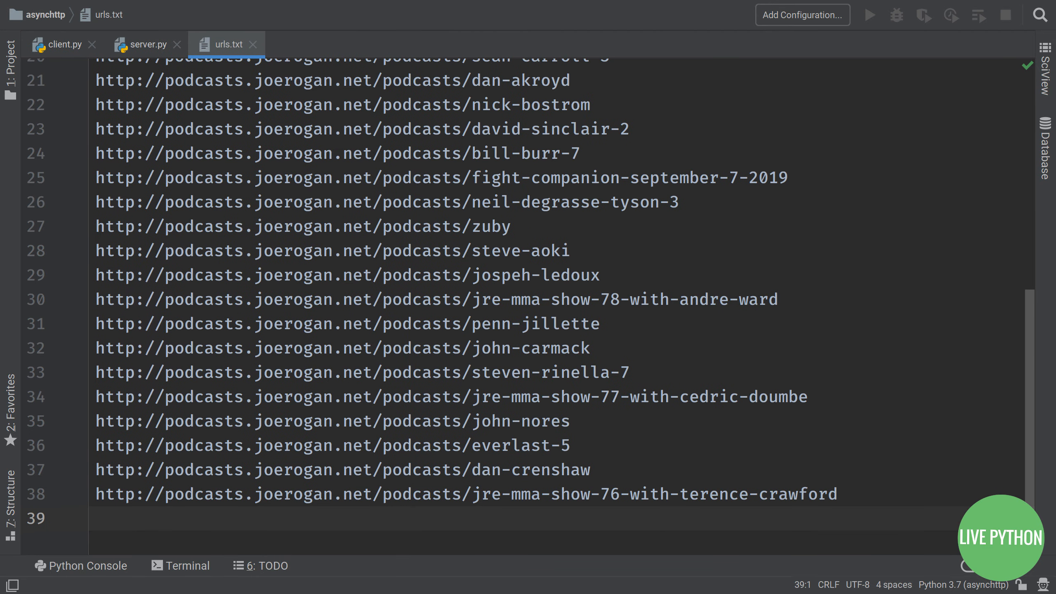
Step: Close the open editor tabs and create a new Python file named asynchronous.py
{"action": "scroll", "scroll_direction": "up", "scroll_amount": 3}
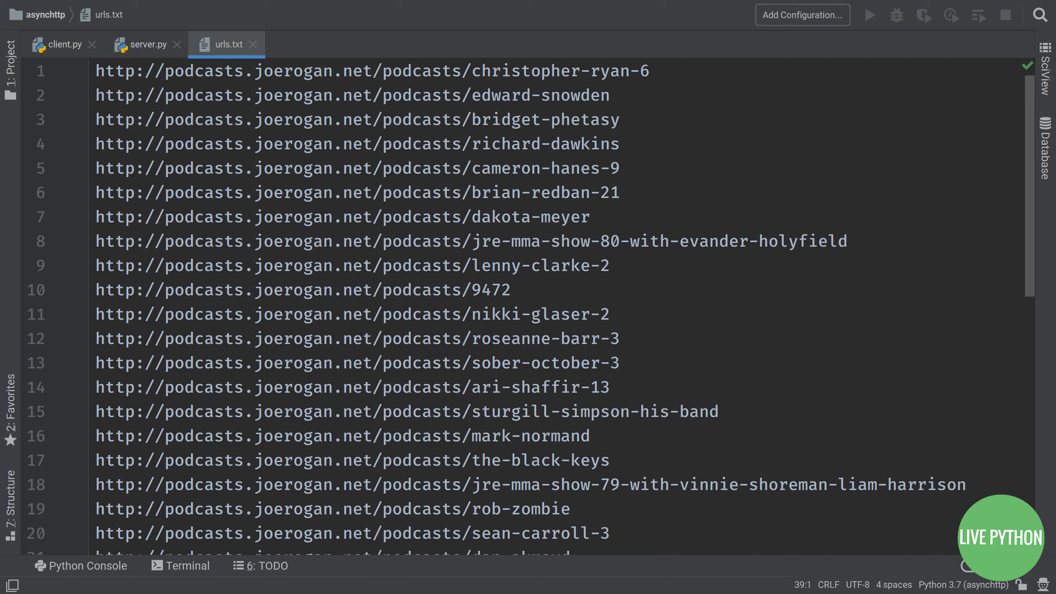
{"action": "left_click", "coordinate": [254, 44]}
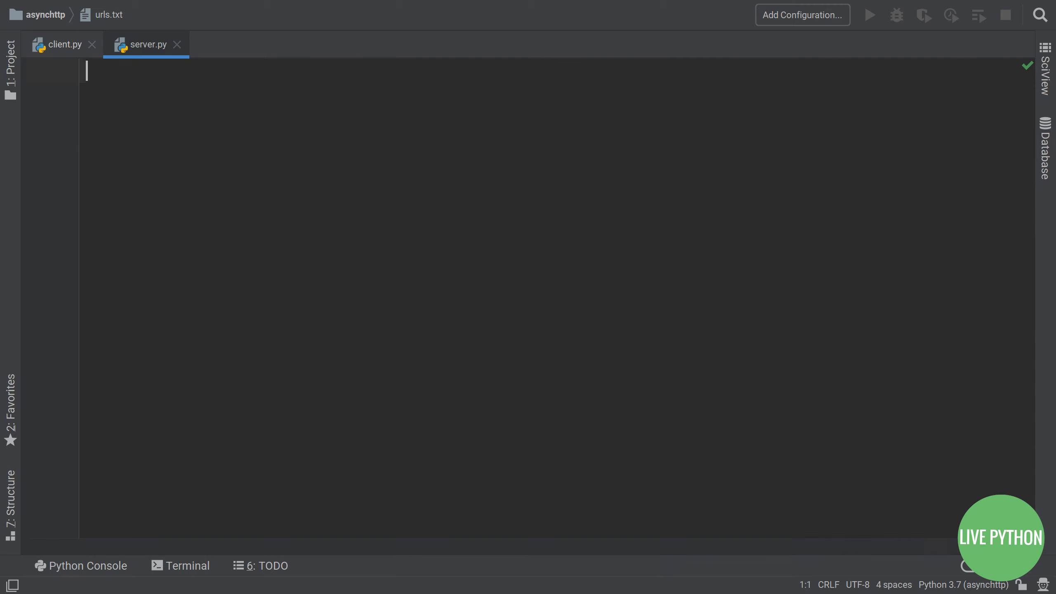
{"action": "left_click", "coordinate": [9, 57]}
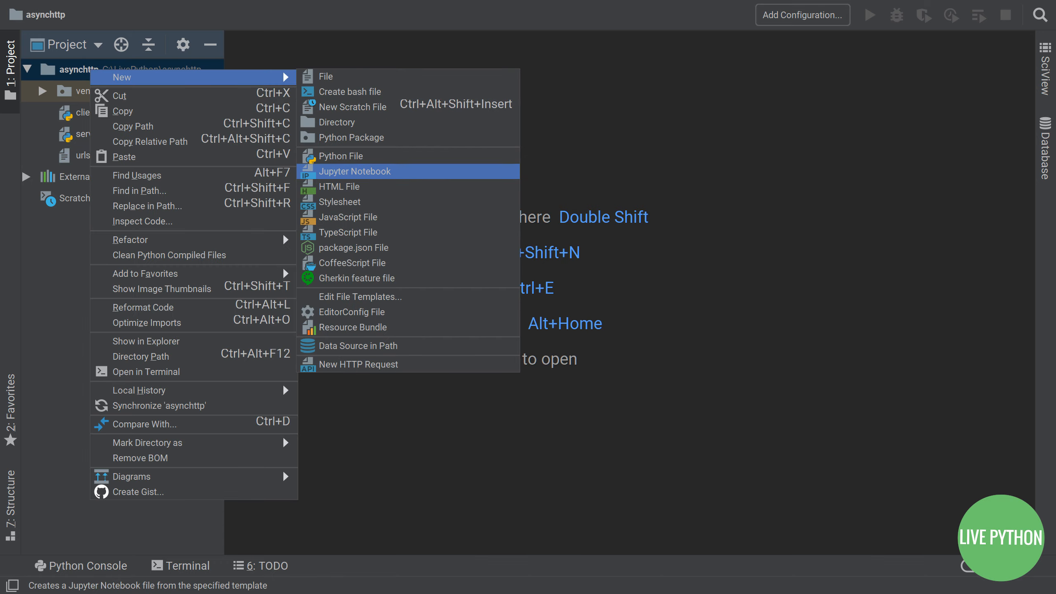
{"action": "left_click", "coordinate": [343, 155]}
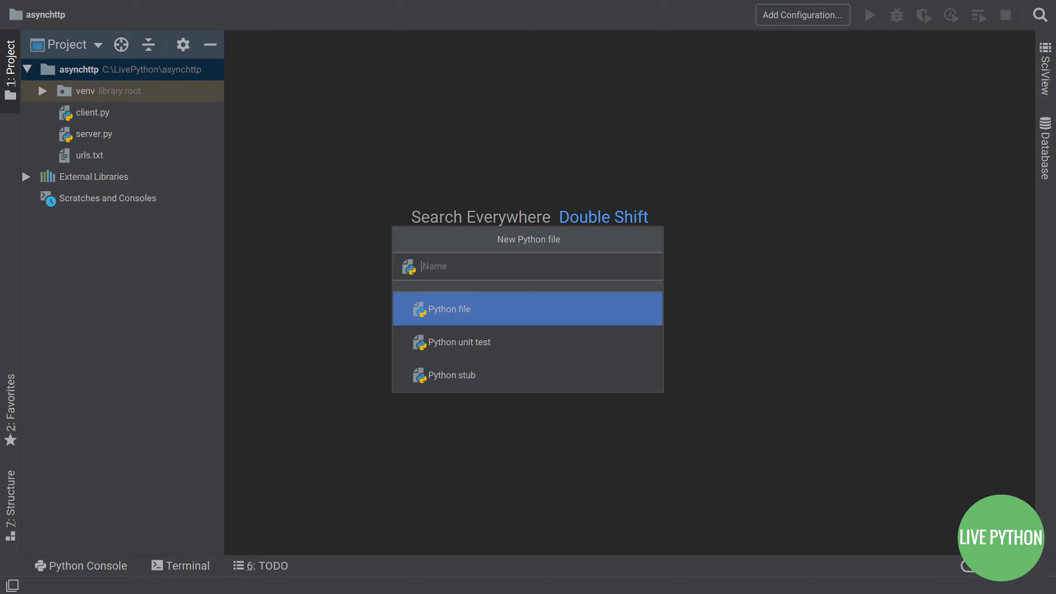
{"action": "key", "text": "Enter"}
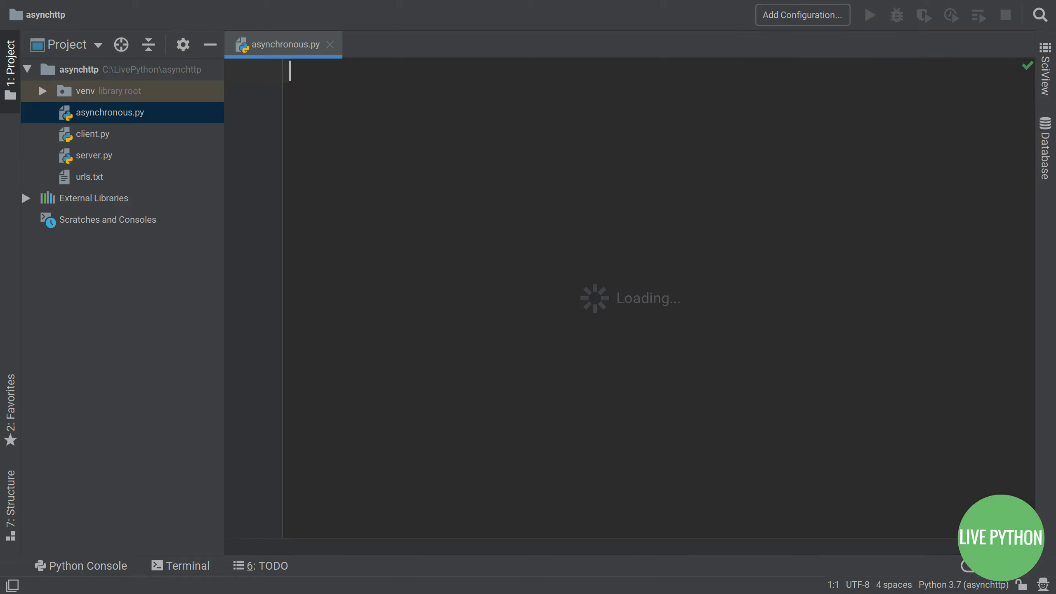
Step: Create a second Python file in the asynchttp project named synchronous
{"action": "right_click", "coordinate": [78, 69]}
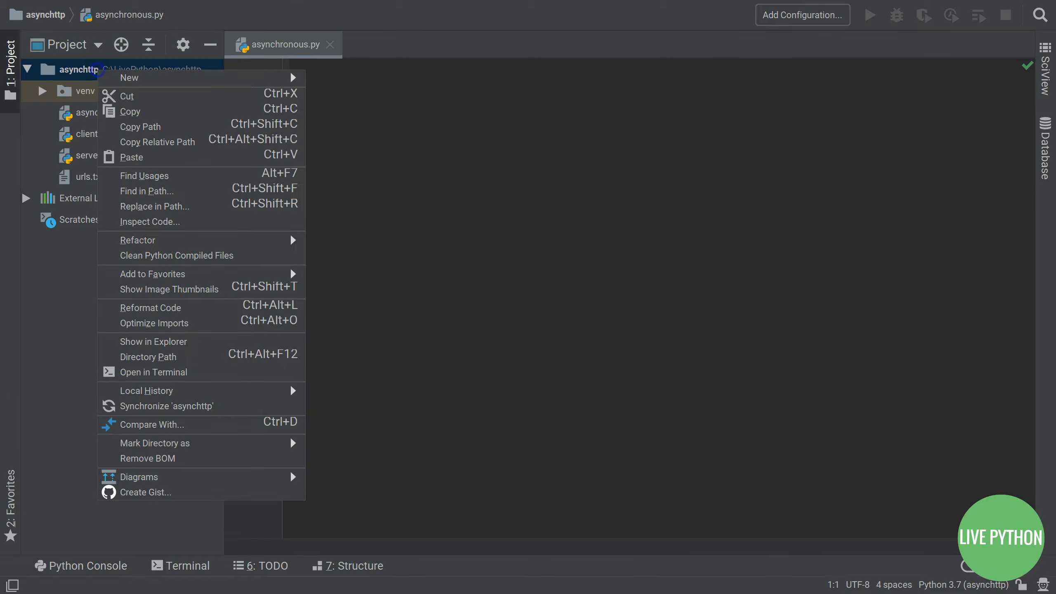
{"action": "left_click", "coordinate": [129, 77]}
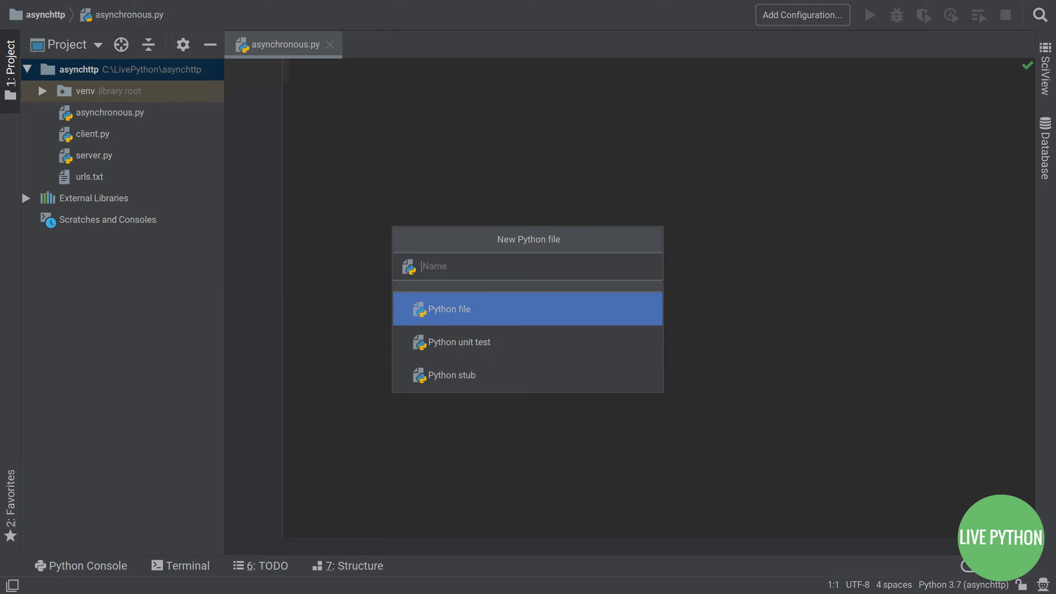
{"action": "type", "text": "synchr"}
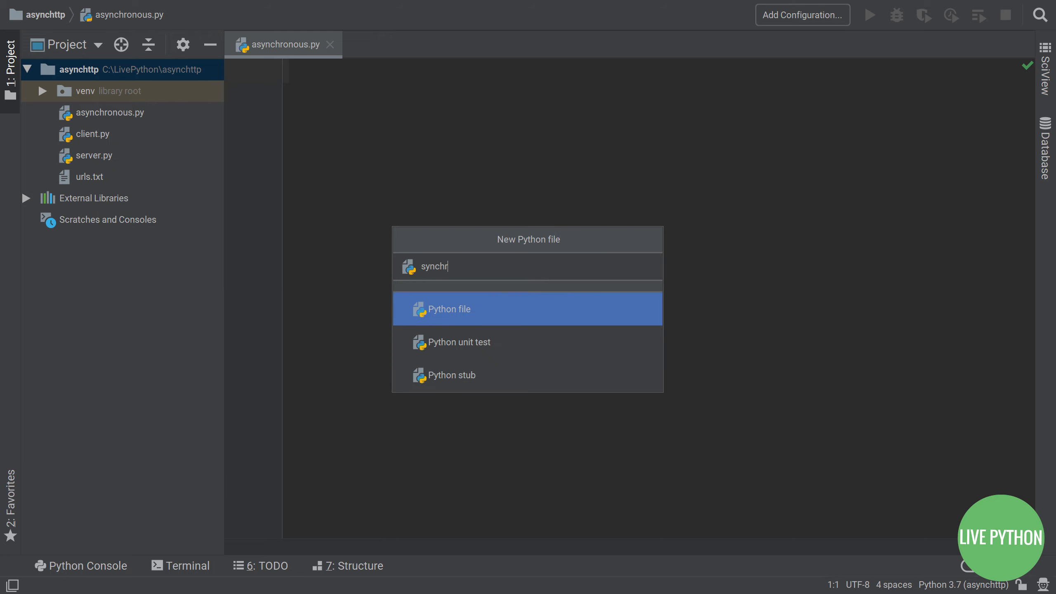
{"action": "type", "text": "onous"}
{"action": "type", "text": "def download"}
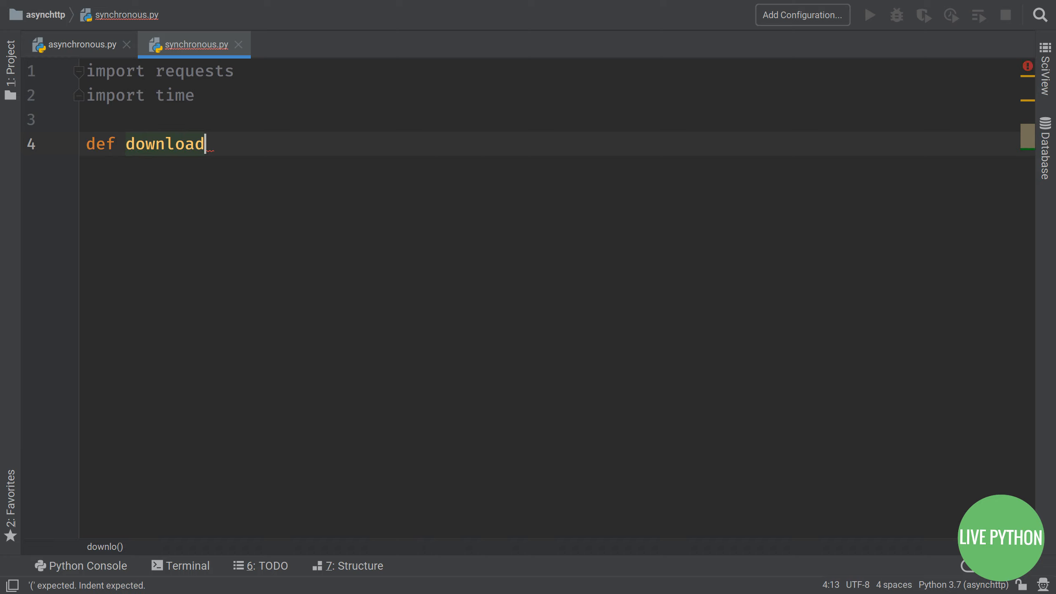
Step: Define download_file(url) that prints a start message, calls requests.get(url) and prints 'Finished downloading'
{"action": "type", "text": "_file(url"}
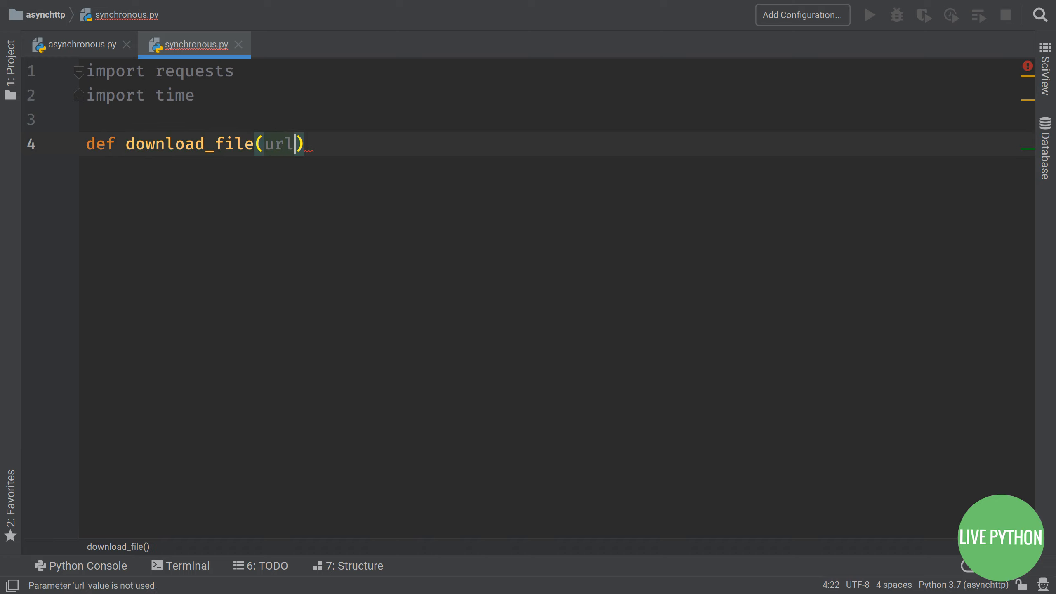
{"action": "type", "text": "f'Started downloading {url"}
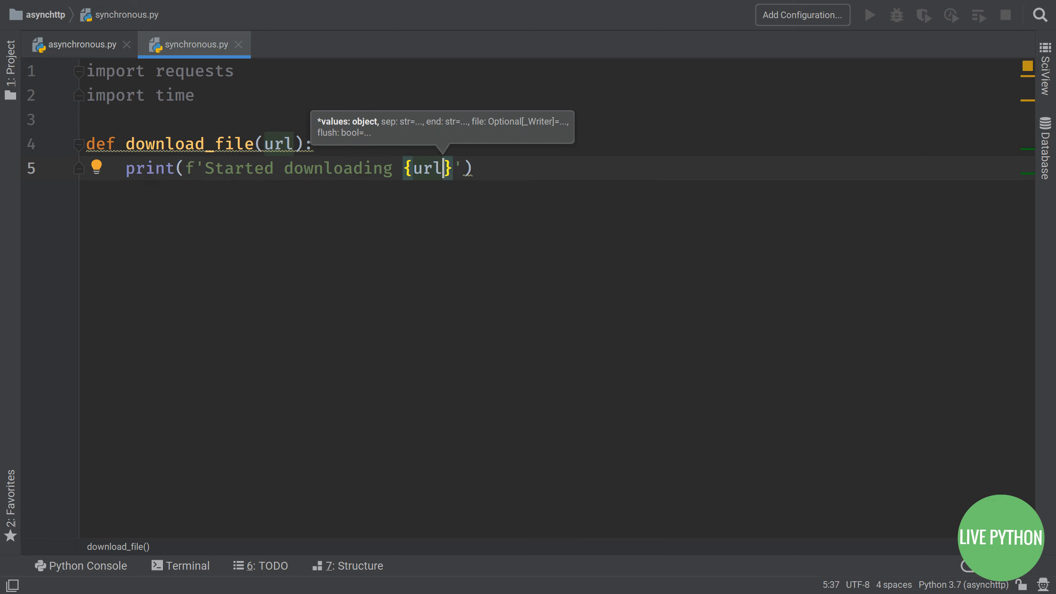
{"action": "type", "text": "response"}
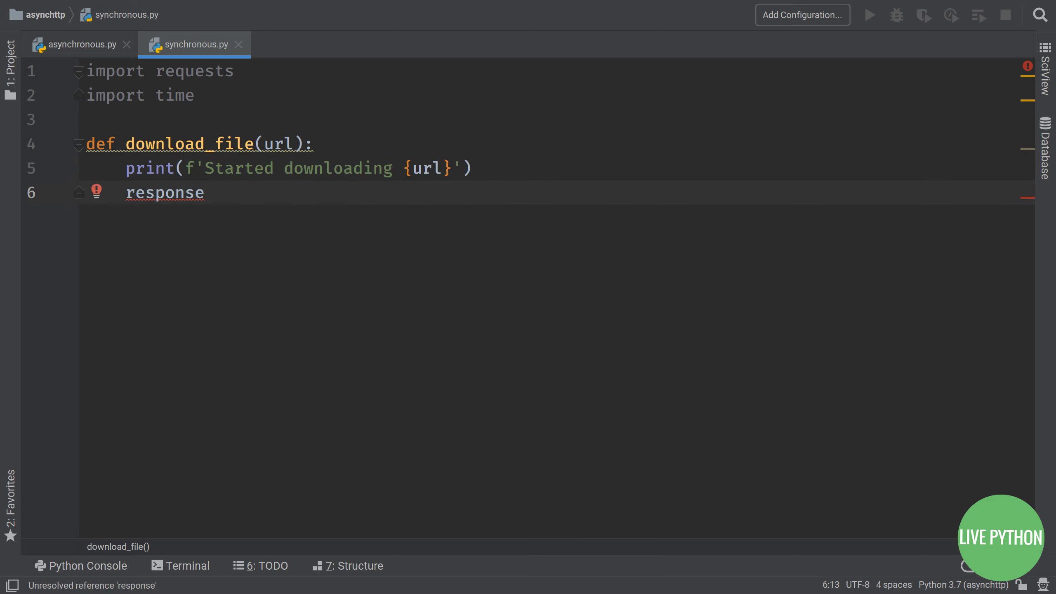
{"action": "type", "text": "= requests.get(url"}
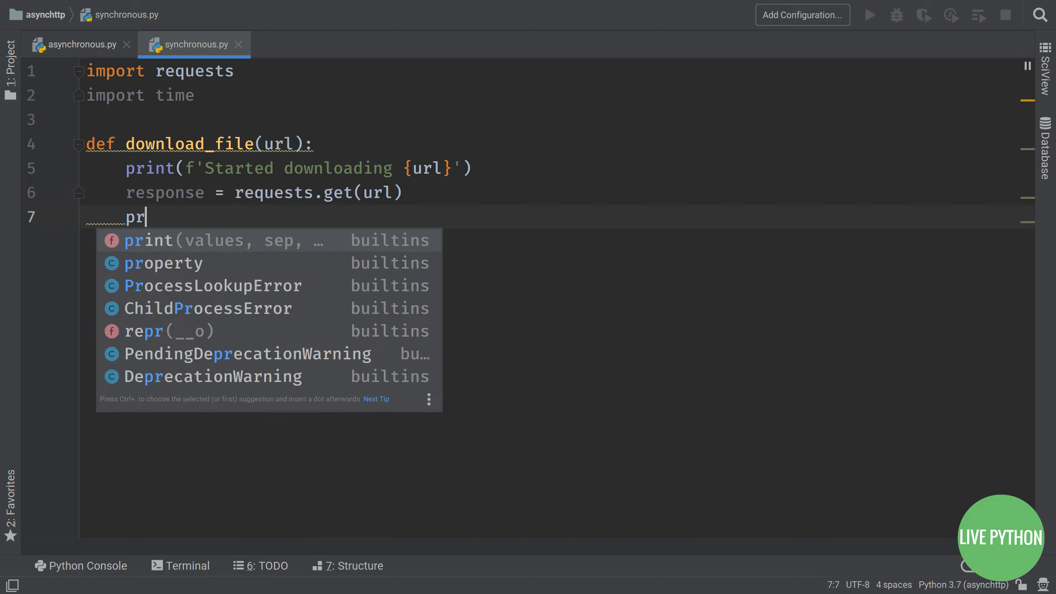
{"action": "type", "text": "print(f'Finished downloading {url"}
{"action": "type", "text": "def w"}
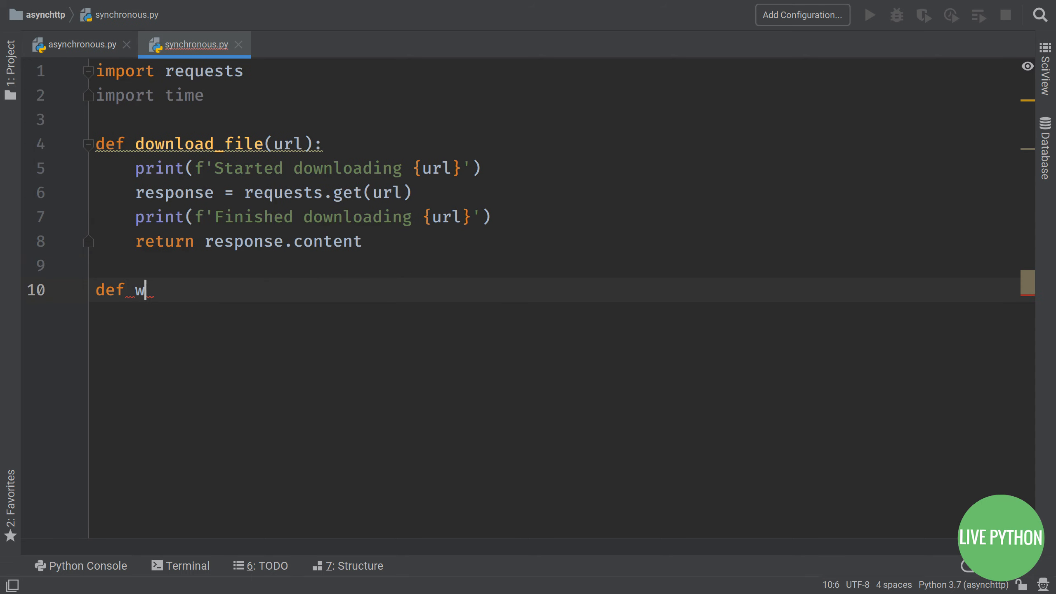
Step: Start write_file(n, content) with filename = f'sync_{n}.html'
{"action": "type", "text": "rite_file()"}
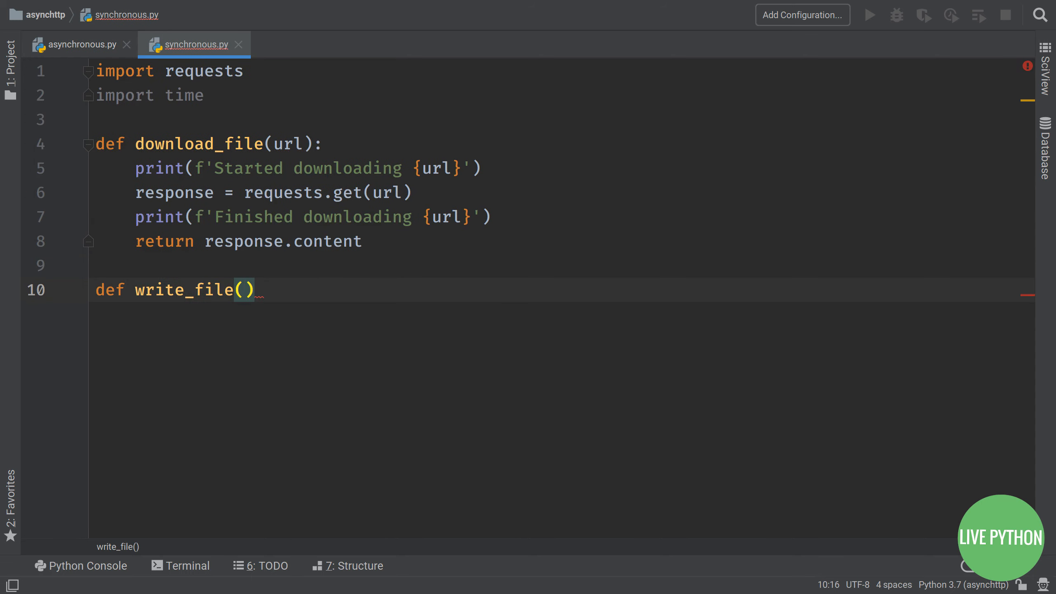
{"action": "type", "text": "n, content"}
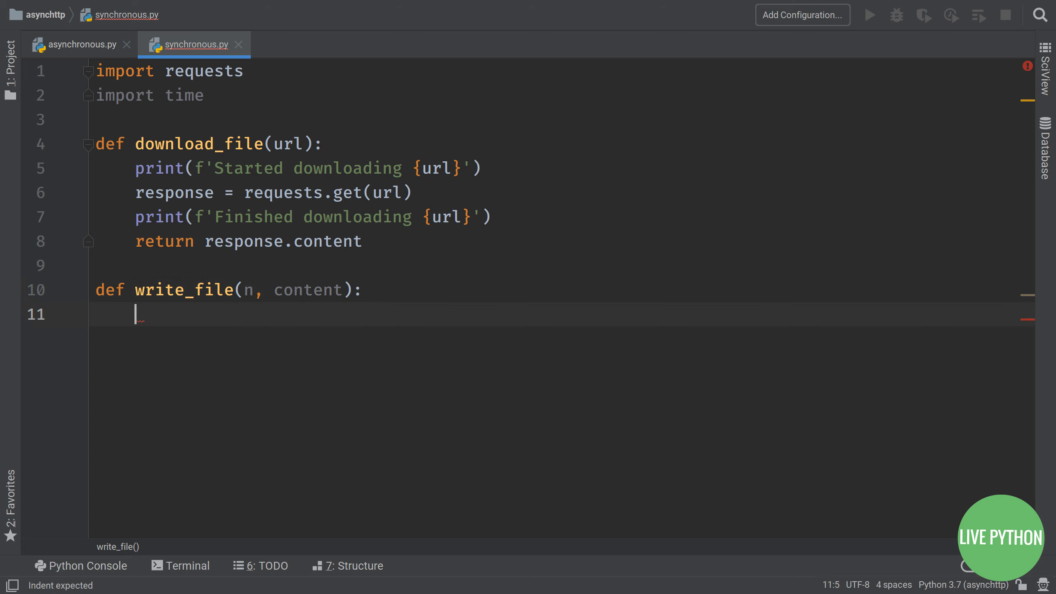
{"action": "type", "text": "filename = f"}
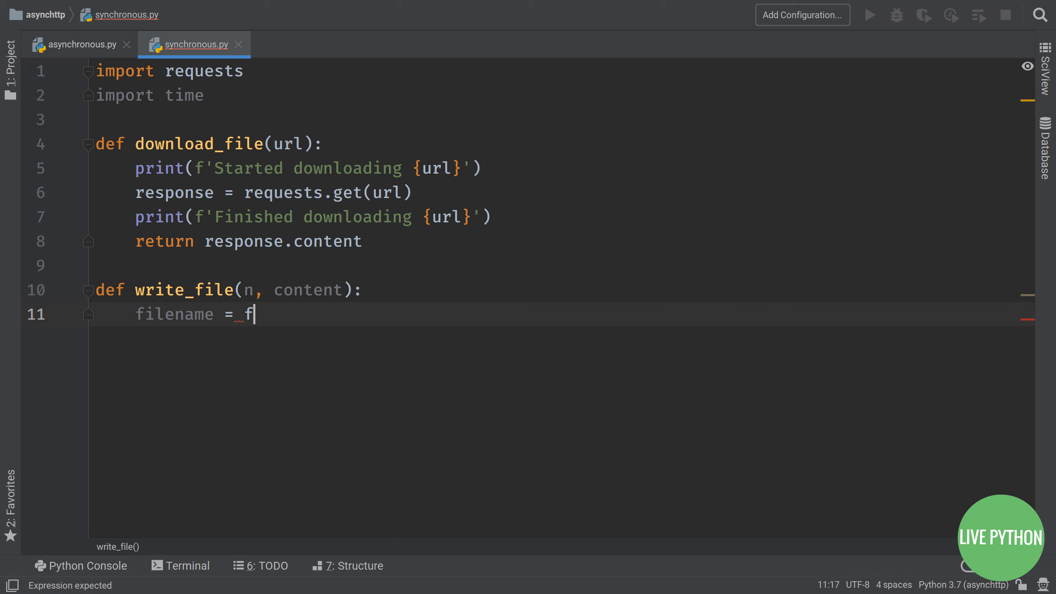
{"action": "type", "text": "'sync_'"}
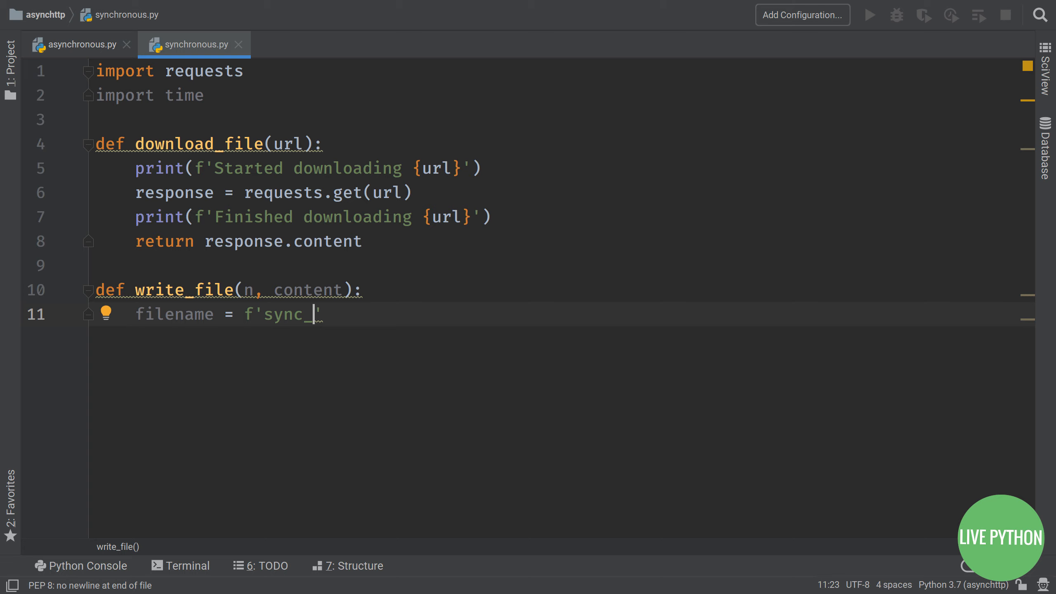
{"action": "type", "text": "{n}"}
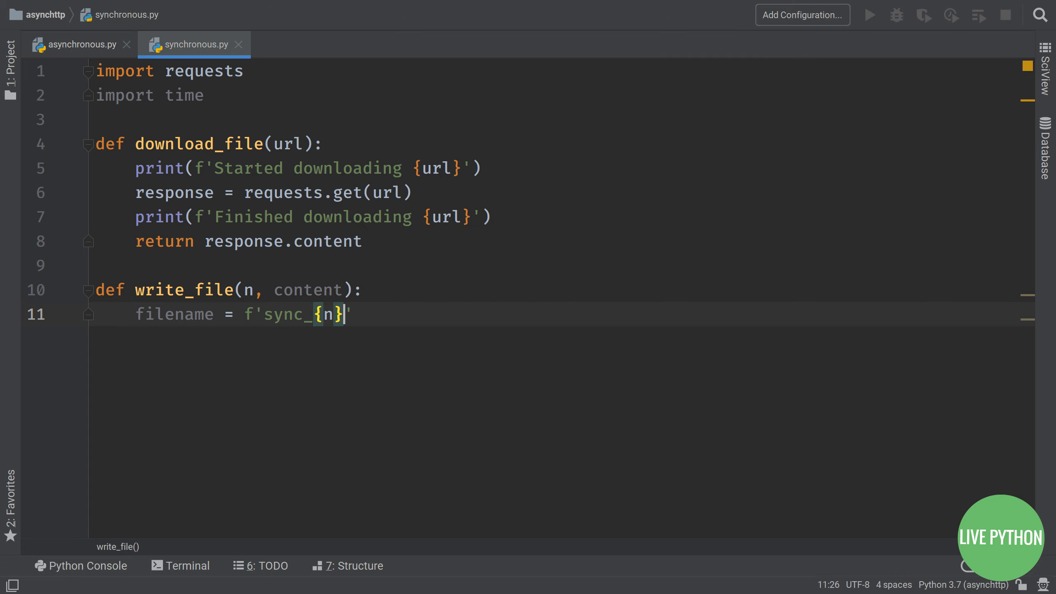
{"action": "type", "text": ".html'"}
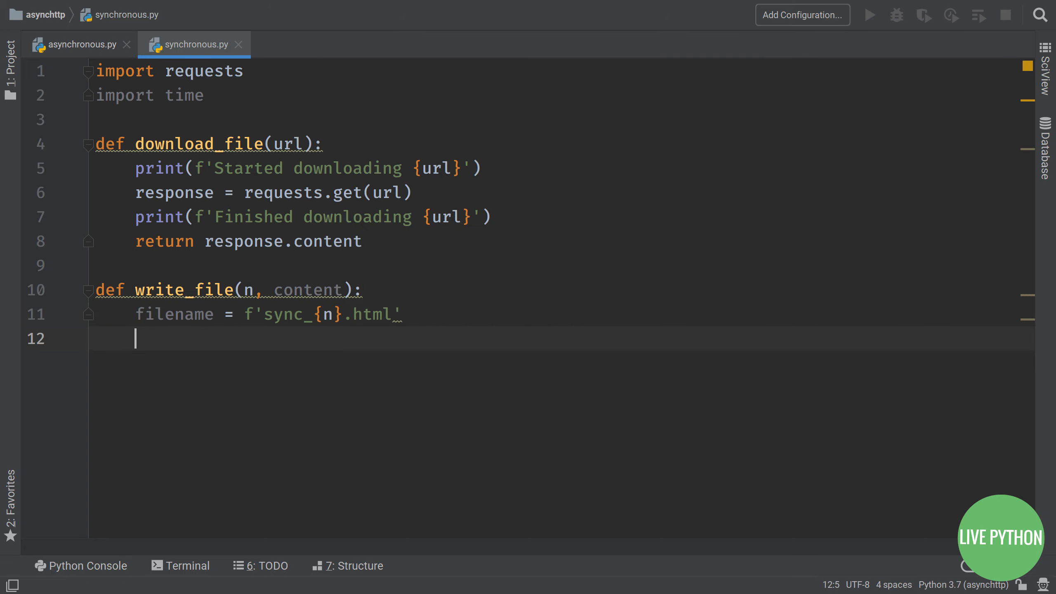
Step: Write content via with open(filename, 'wb') as f, print the finish message, and add t = time.perf_counter() in main
{"action": "type", "text": "with open(filename,"}
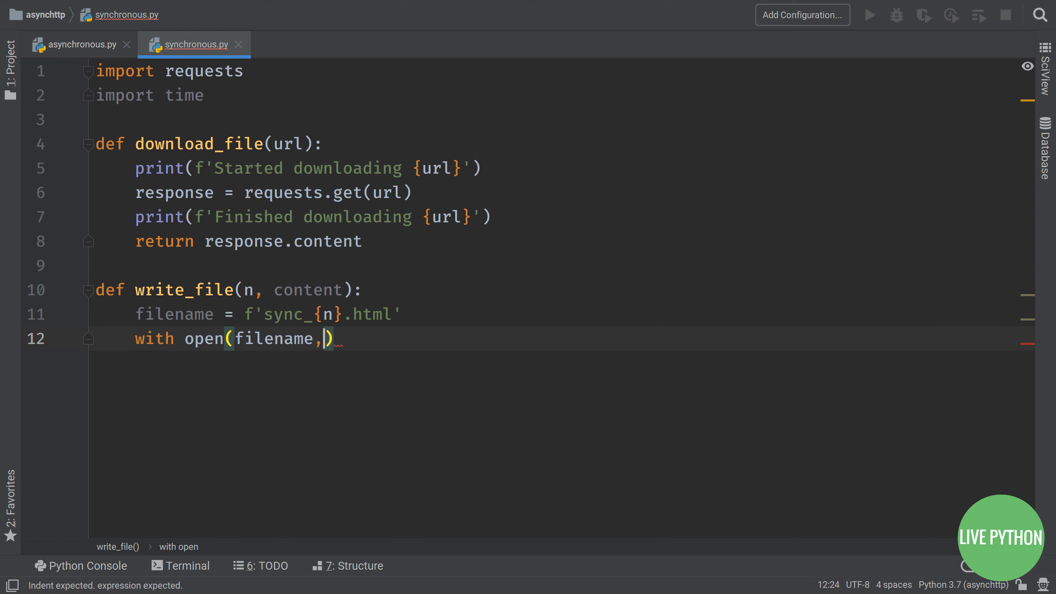
{"action": "type", "text": "'wb') as f:"}
{"action": "type", "text": "print(f'Started writing {fi"}
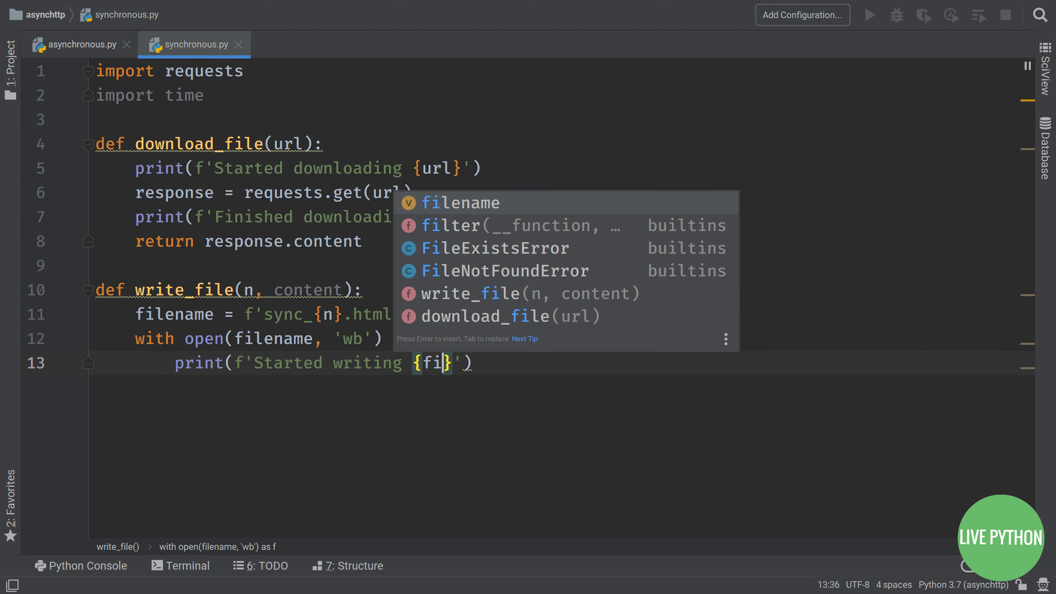
{"action": "type", "text": "f.write(content"}
{"action": "type", "text": "print(f'Finished "}
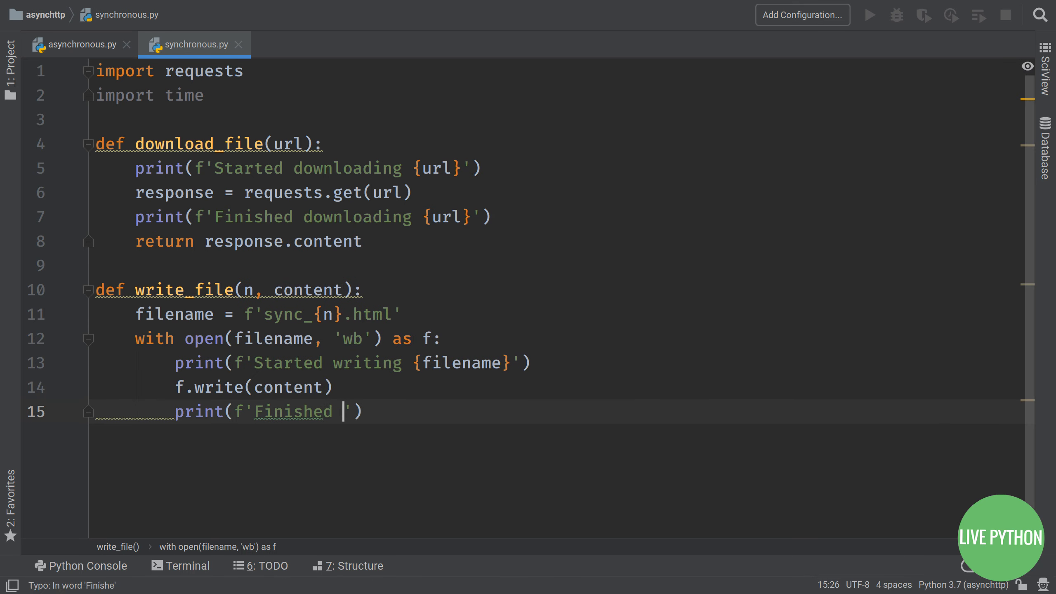
{"action": "type", "text": "writing {filename}')"}
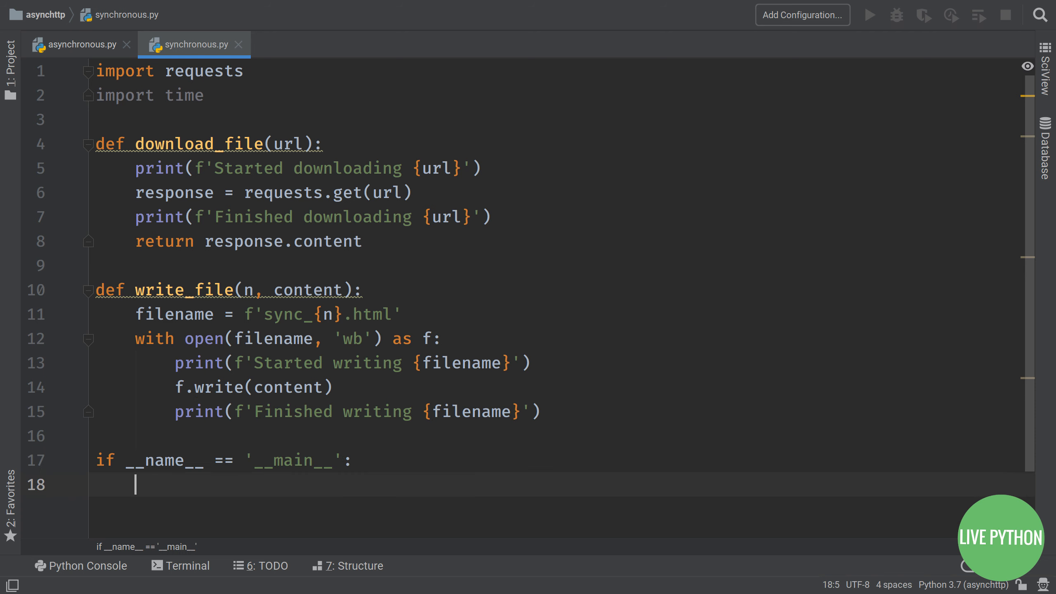
{"action": "type", "text": "t = t"}
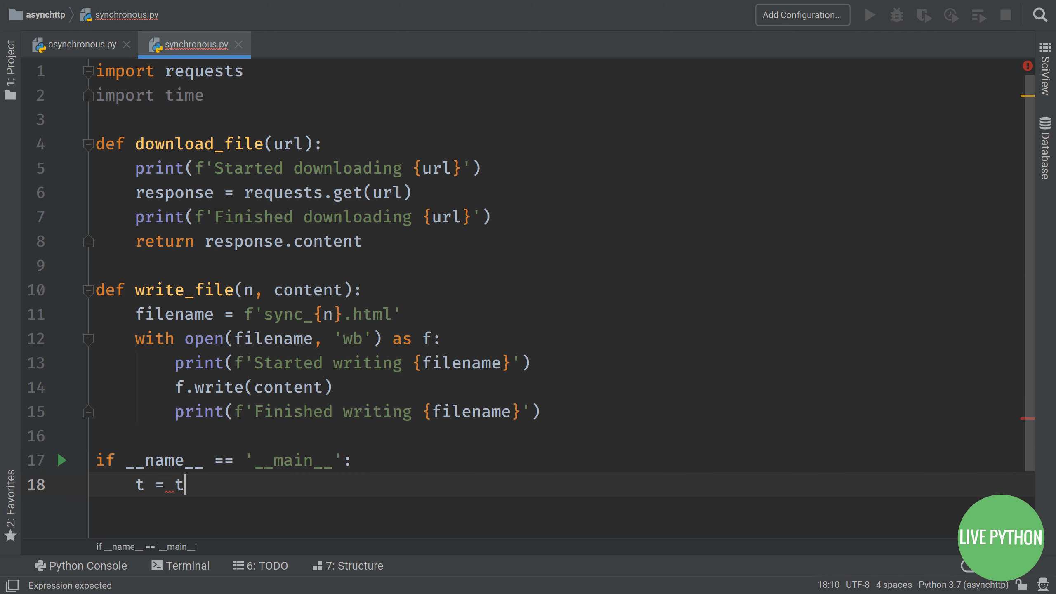
{"action": "type", "text": "ime.perf_counter()"}
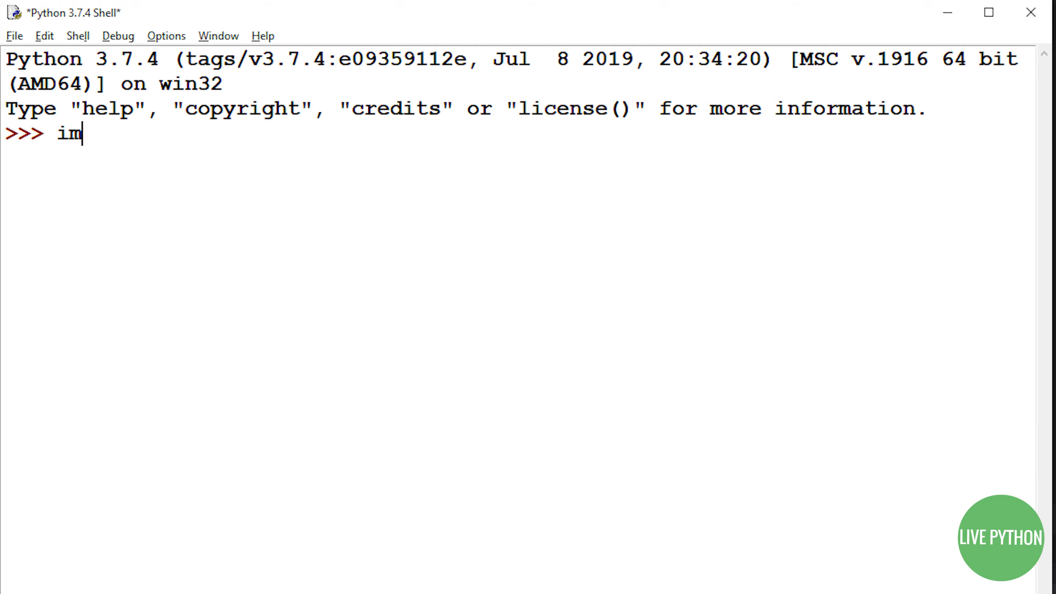
Step: In the IDLE shell, import time and call time.perf_counter() twice to see its values
{"action": "type", "text": "port time"}
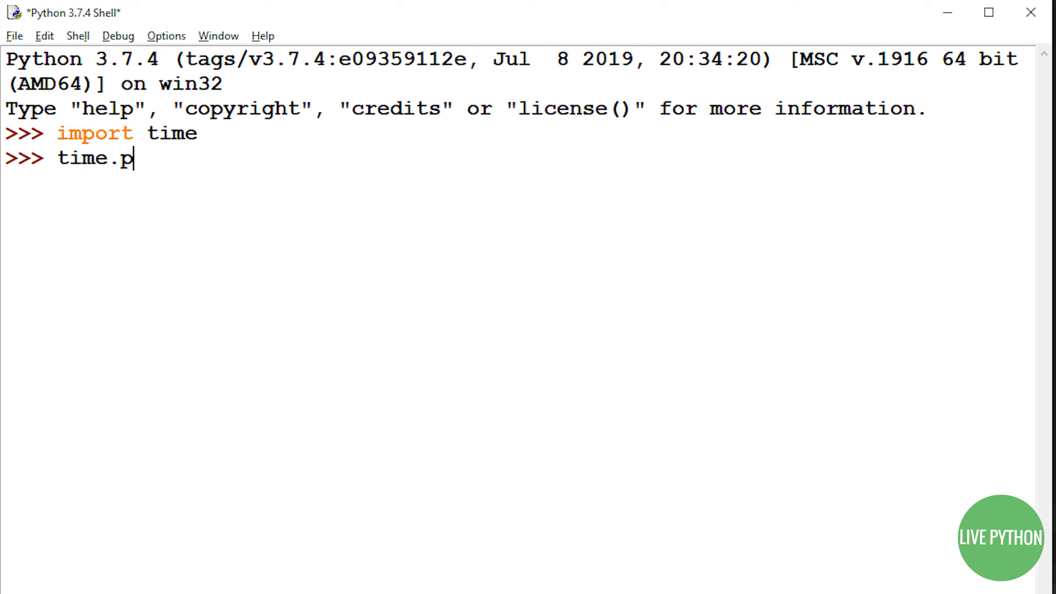
{"action": "key", "text": "Return"}
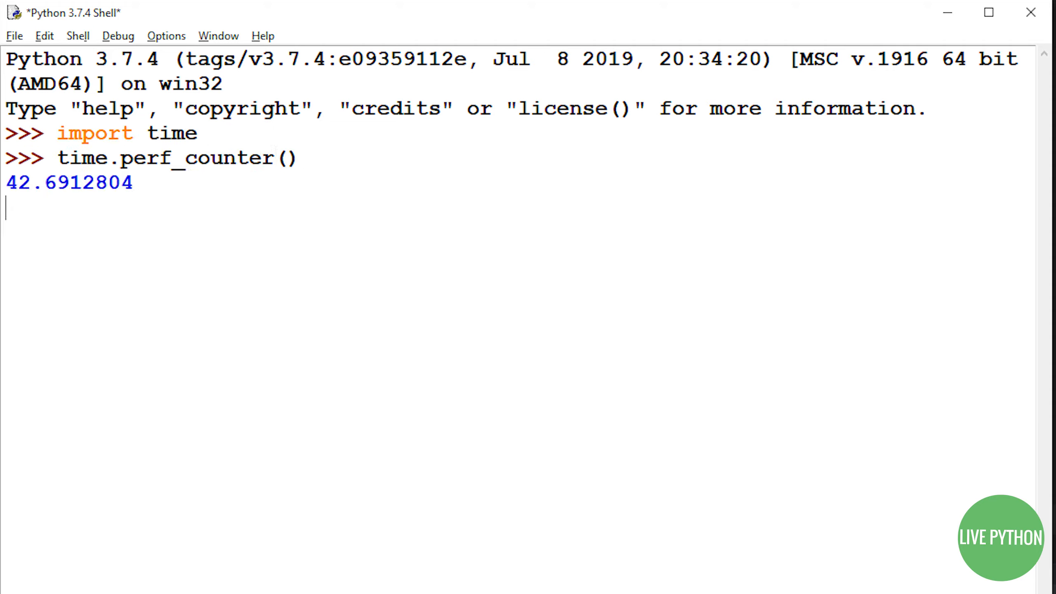
{"action": "key", "text": "Return"}
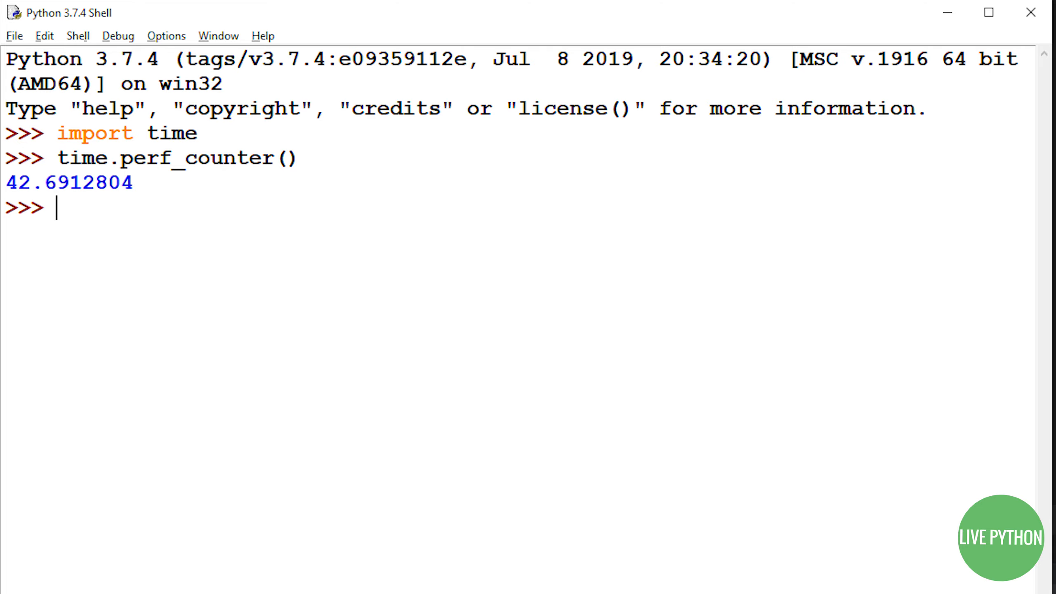
{"action": "type", "text": "time."}
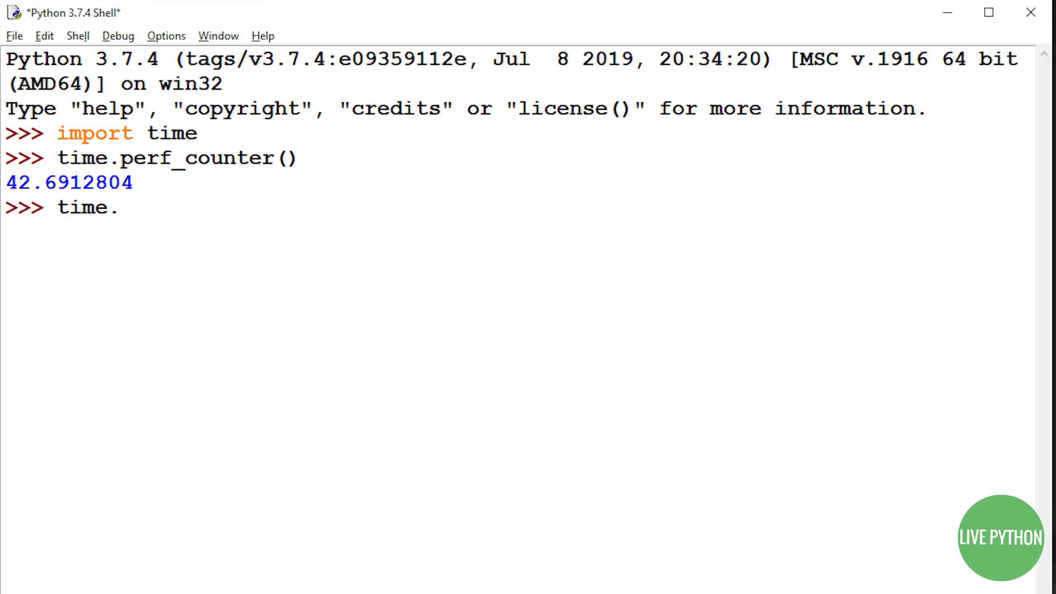
{"action": "type", "text": "perf_counter()"}
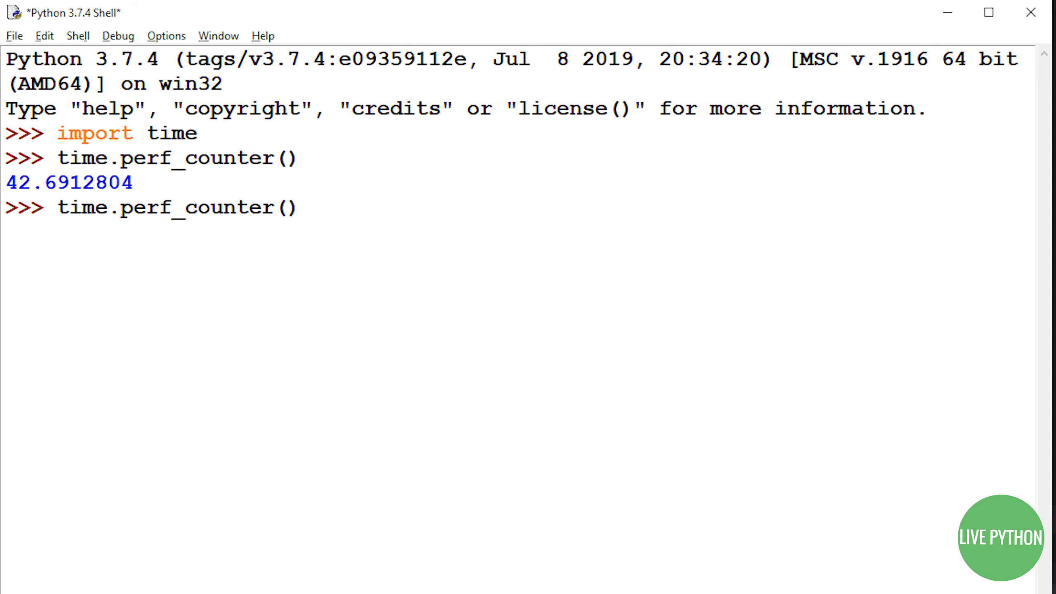
{"action": "key", "text": "Return"}
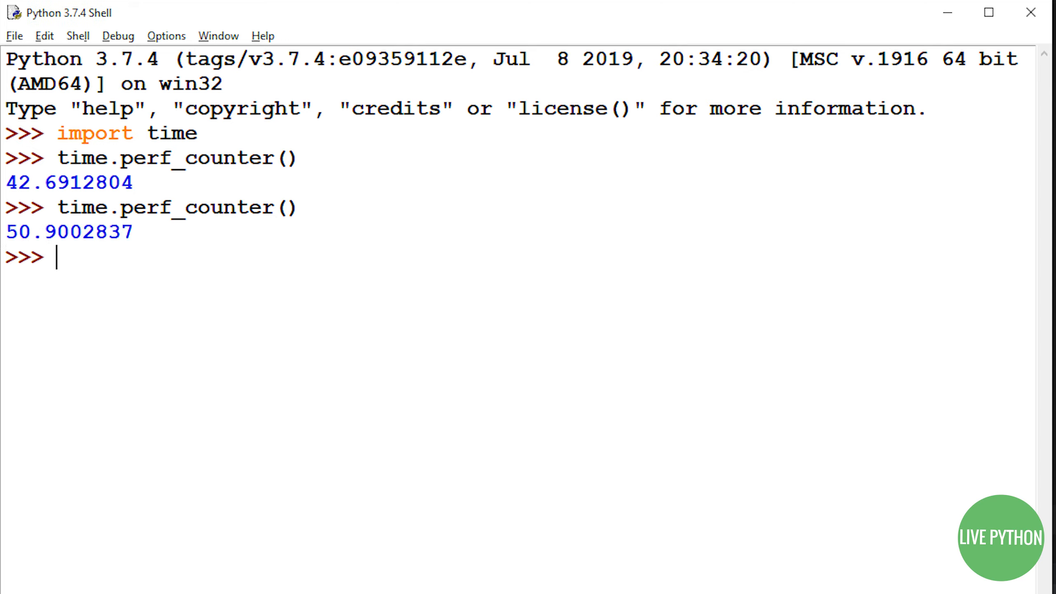
Step: Restart the shell and call time.perf_counter() several more times to compare values
{"action": "left_click", "coordinate": [78, 35]}
{"action": "type", "text": "time.perf_counter()"}
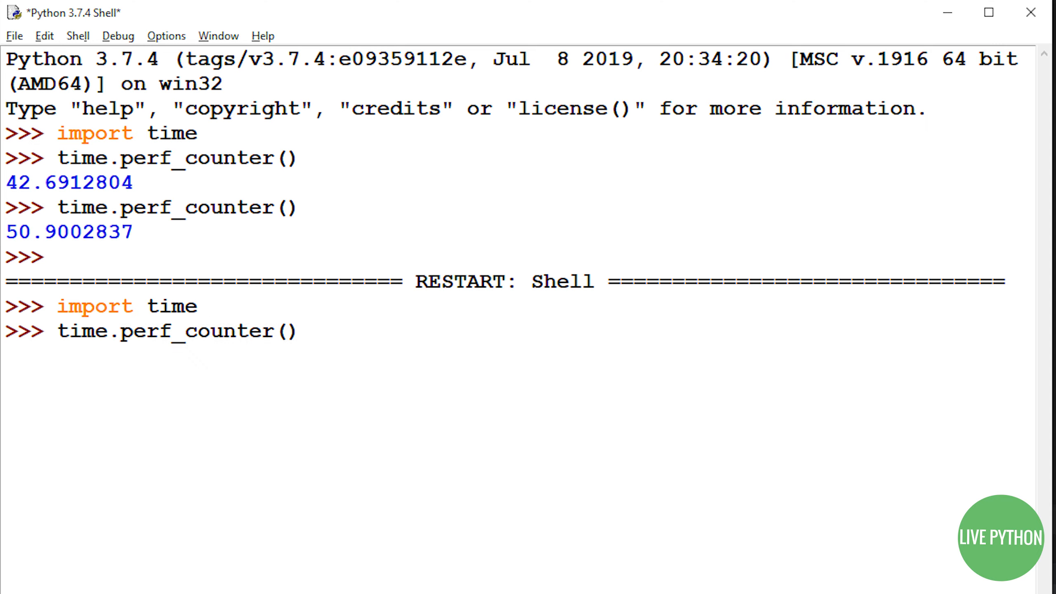
{"action": "key", "text": "Return"}
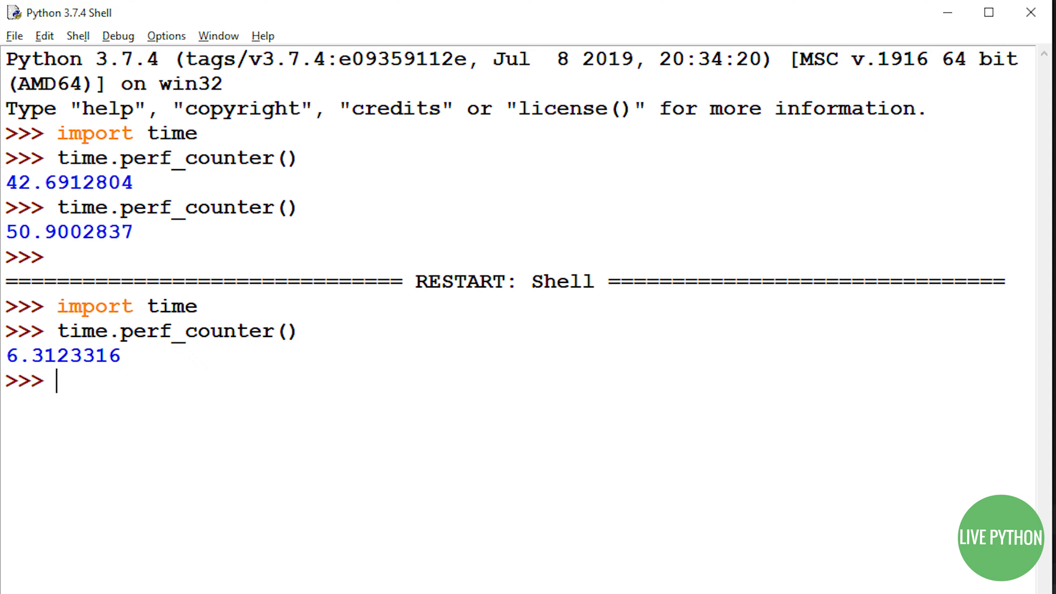
{"action": "key", "text": "Return"}
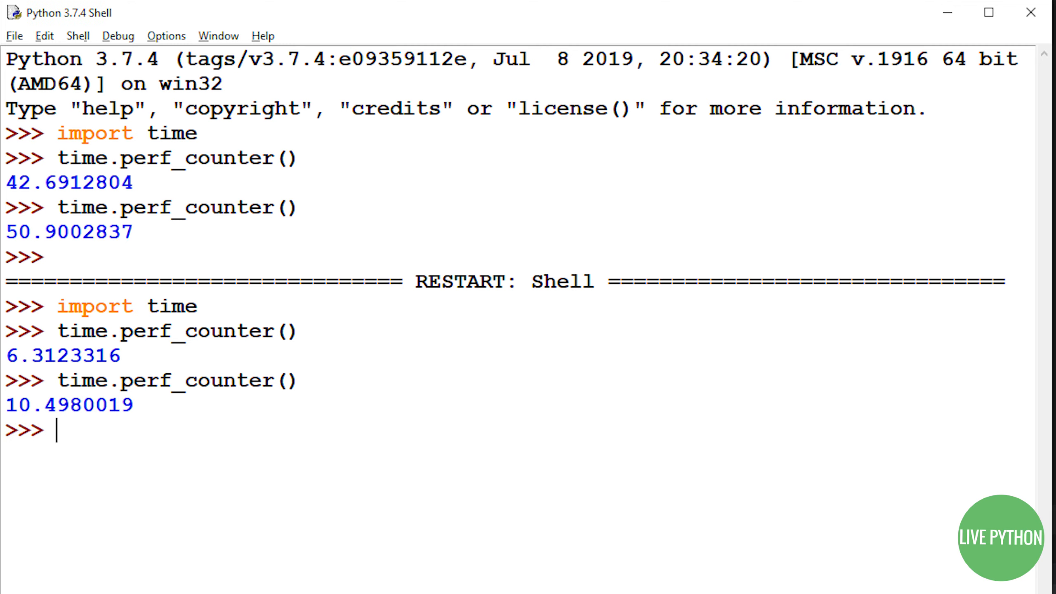
{"action": "key", "text": "Return"}
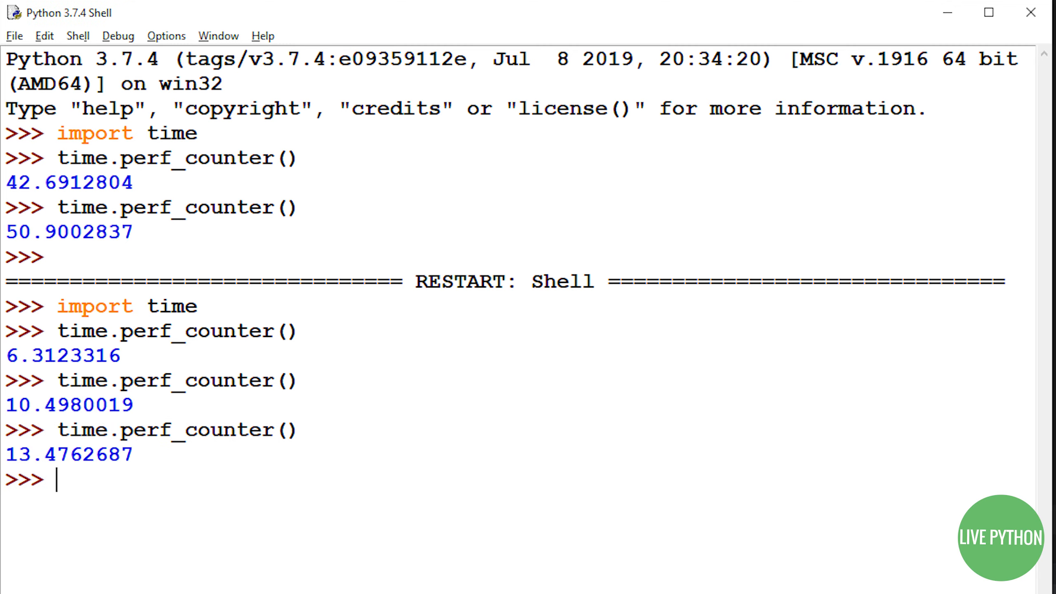
{"action": "key", "text": "Return"}
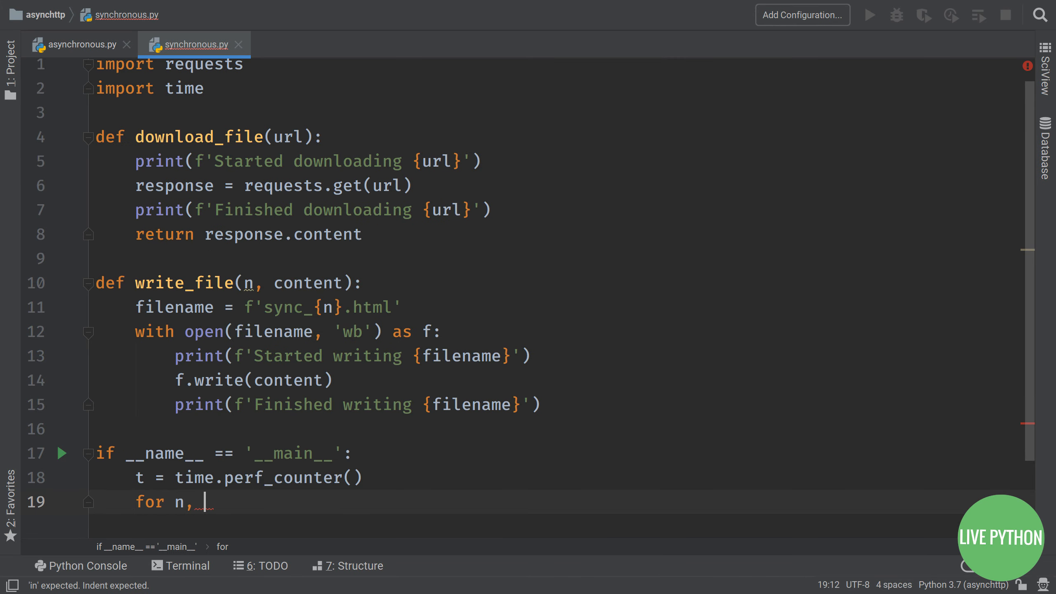
Step: Loop for n, url in enumerate(open('urls.txt').readlines()), calling download_file(url) and starting write_file(
{"action": "type", "text": "url in enumerate("}
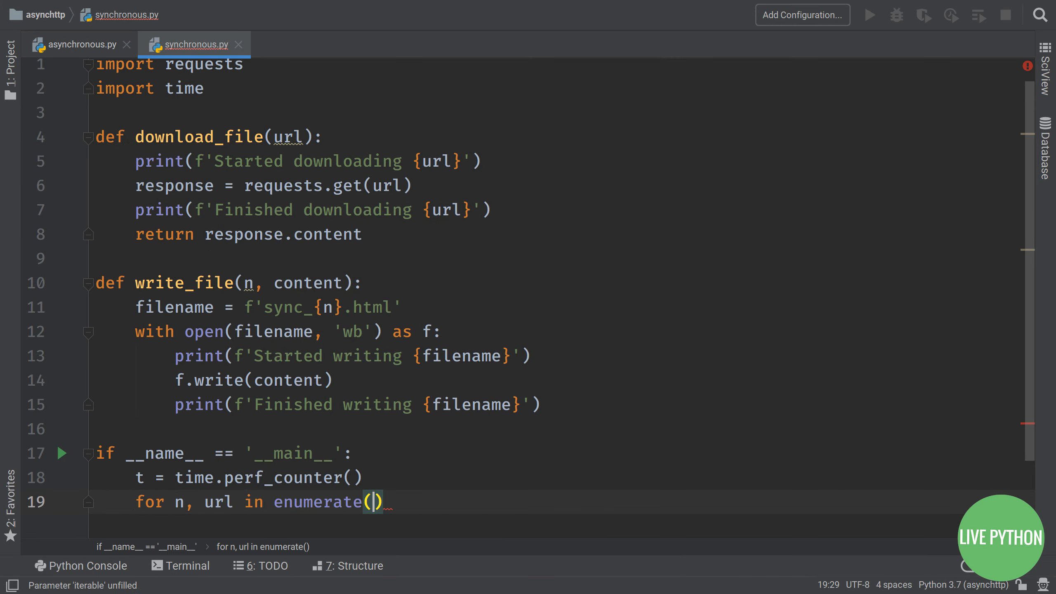
{"action": "type", "text": "open('urls.txt'"}
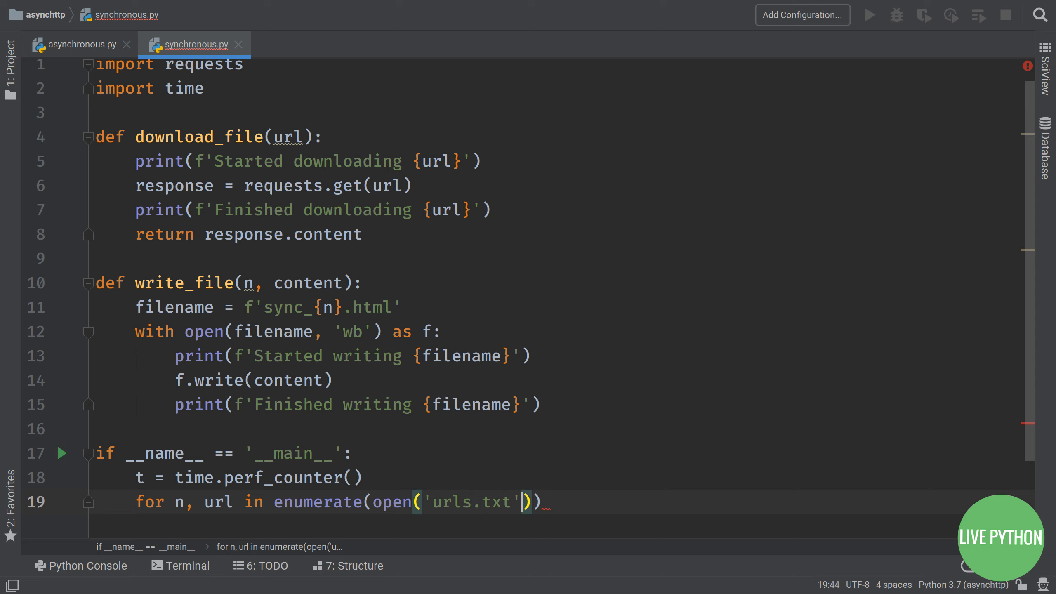
{"action": "type", "text": ".readlines()"}
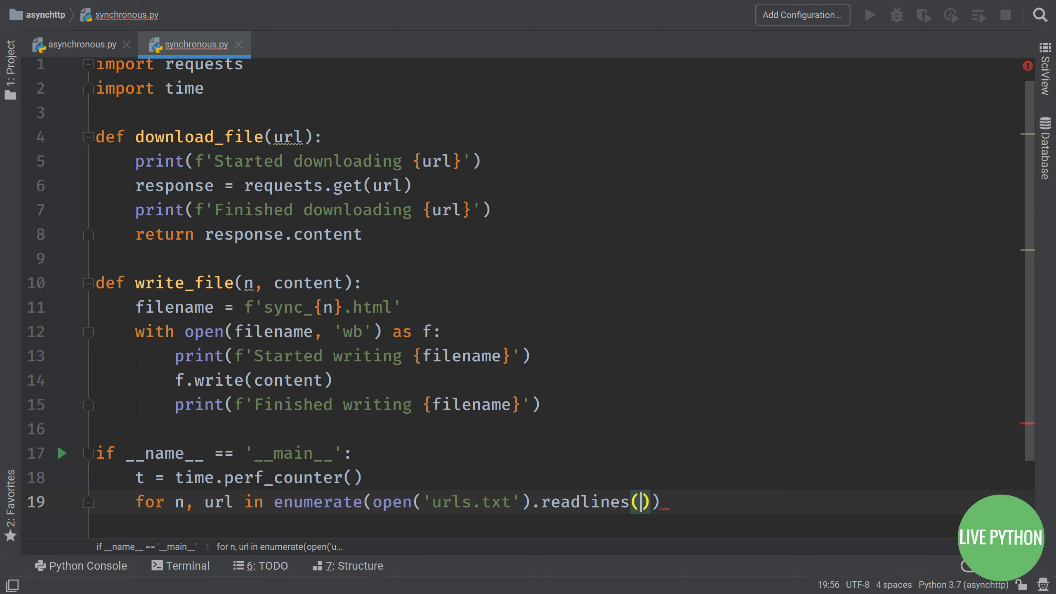
{"action": "key", "text": "enter"}
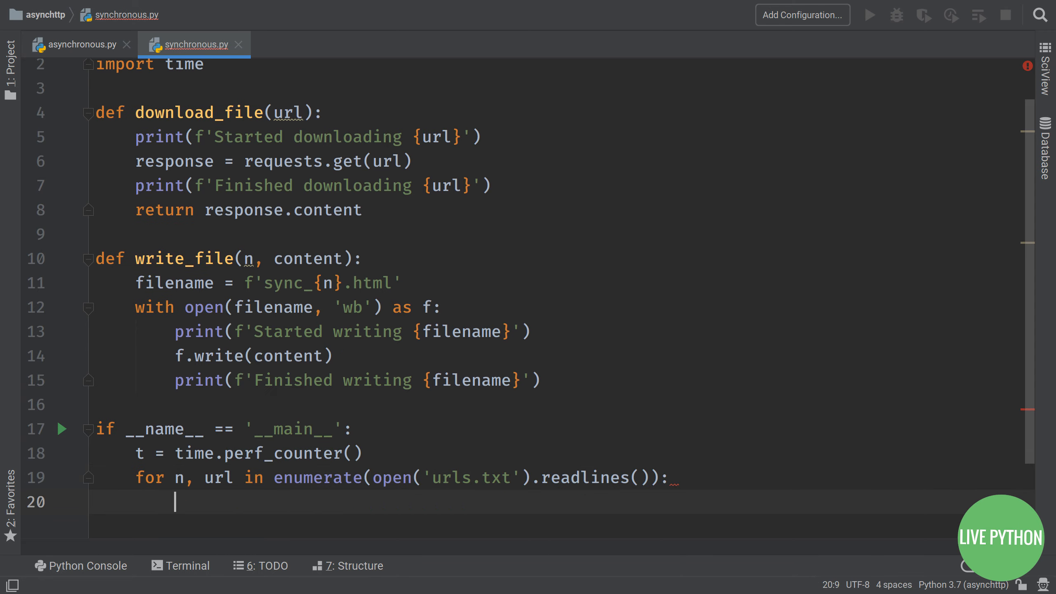
{"action": "type", "text": "content = download_file("}
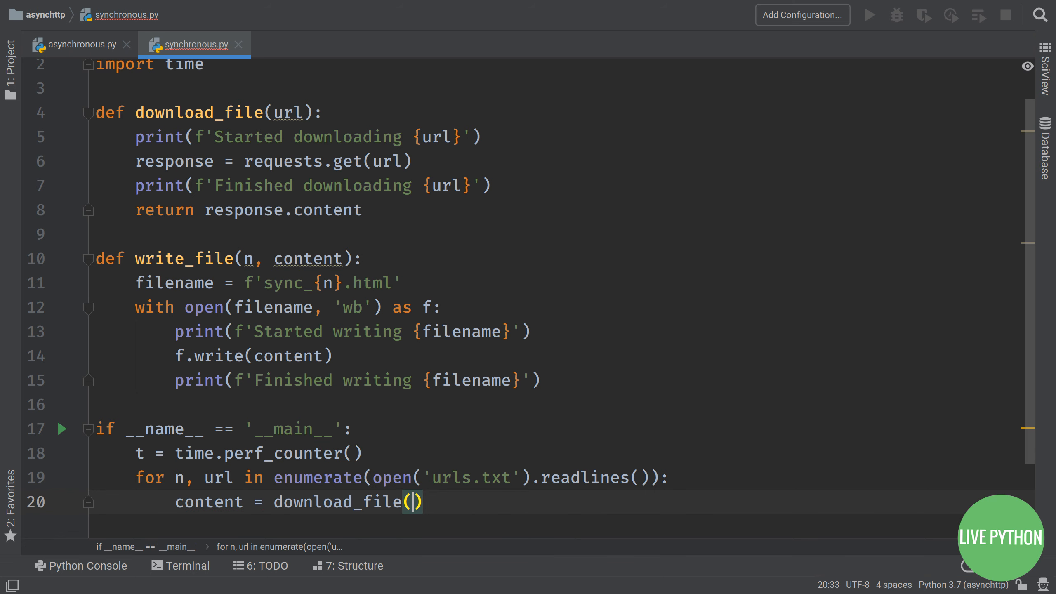
{"action": "type", "text": "url"}
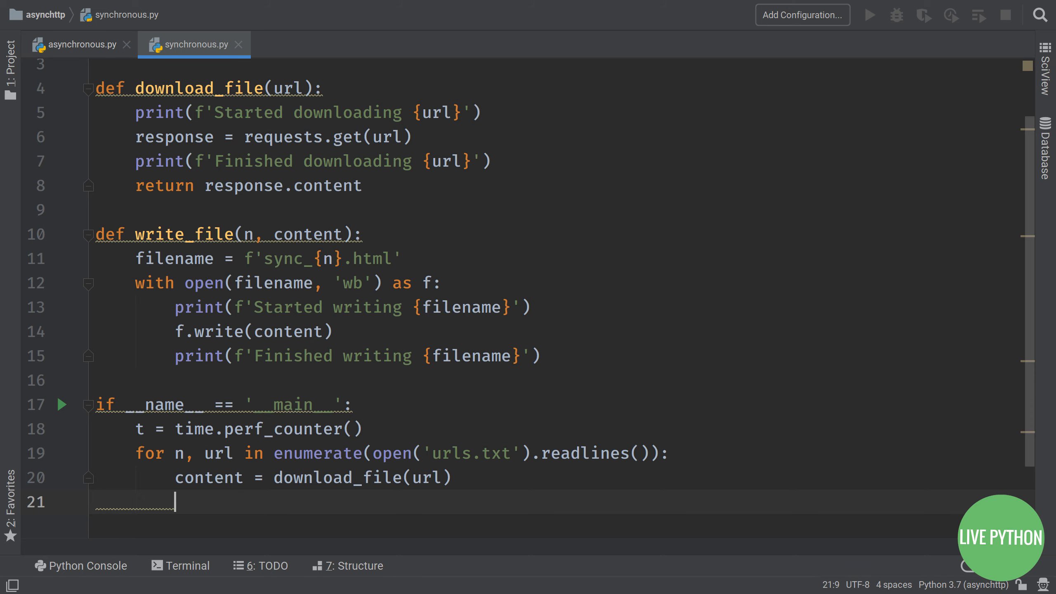
{"action": "type", "text": "write_file("}
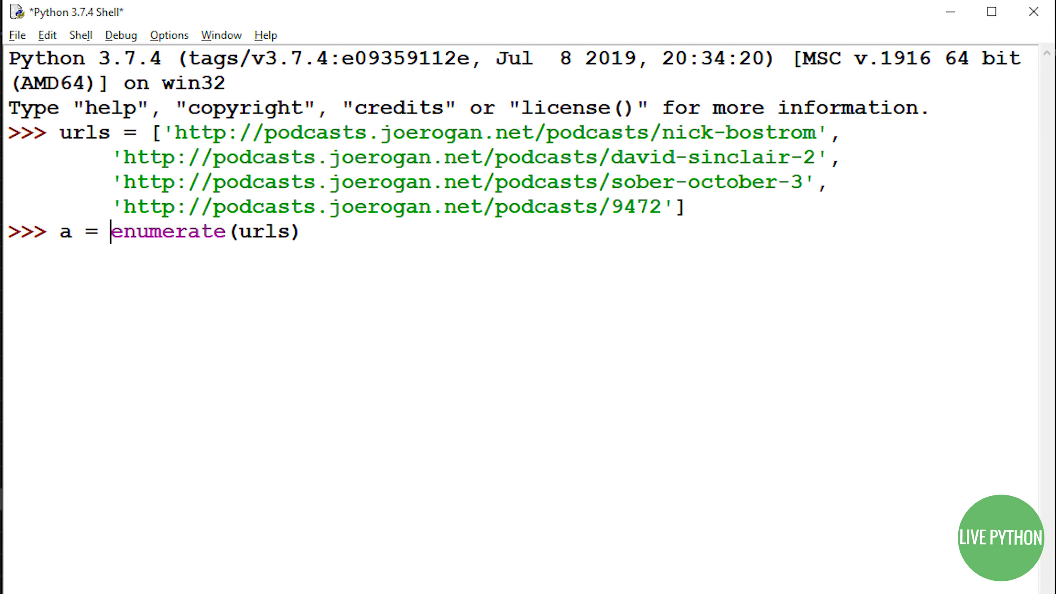
Step: In IDLE, check type(a) for a = enumerate(urls) and step through its pairs with next(a)
{"action": "type", "text": "type(a"}
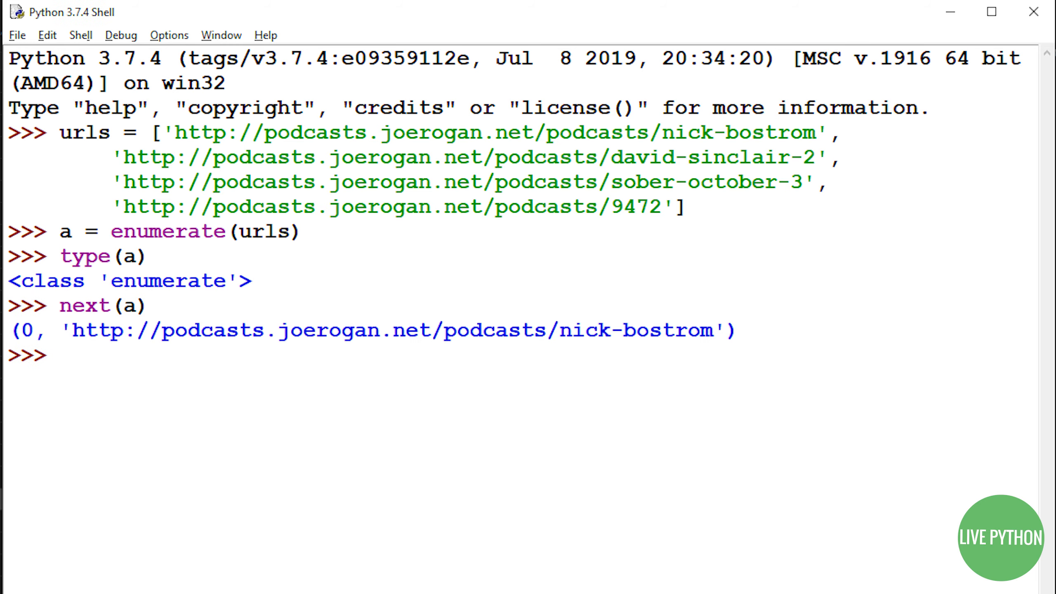
{"action": "type", "text": "next("}
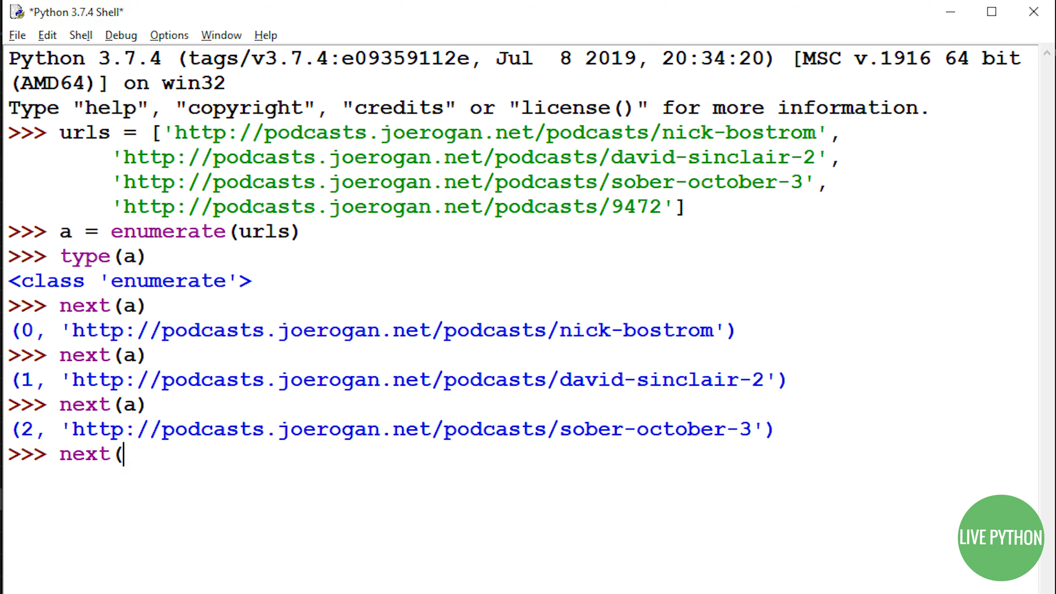
{"action": "key", "text": "Return"}
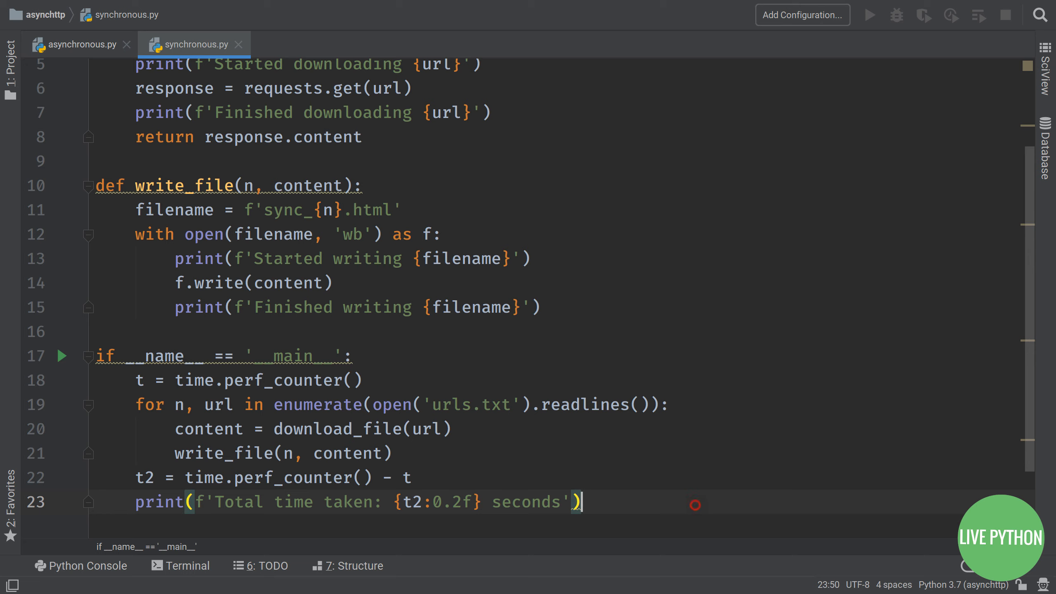
Step: Run synchronous.py to print the total time taken, then view the downloaded sync_1.html page
{"action": "left_click", "coordinate": [186, 565]}
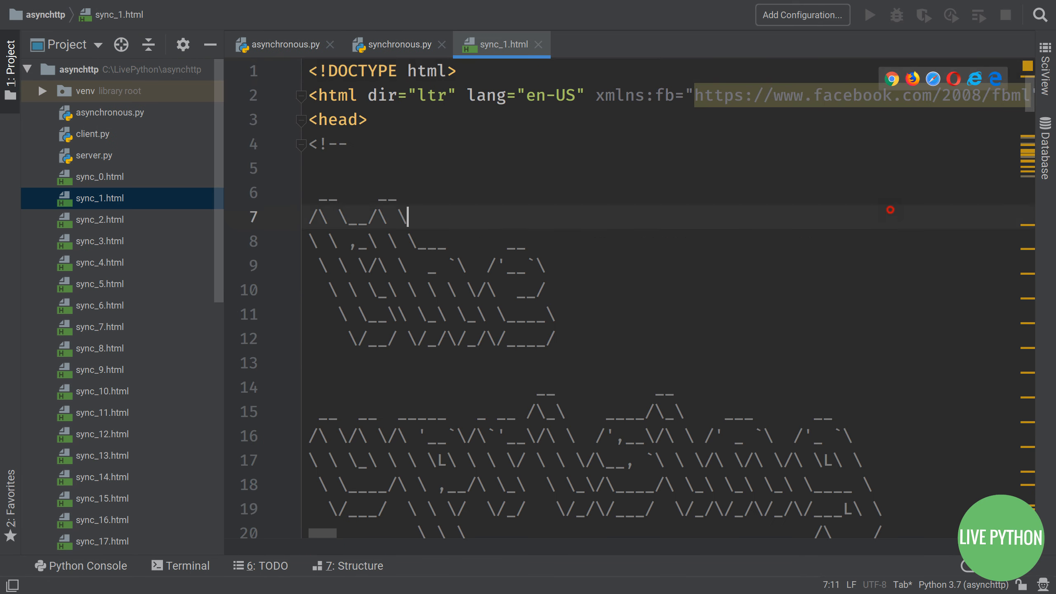
{"action": "left_click", "coordinate": [394, 45]}
{"action": "type", "text": "i"}
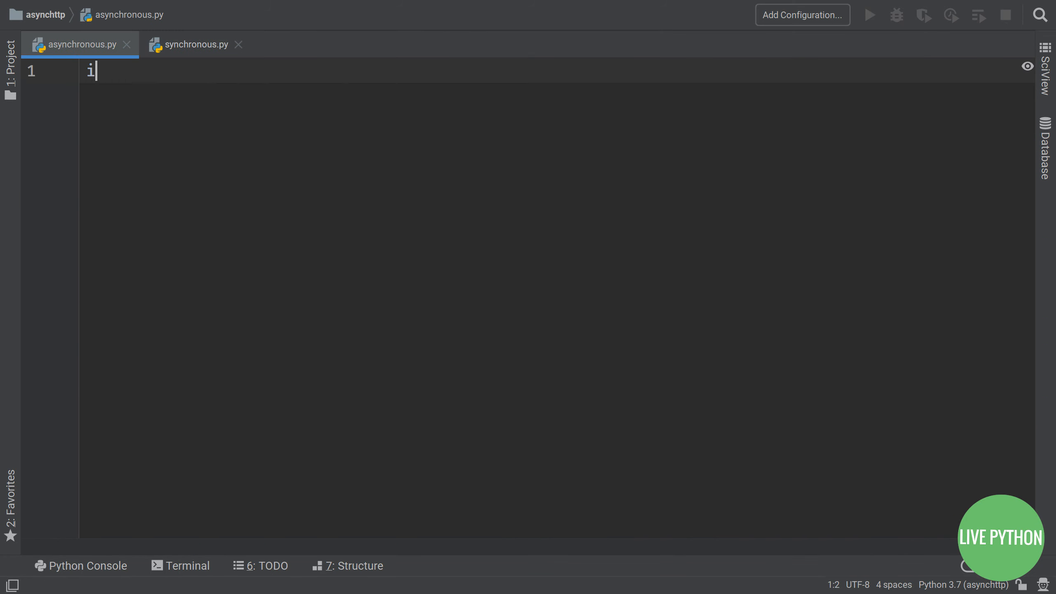
Step: Import aiohttp, asyncio and time and define async def download_file(url)
{"action": "type", "text": "mport aiohttp"}
{"action": "type", "text": "import asyn"}
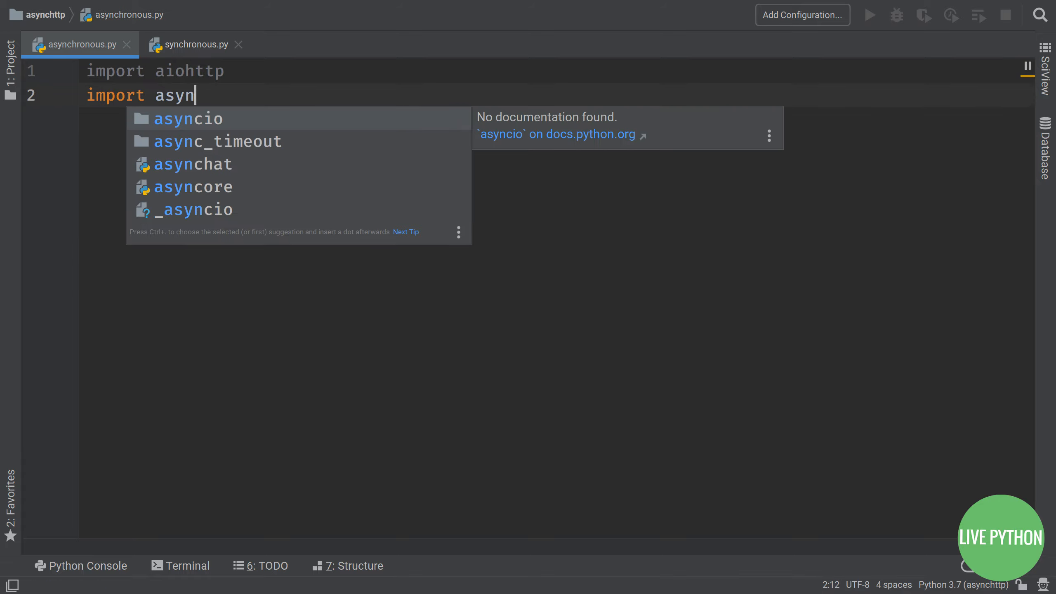
{"action": "key", "text": "Enter"}
{"action": "type", "text": "import time"}
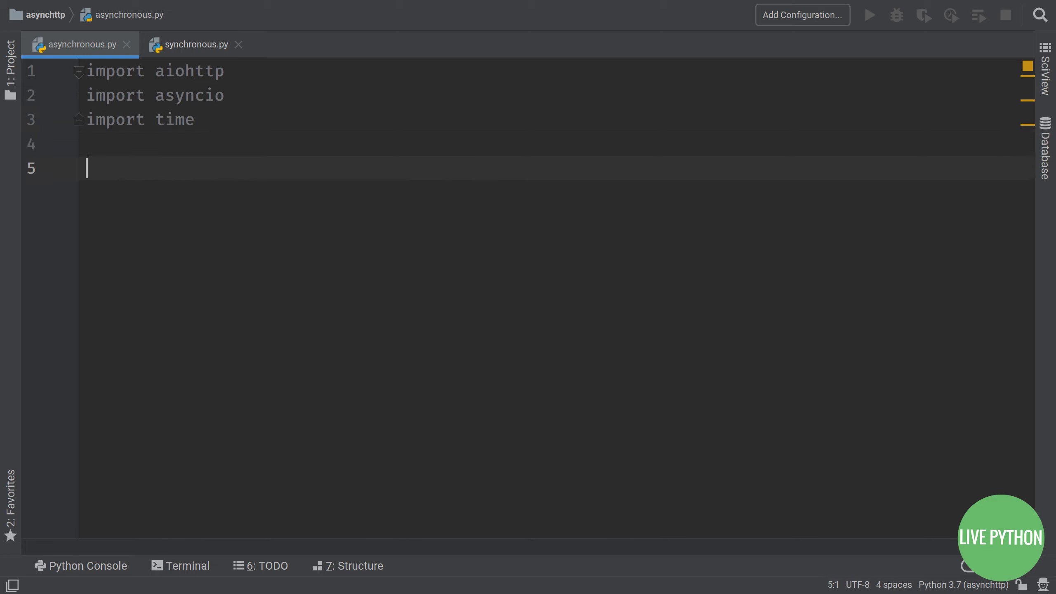
{"action": "type", "text": "async def downlo"}
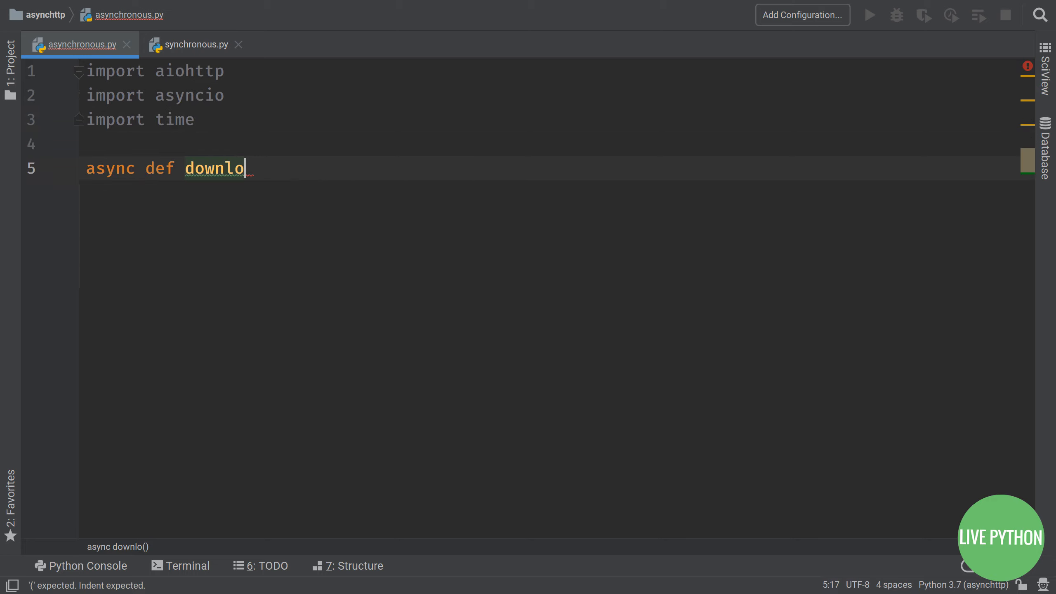
{"action": "type", "text": "ad_file()"}
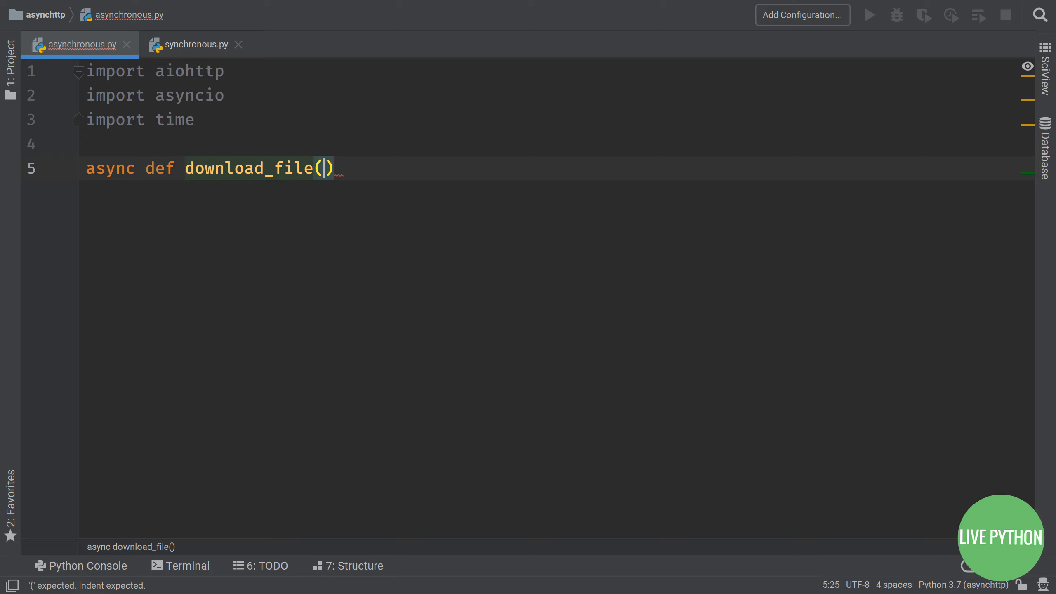
{"action": "type", "text": "url):"}
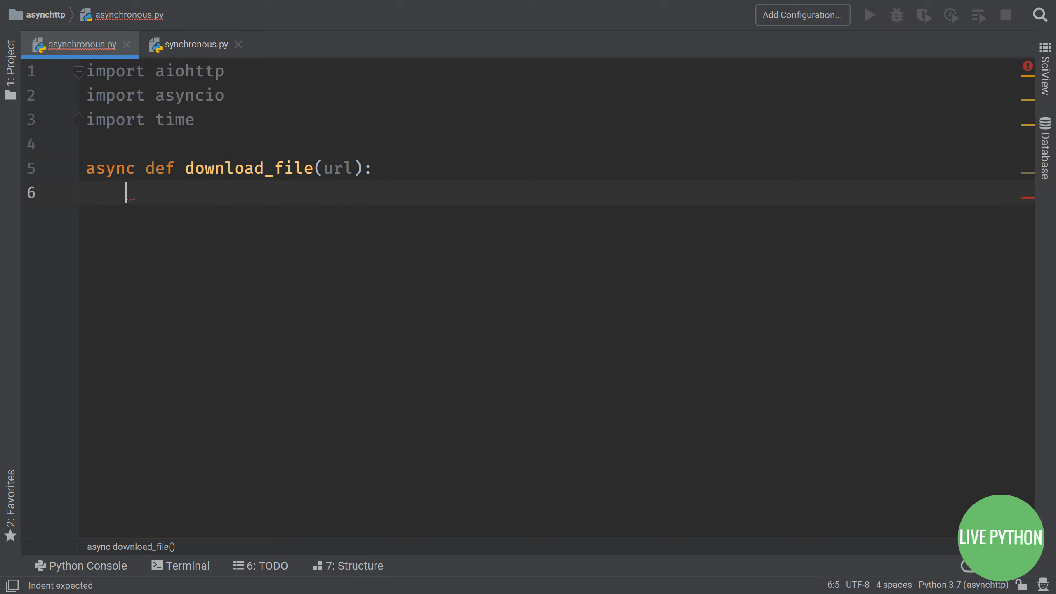
Step: Print f'Started downloading {url}' and begin an async with aiohttp block
{"action": "type", "text": "print()"}
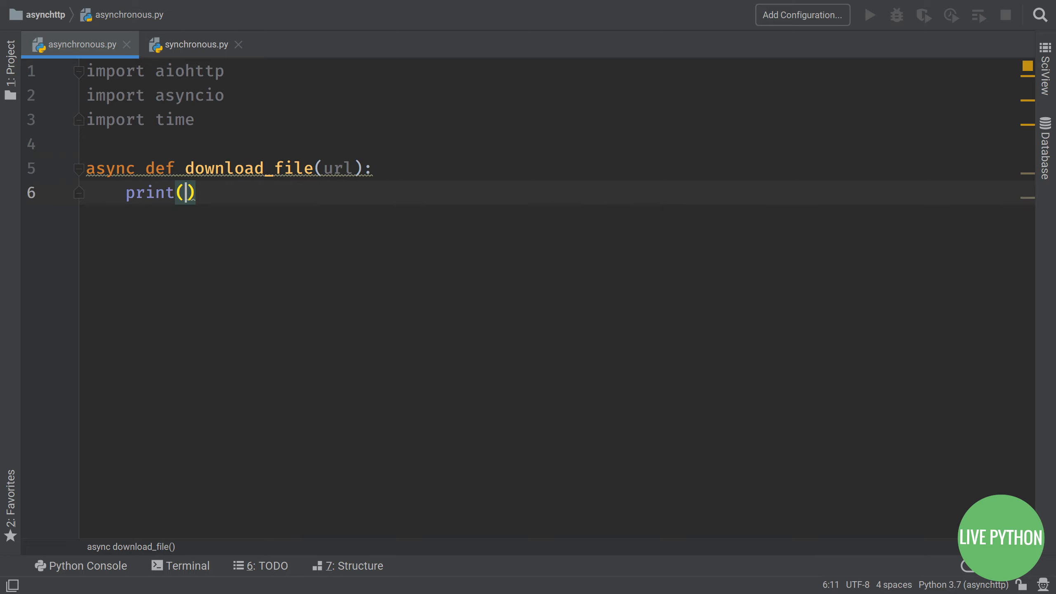
{"action": "type", "text": "f'Started dow"}
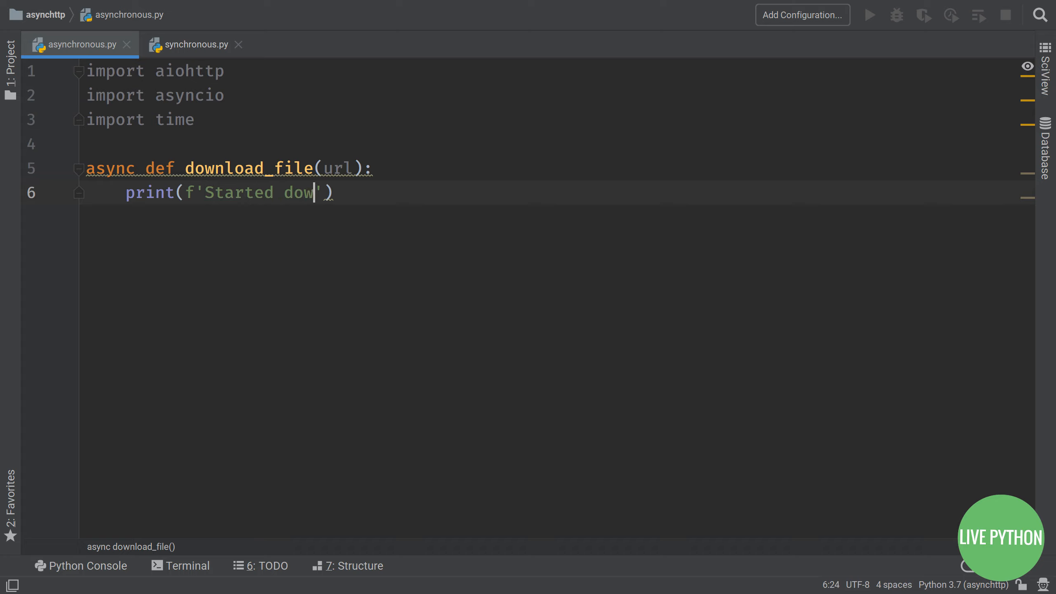
{"action": "type", "text": "nloading {}"}
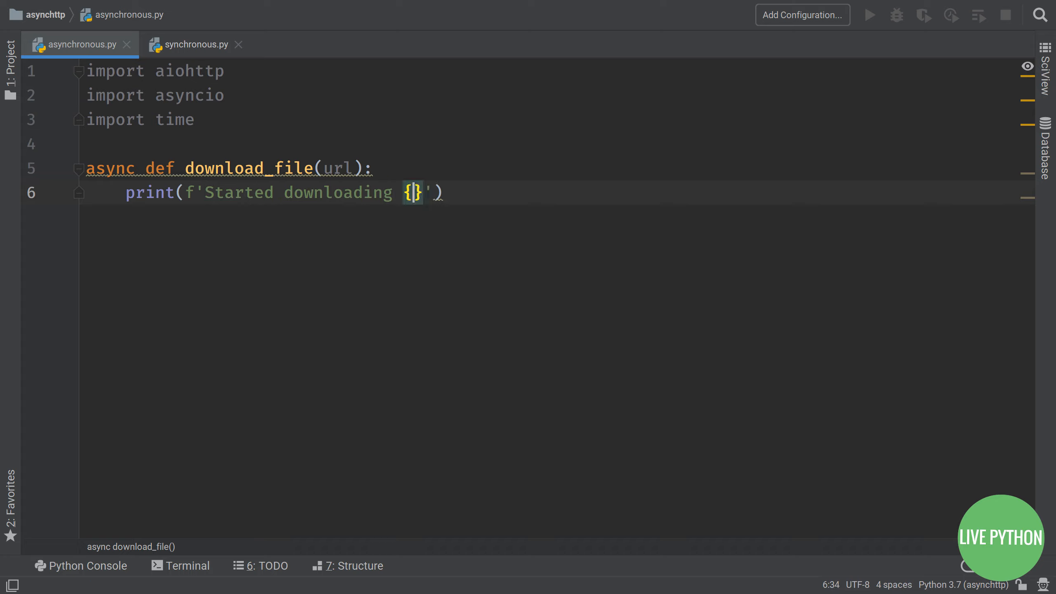
{"action": "type", "text": "url"}
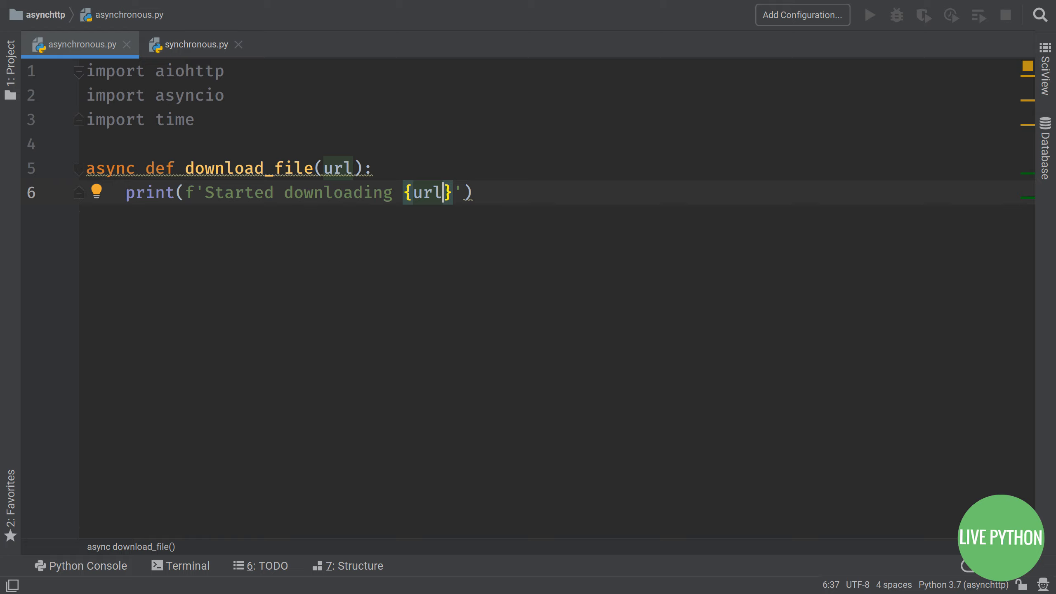
{"action": "key", "text": "Return"}
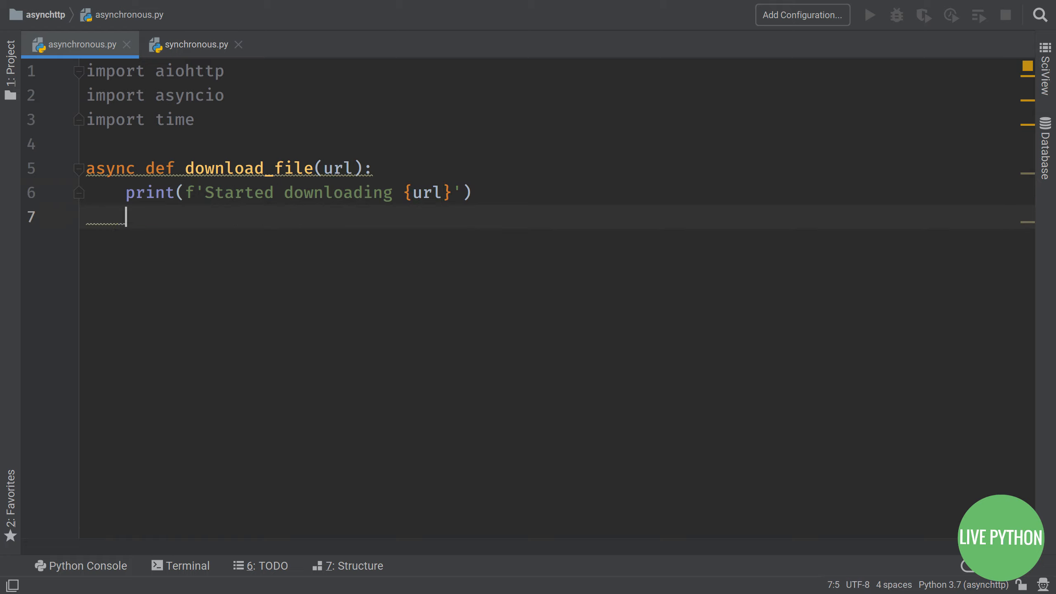
{"action": "type", "text": "async with aiohttp"}
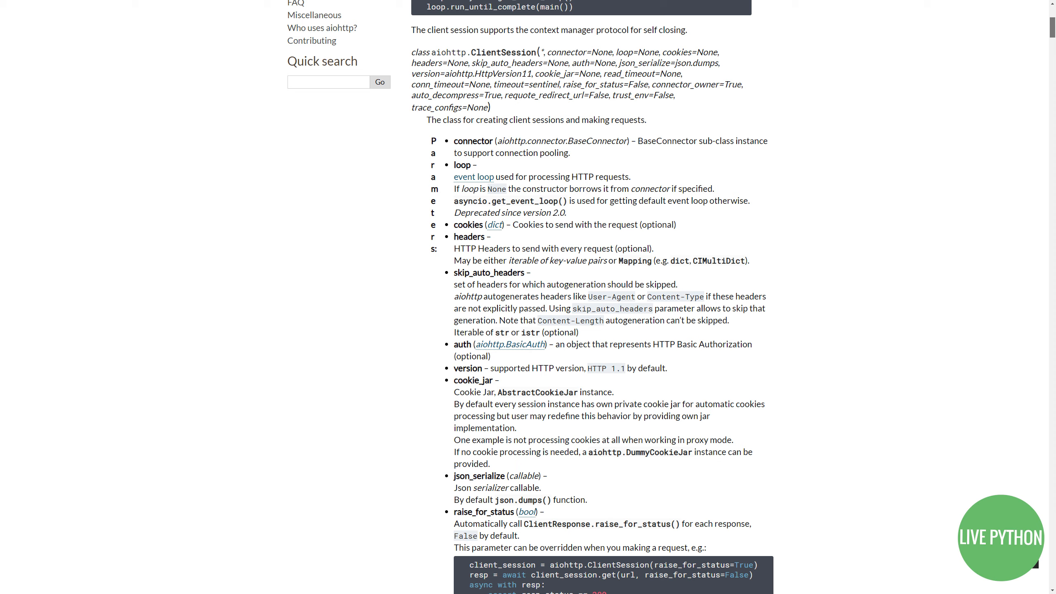
{"action": "scroll", "scroll_direction": "down", "scroll_amount": 3}
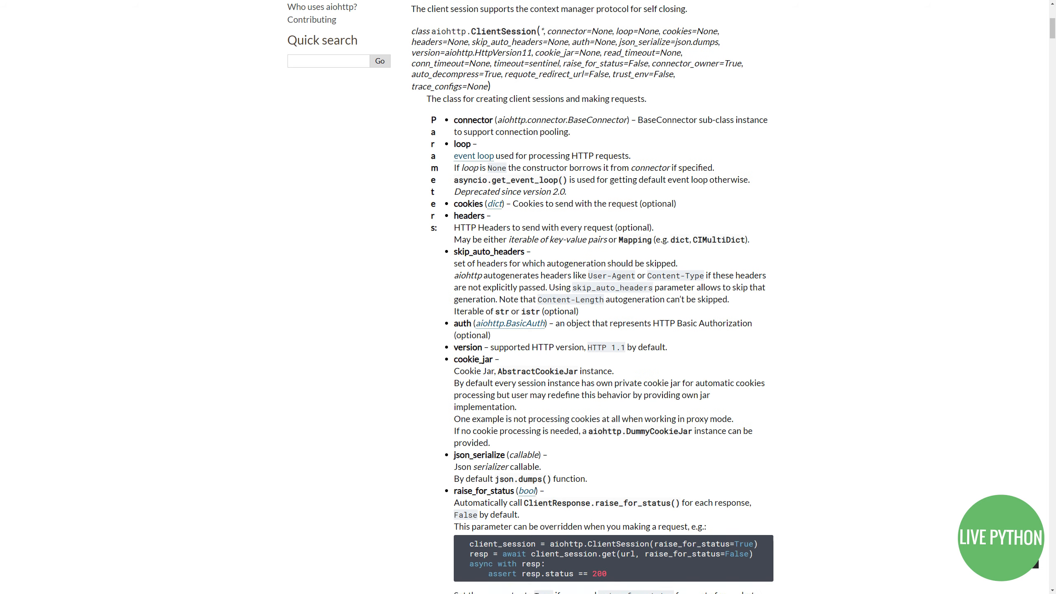
{"action": "scroll", "scroll_direction": "down", "scroll_amount": 3}
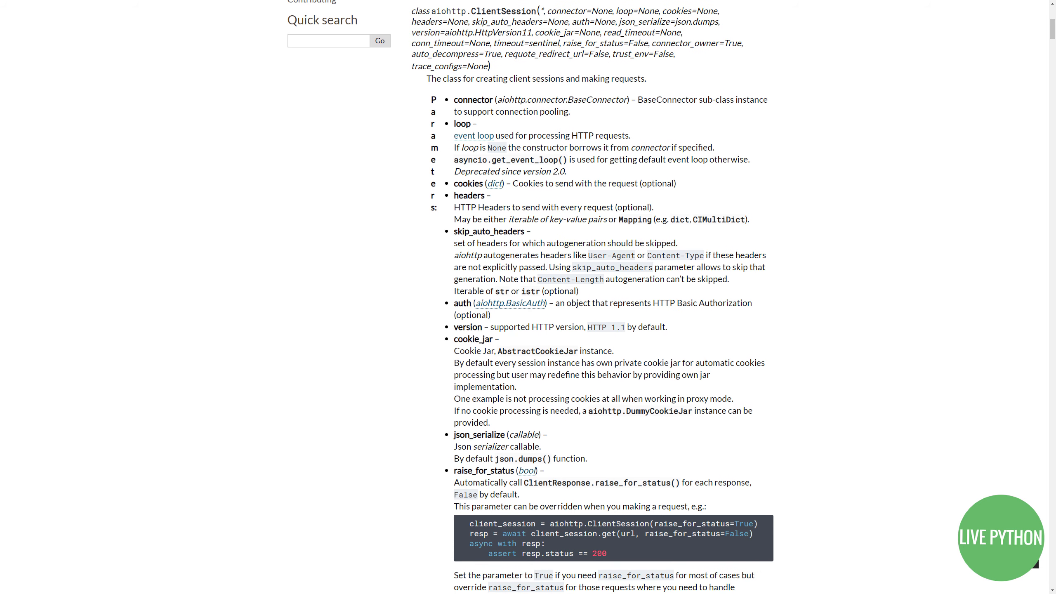
{"action": "scroll", "scroll_direction": "up", "scroll_amount": 3}
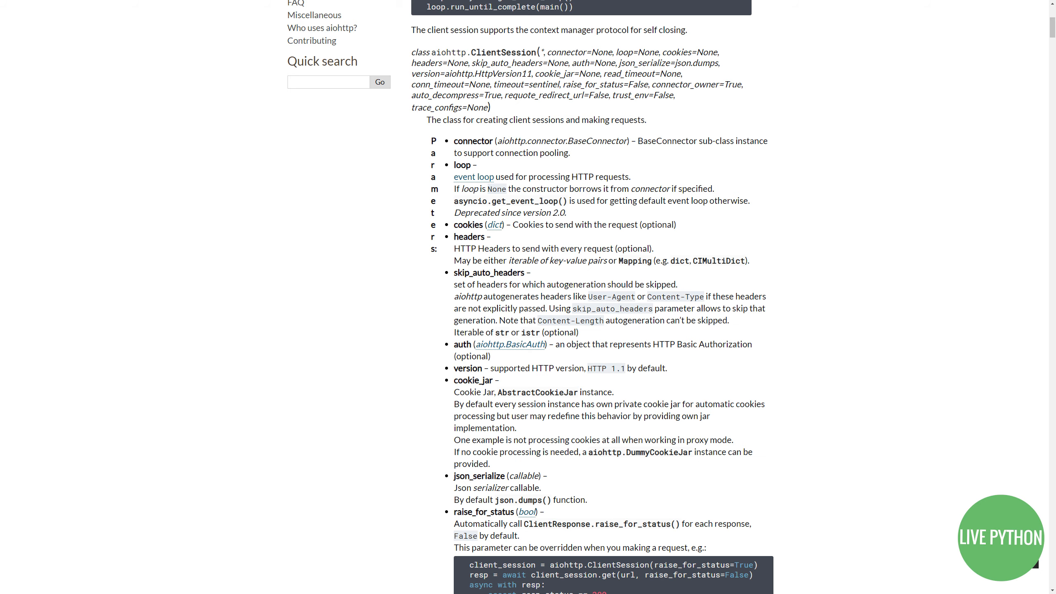
{"action": "scroll", "scroll_direction": "down", "scroll_amount": 3}
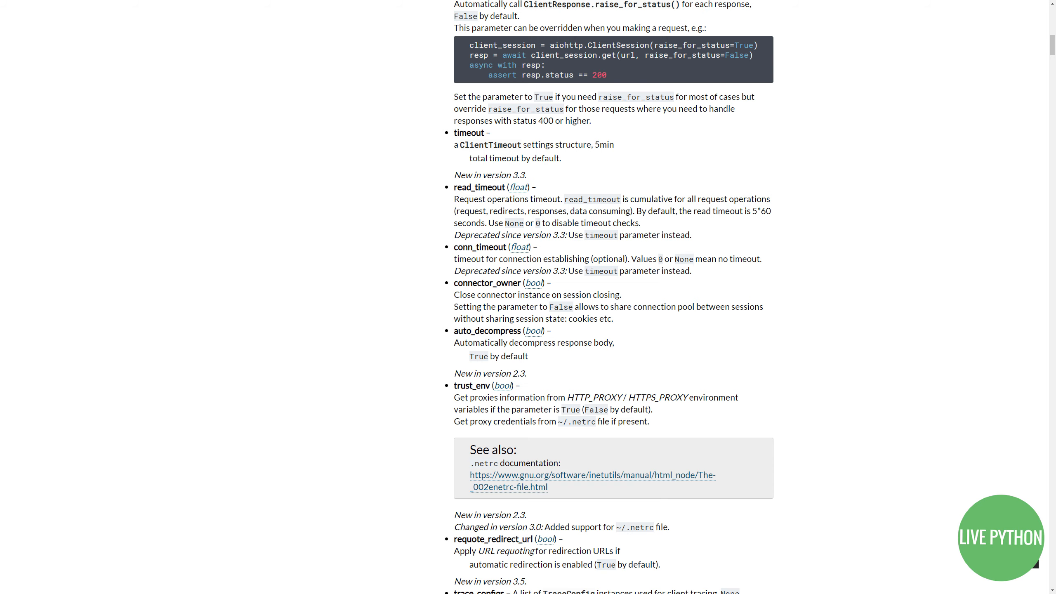
{"action": "scroll", "scroll_direction": "down", "scroll_amount": 3}
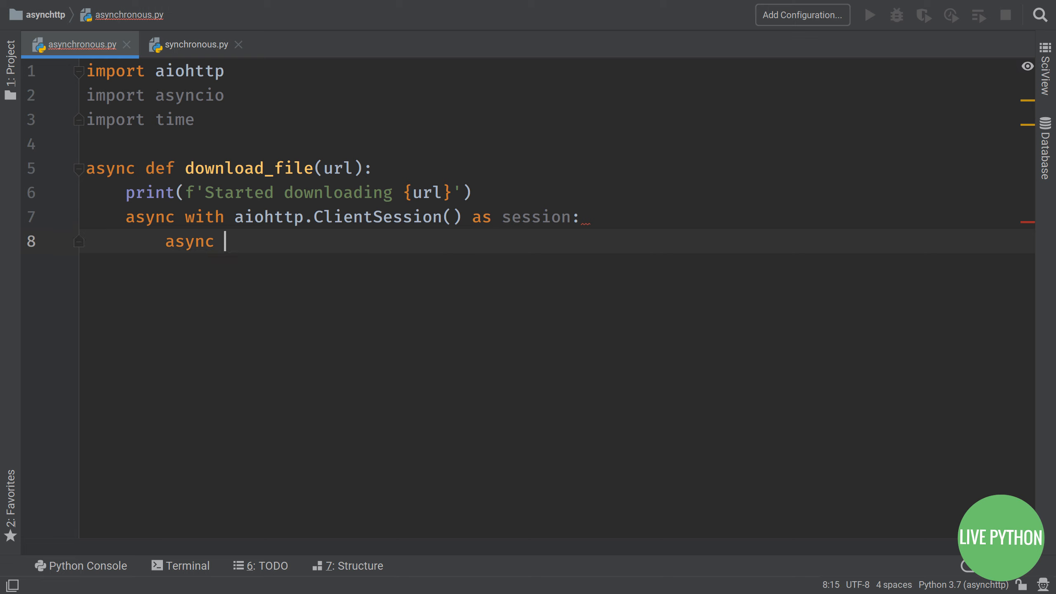
Step: Get the url through the session as resp and await resp.read() into content
{"action": "type", "text": "with session.get(url"}
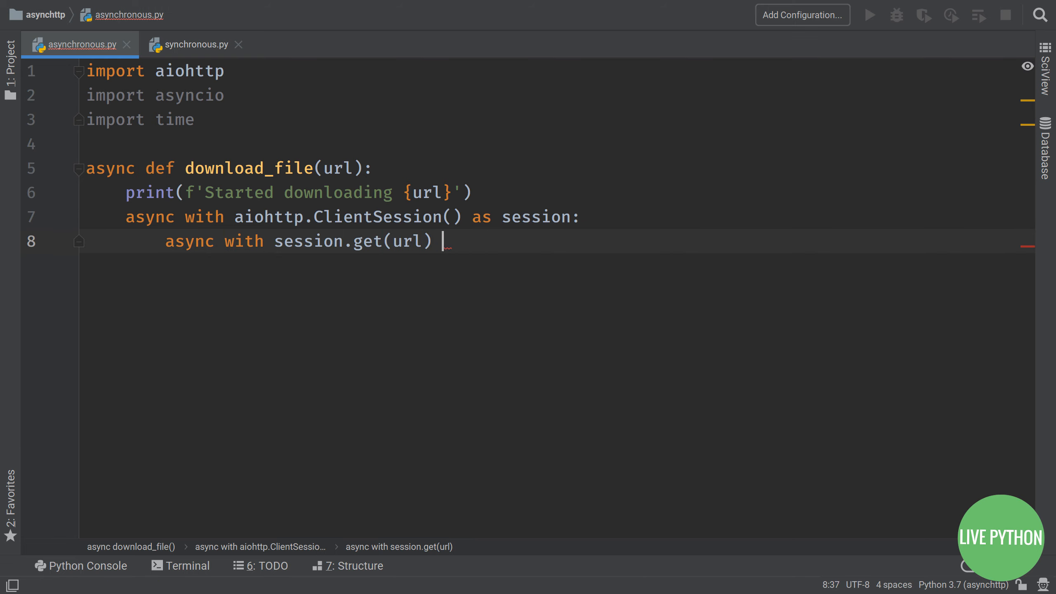
{"action": "type", "text": "as resp:"}
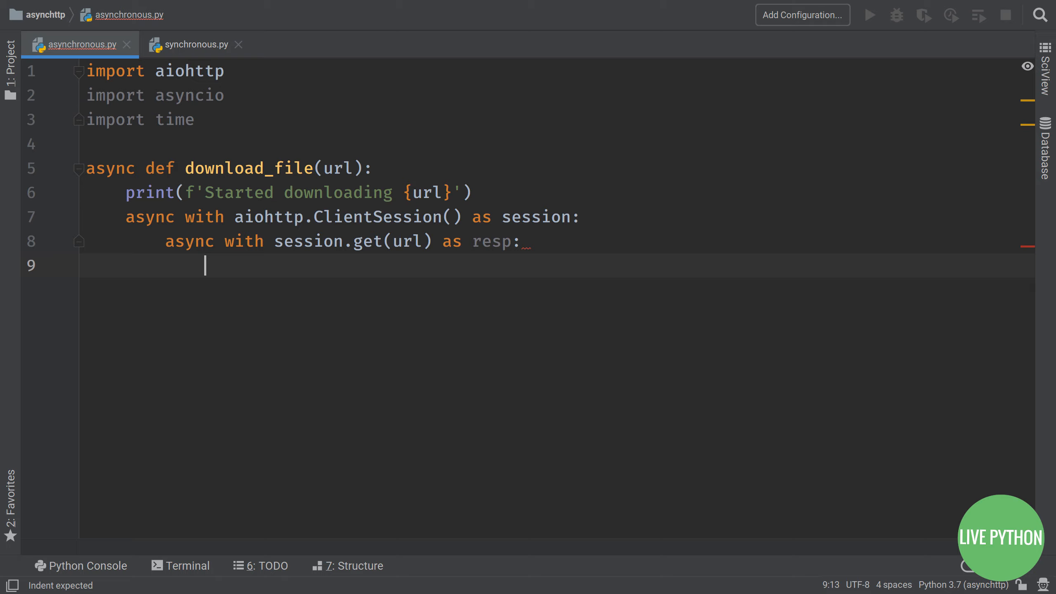
{"action": "type", "text": "content = await"}
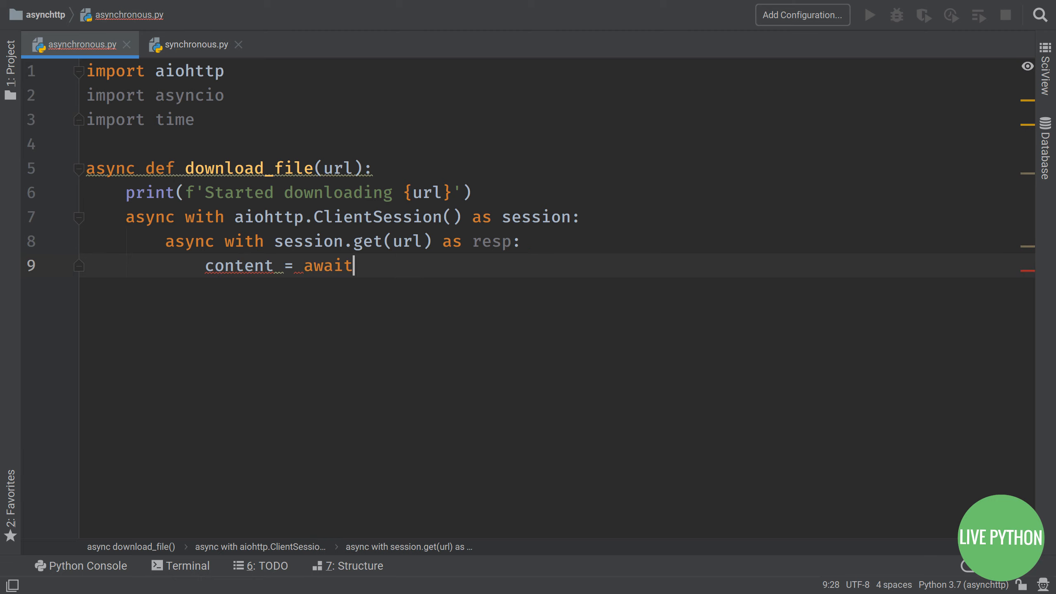
{"action": "type", "text": "resp.read()"}
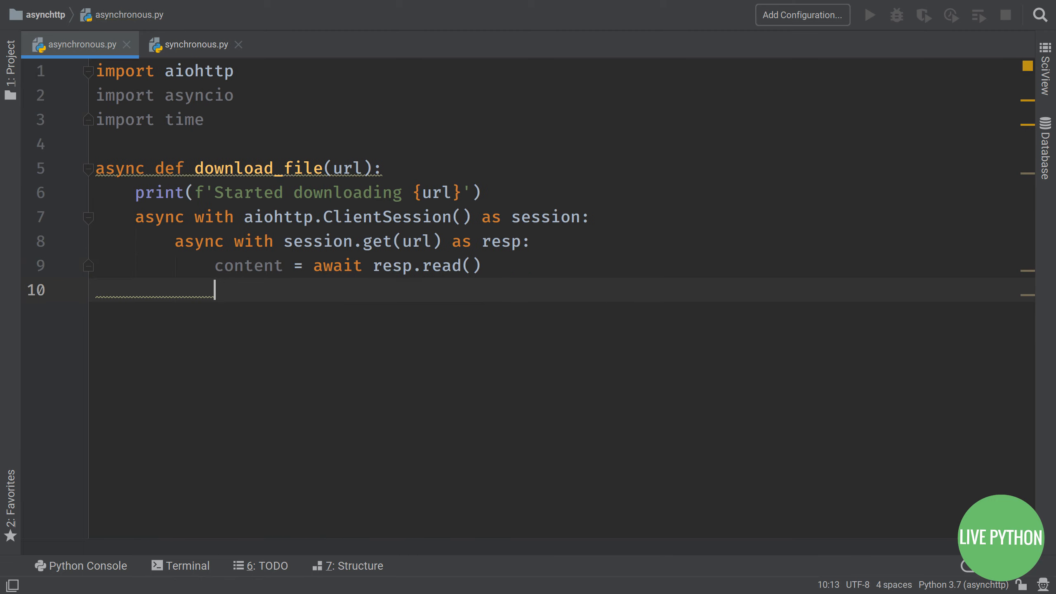
Step: Print Finished downloading, return content, and begin async def write_file
{"action": "type", "text": "print(f'F'"}
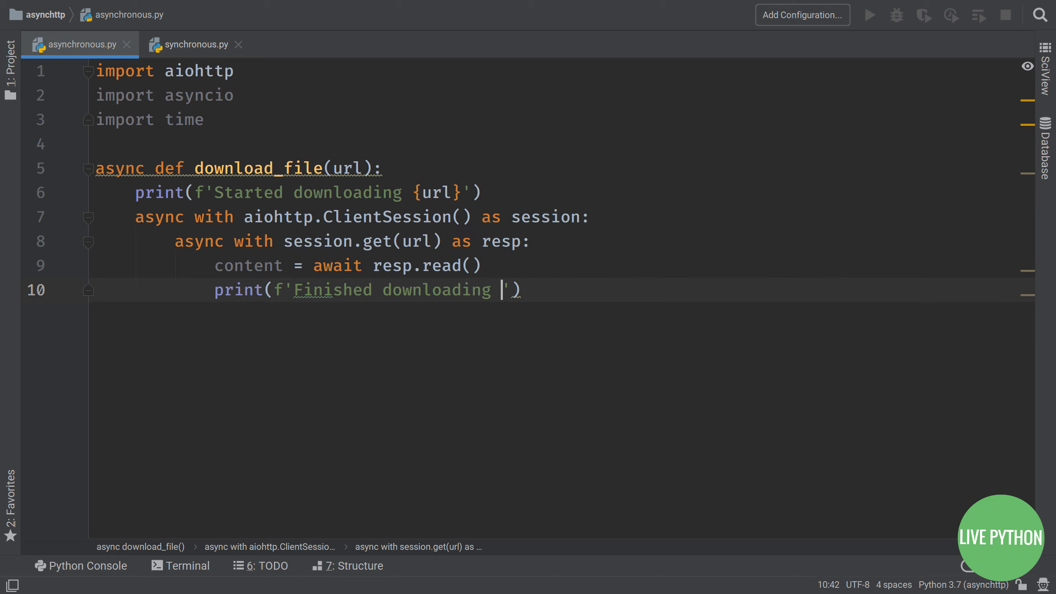
{"action": "type", "text": "rl}"}
{"action": "type", "text": "return content"}
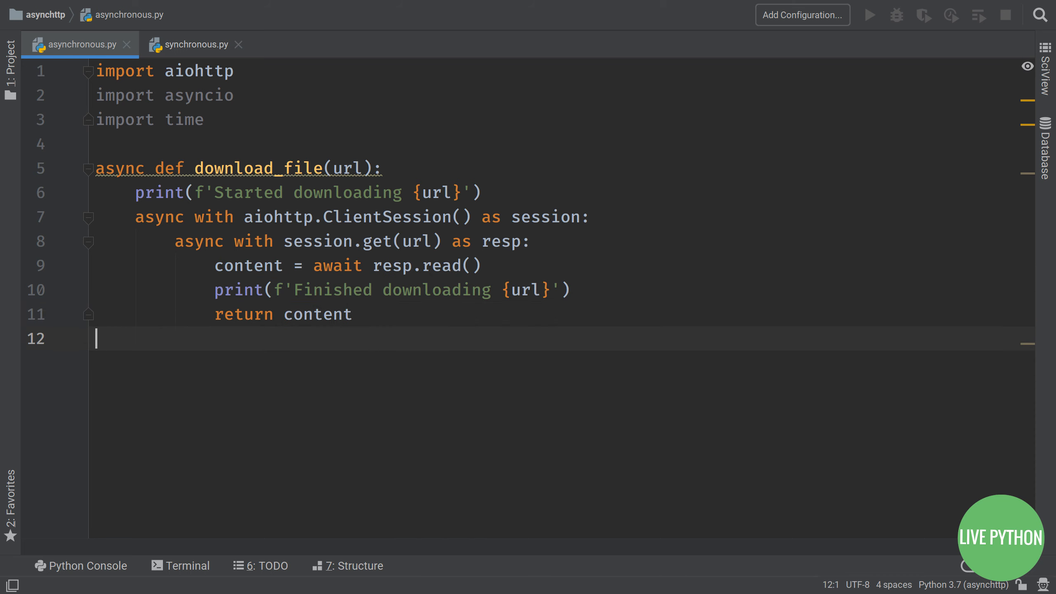
{"action": "type", "text": "async def write_file"}
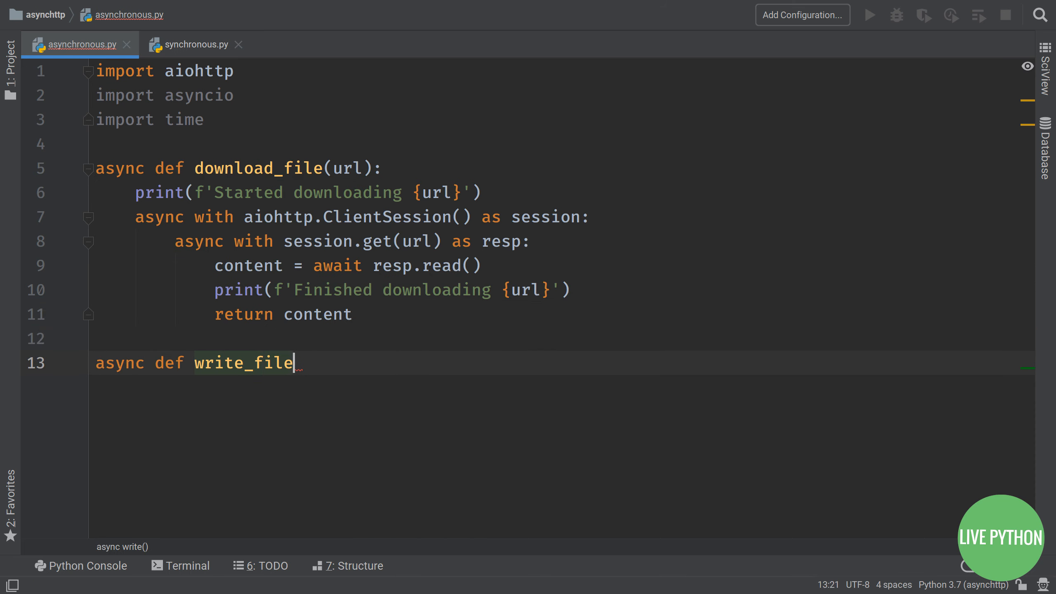
Step: Give write_file (n, content), save to async_{n}.html with started/finished writing messages, then begin another async def
{"action": "type", "text": "(n, content):"}
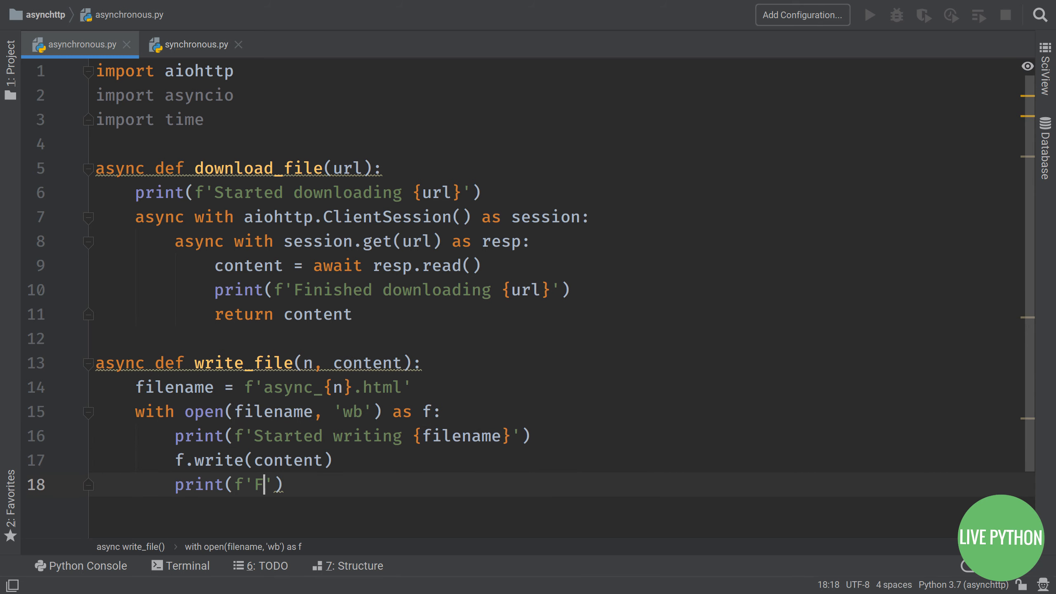
{"action": "type", "text": "inished writing {filename}')"}
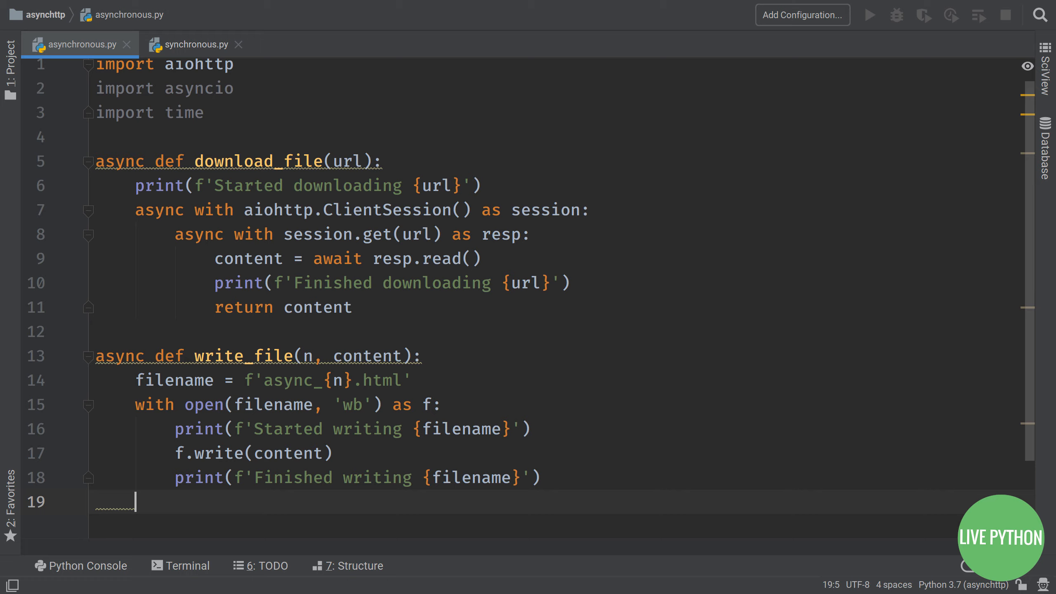
{"action": "type", "text": "async def"}
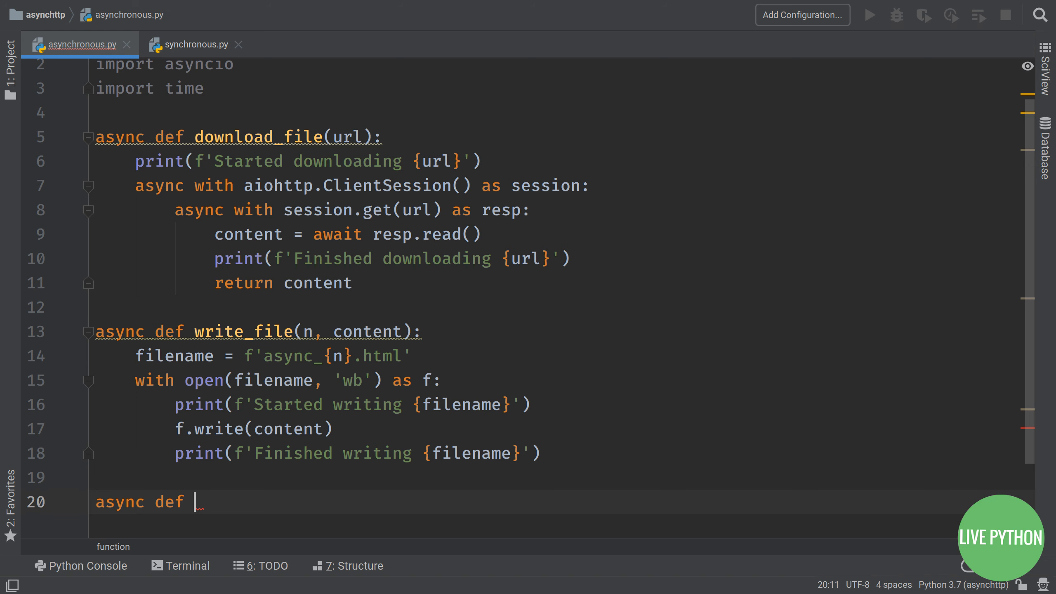
Step: Define async scrape_task that awaits download_file into content
{"action": "type", "text": "scrape_tas"}
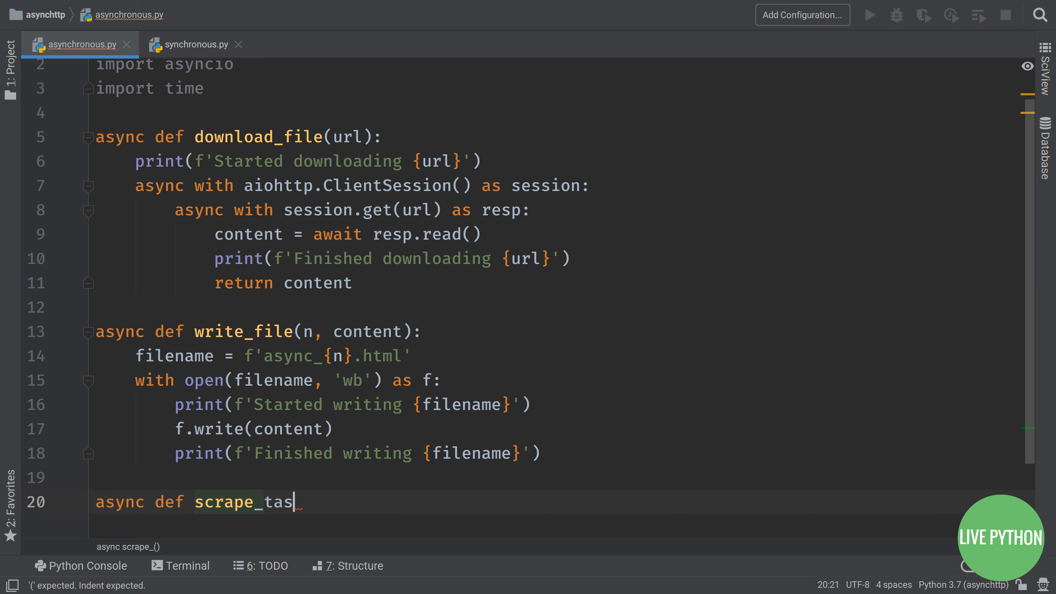
{"action": "type", "text": "k"}
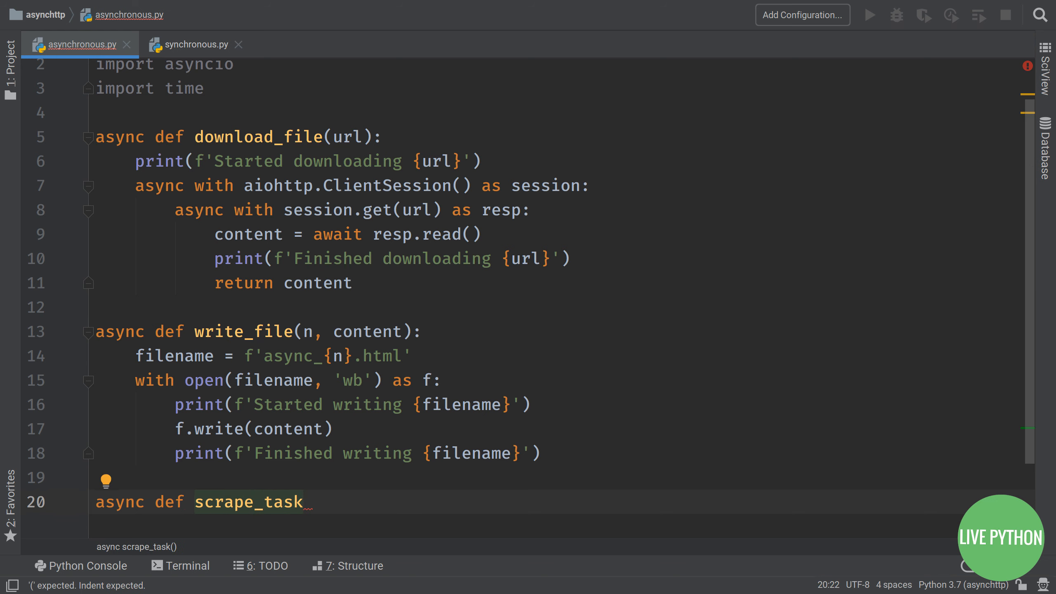
{"action": "type", "text": "(n, guest):"}
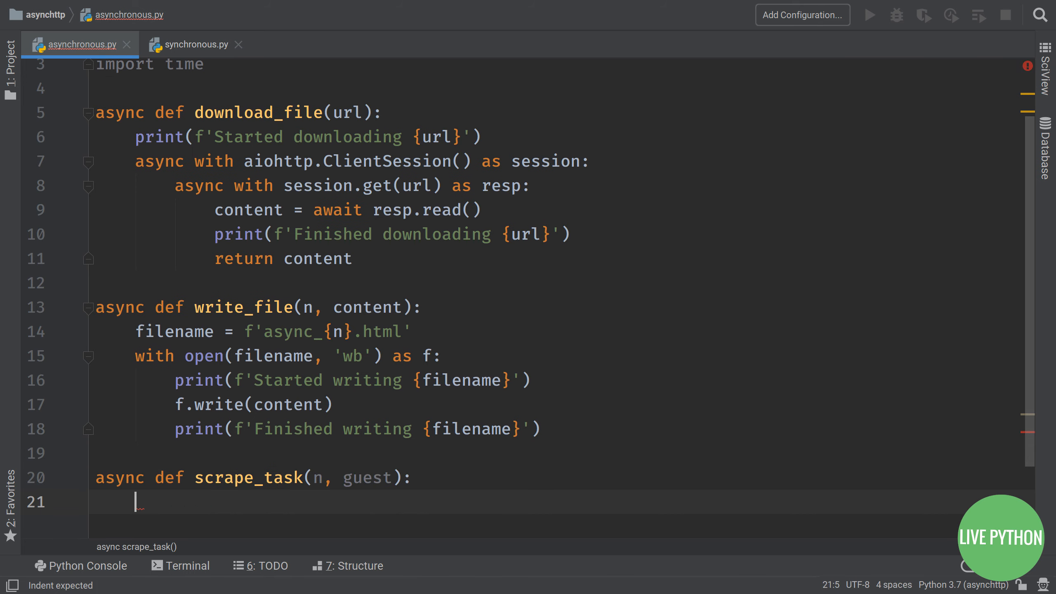
{"action": "type", "text": "content = await download_file(url"}
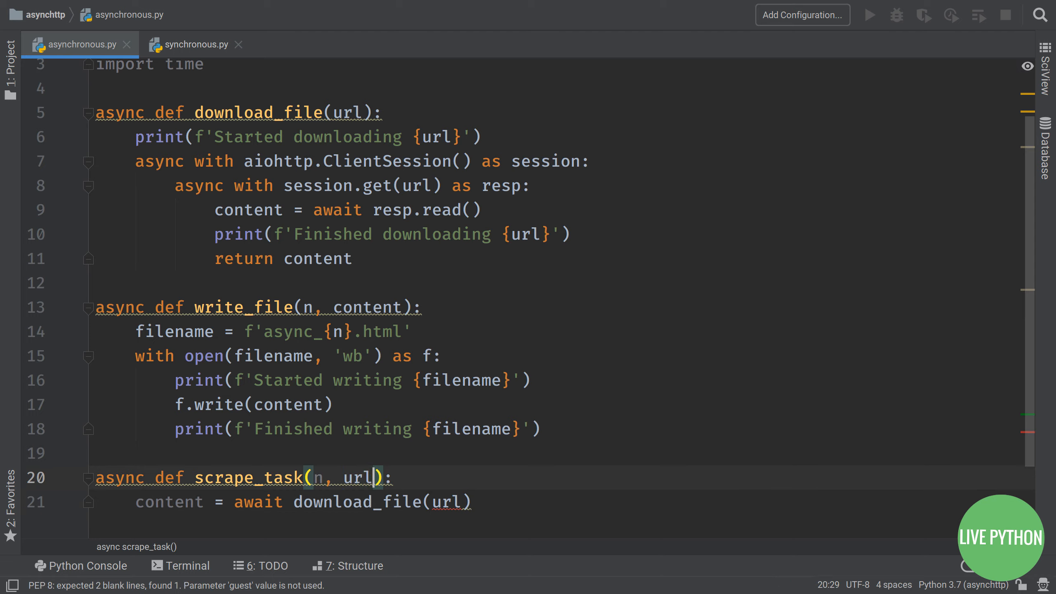
Step: Rename the guest parameter to url, await write_file(n, content), and begin async main
{"action": "left_click", "coordinate": [471, 501]}
{"action": "type", "text": "await write_file("}
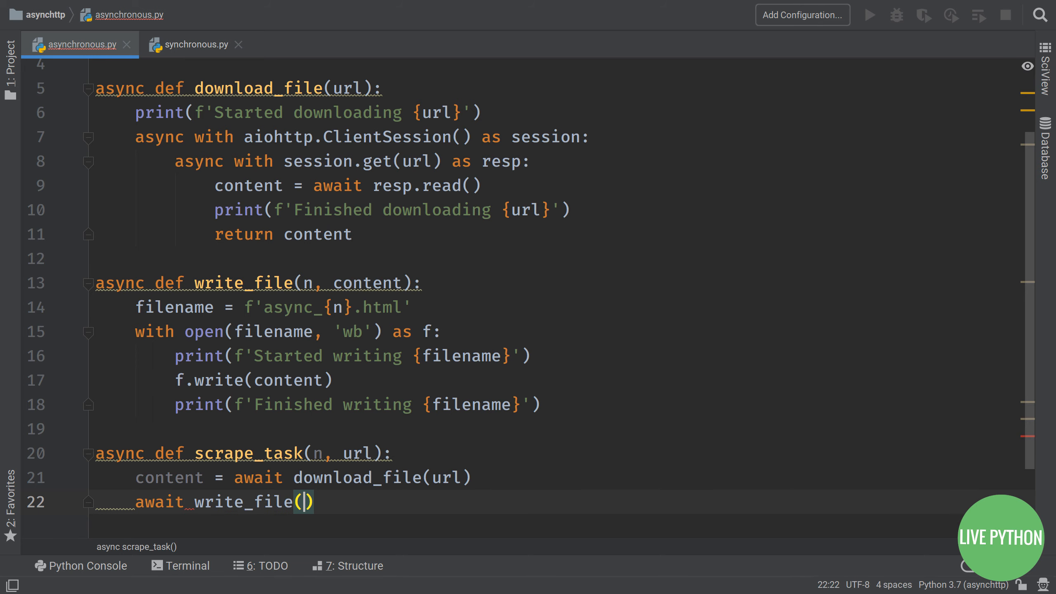
{"action": "type", "text": "n, content"}
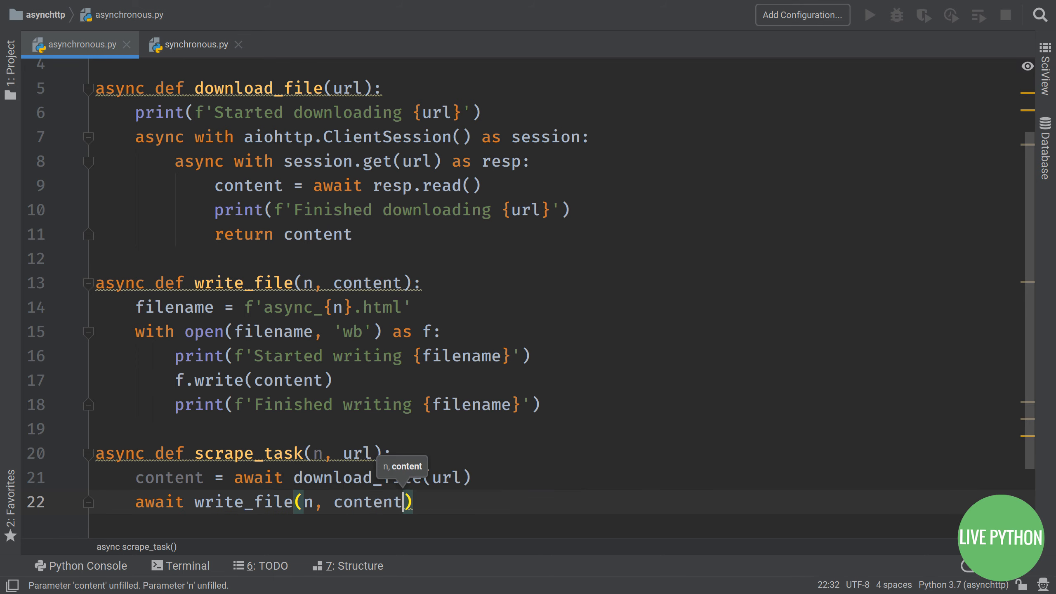
{"action": "type", "text": "async def main():"}
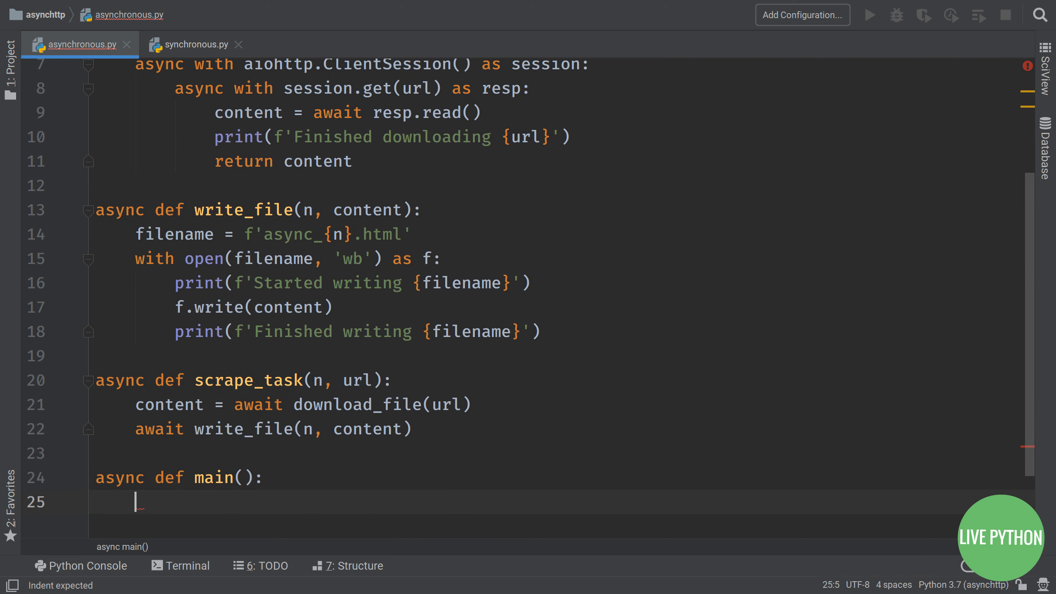
Step: Build tasks list appending scrape_task(n, url) for each enumerated line of urls.txt
{"action": "type", "text": "tasks = []"}
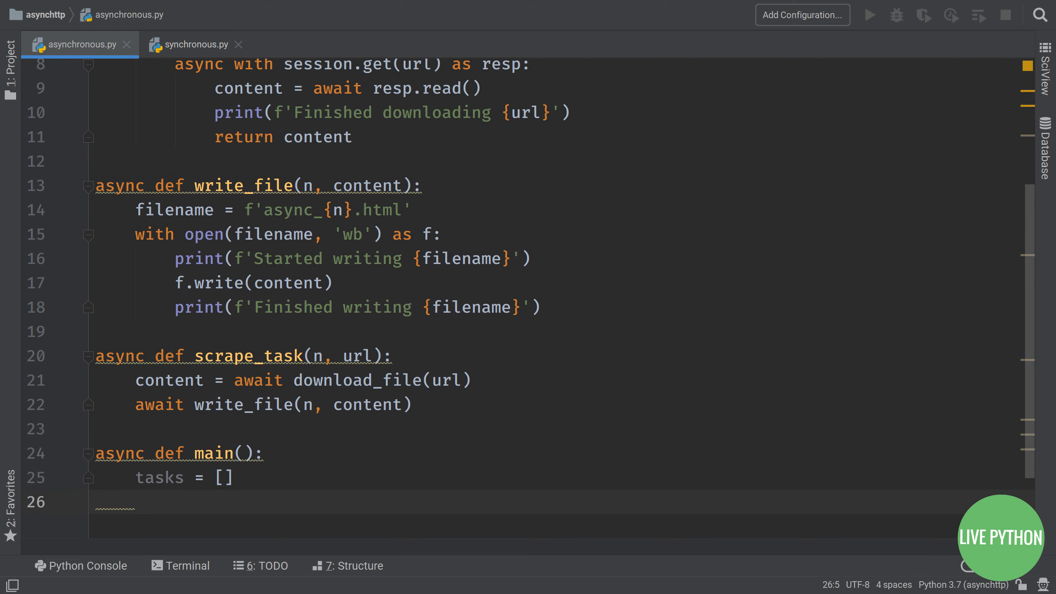
{"action": "type", "text": "for n, url in"}
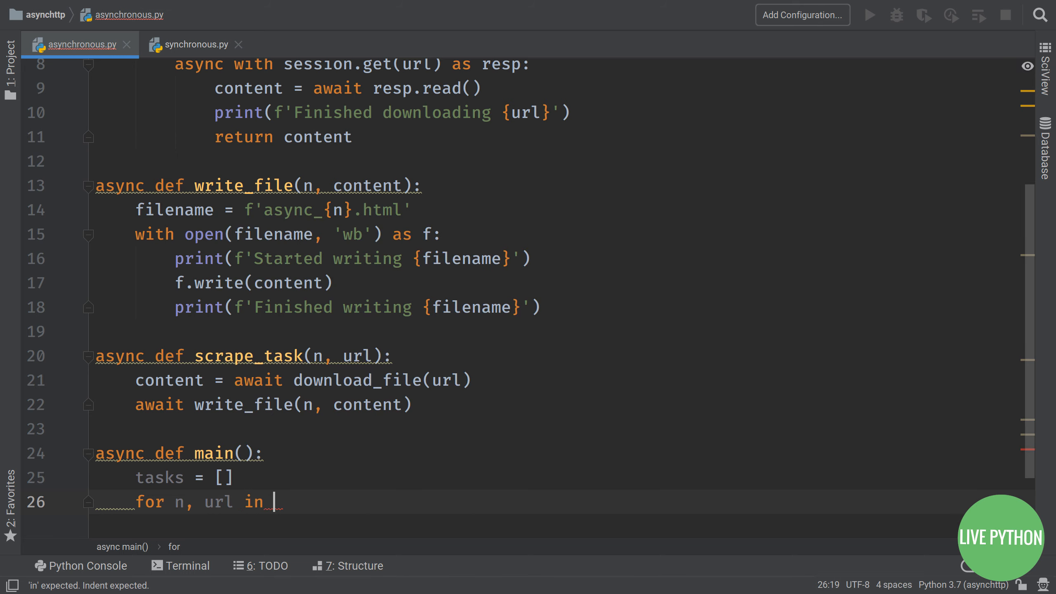
{"action": "type", "text": "enumerate(open"}
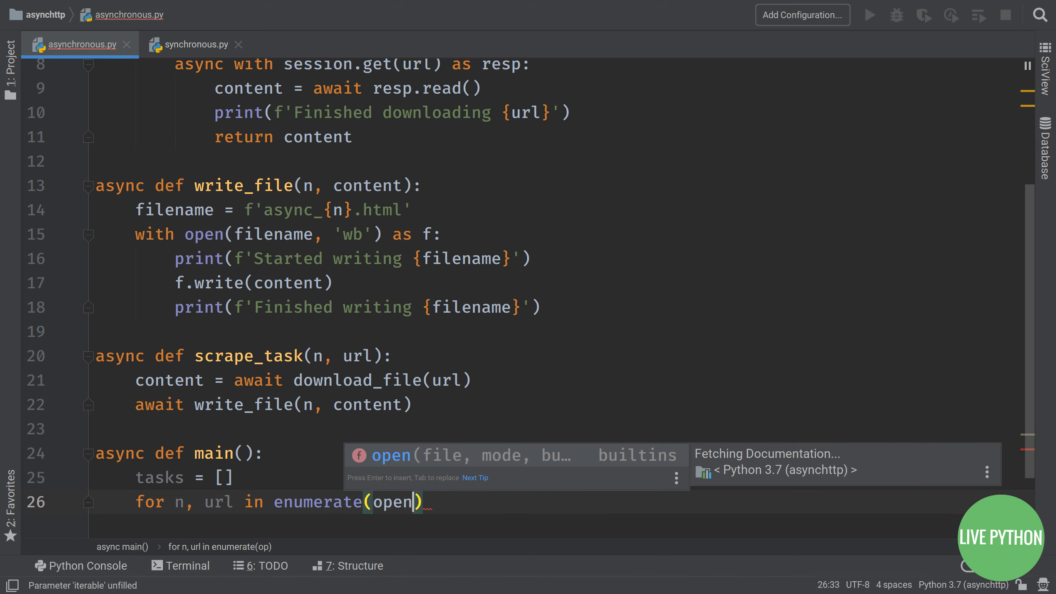
{"action": "type", "text": "'urls.txt'"}
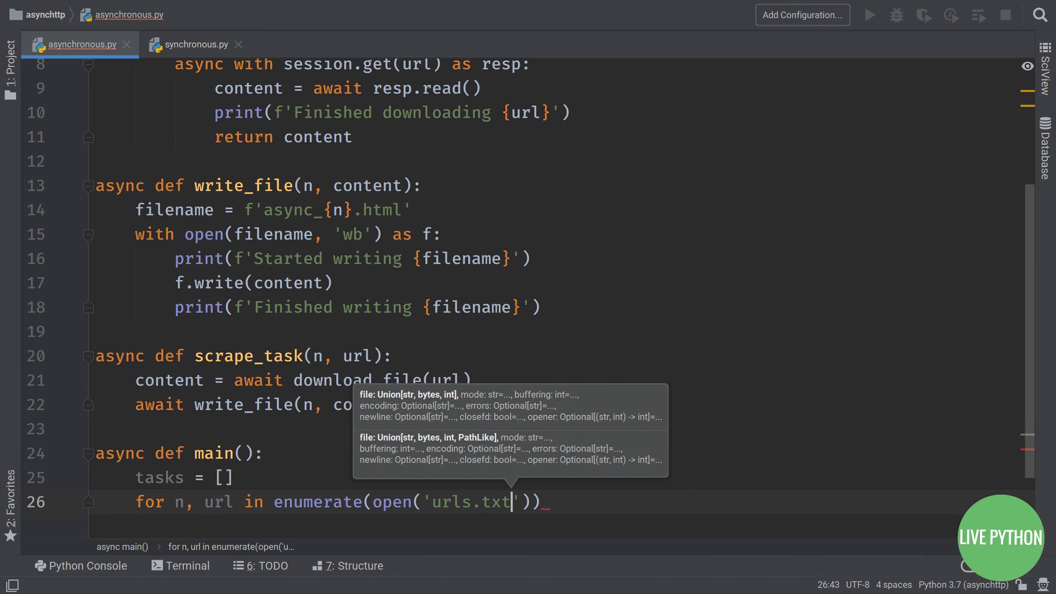
{"action": "type", "text": ".readlines()"}
{"action": "type", "text": "tasks.append("}
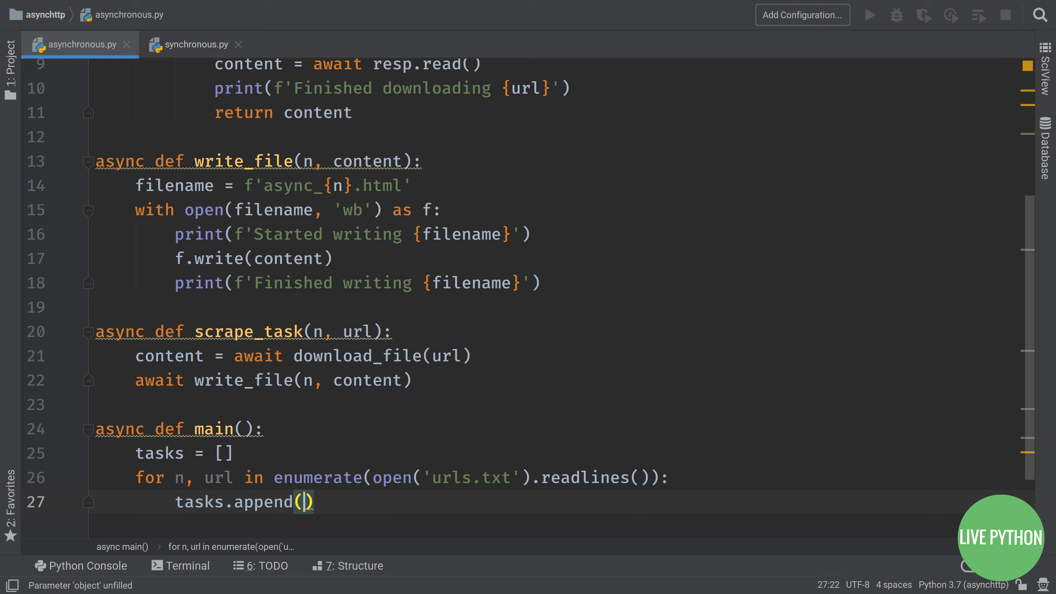
{"action": "type", "text": "scrape_task()"}
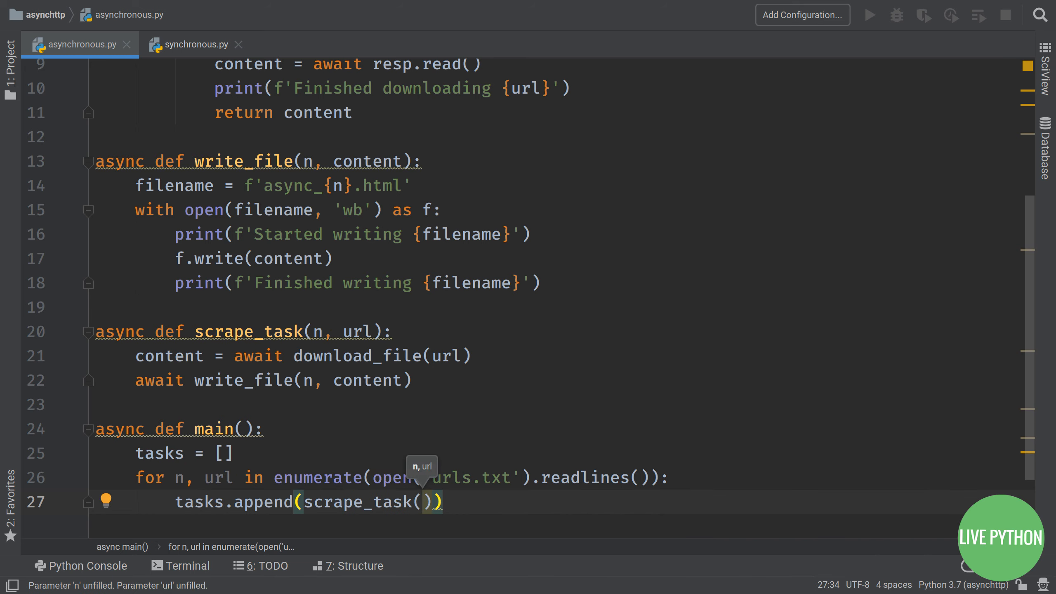
{"action": "type", "text": "n, url"}
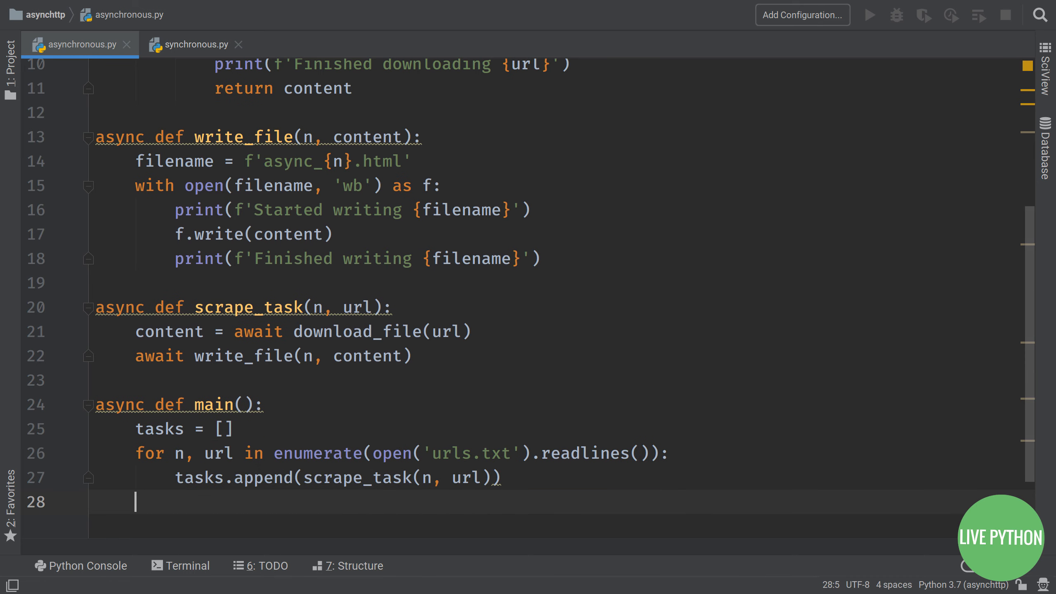
Step: Await asyncio.wait(tasks) to run all scrape tasks together
{"action": "type", "text": "await asyncio"}
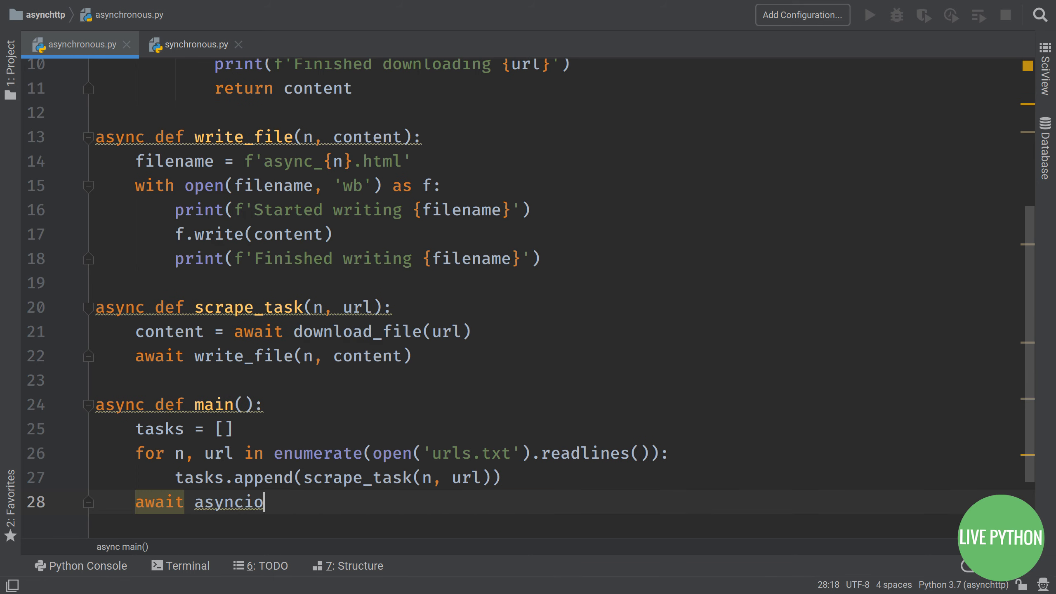
{"action": "type", "text": ".wait"}
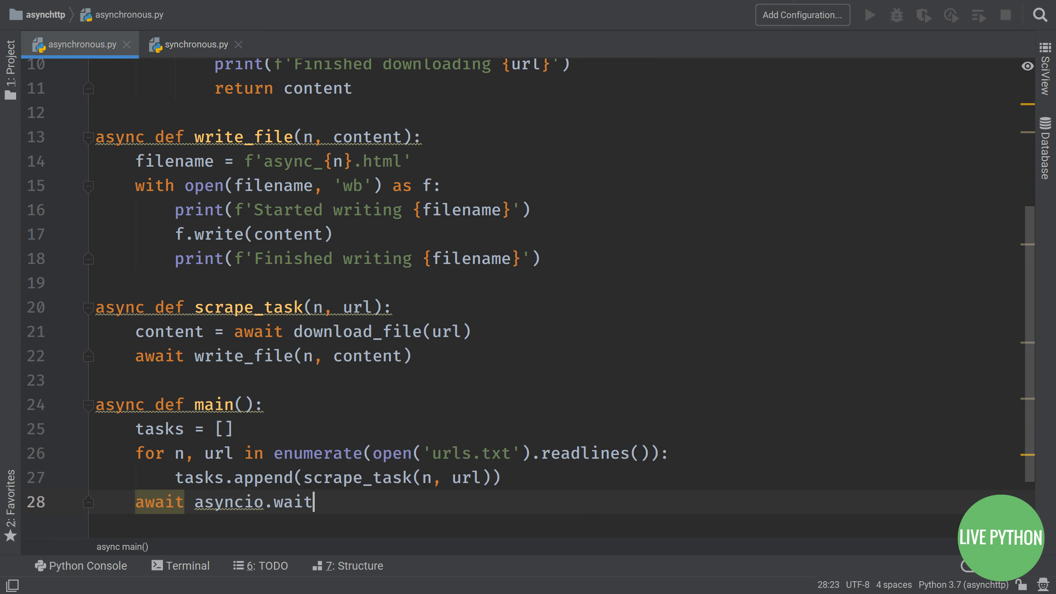
{"action": "type", "text": "(tasks)"}
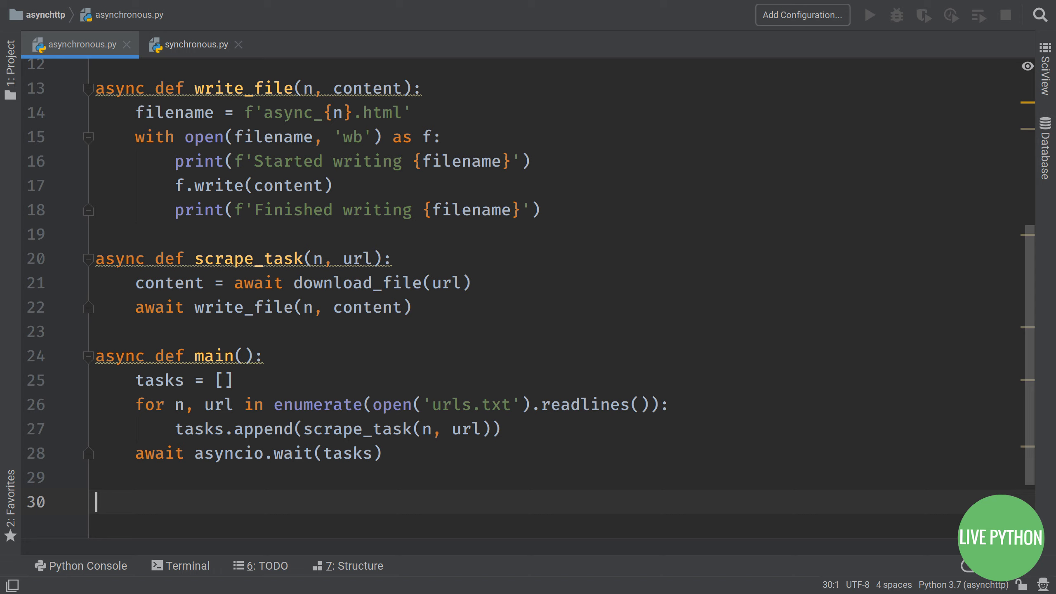
Step: Under if __name__ == '__main__', time asyncio.run(main()) with perf_counter and print total time taken
{"action": "type", "text": "if __name__ == '__main__':"}
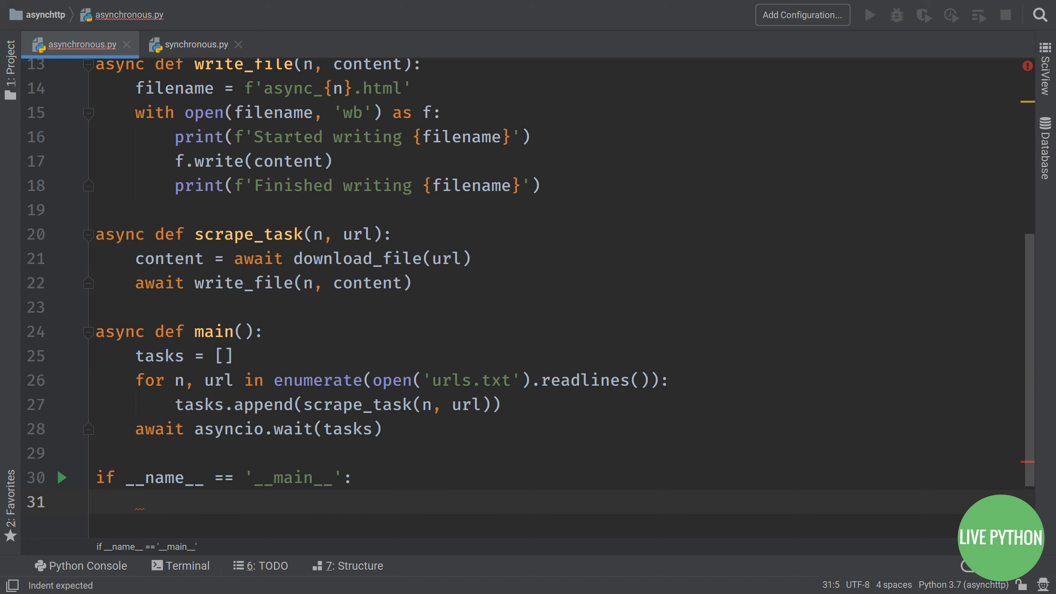
{"action": "type", "text": "t = time.perf_counter()"}
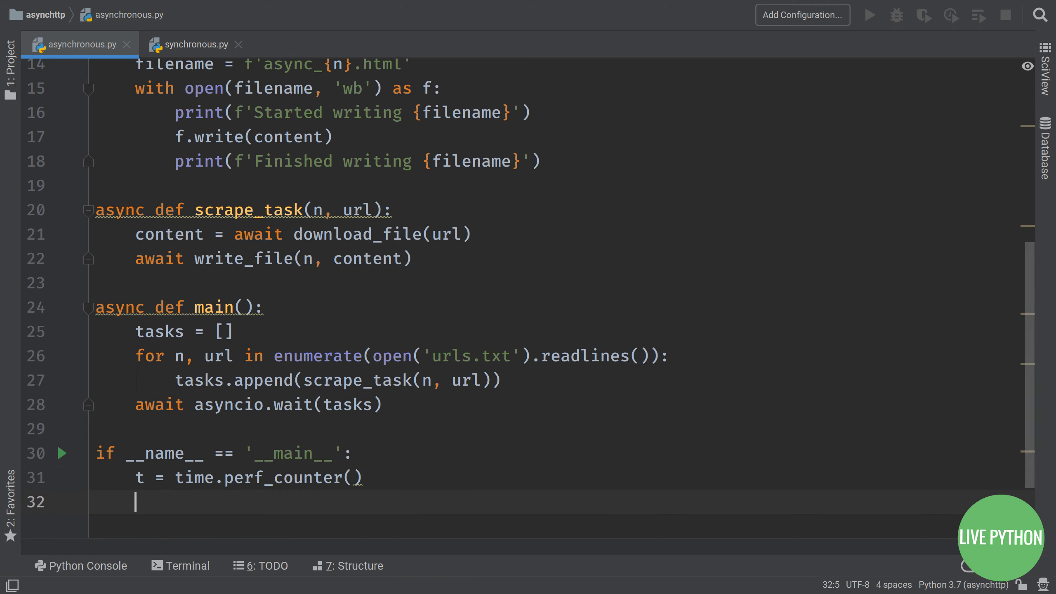
{"action": "type", "text": "asyncio.run("}
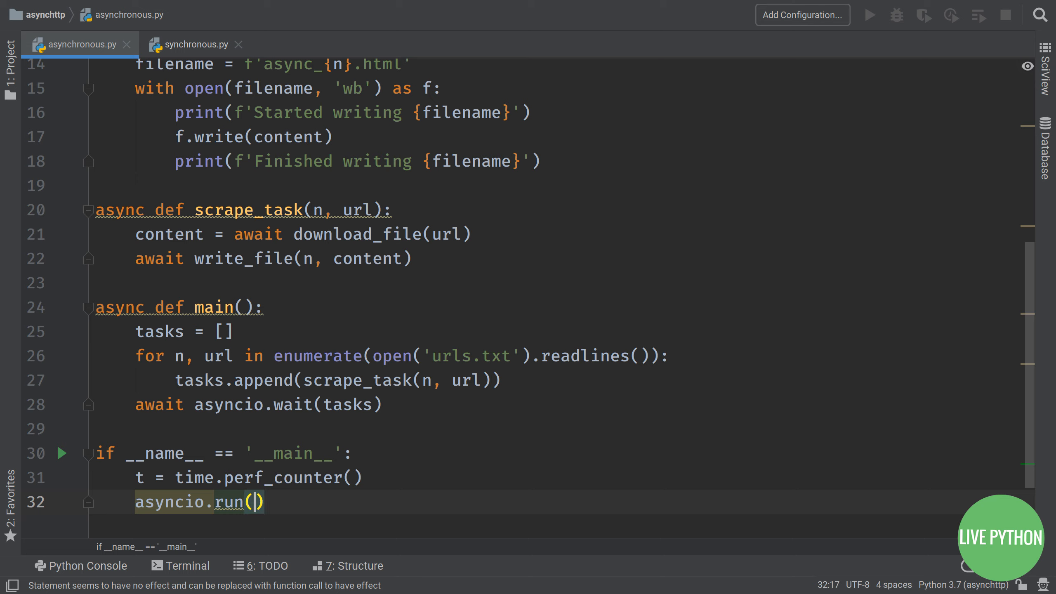
{"action": "type", "text": "t2 = time."}
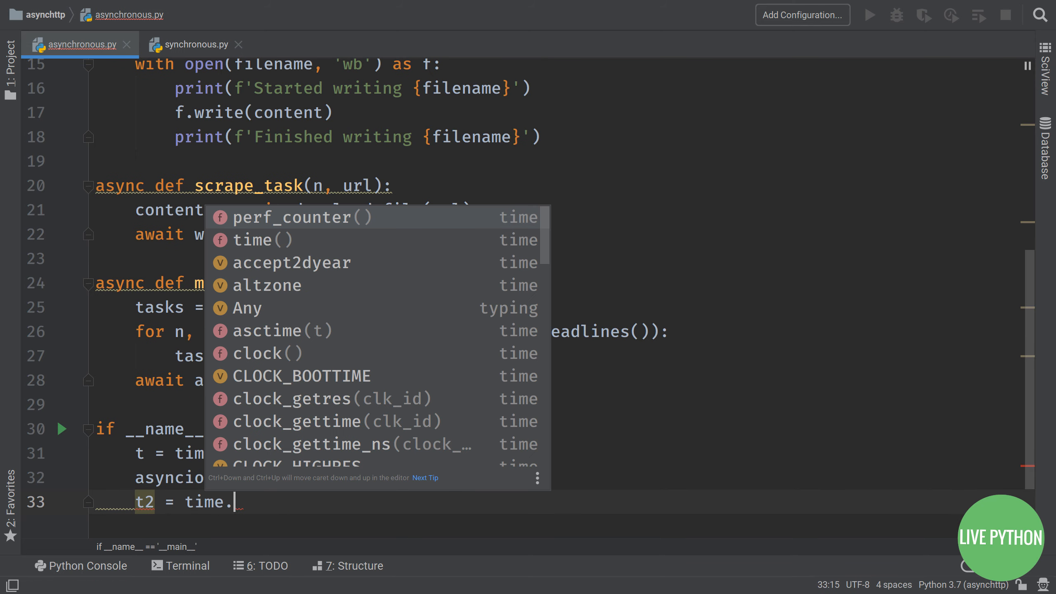
{"action": "type", "text": "print(f'Total time taken: {t2:0.2f"}
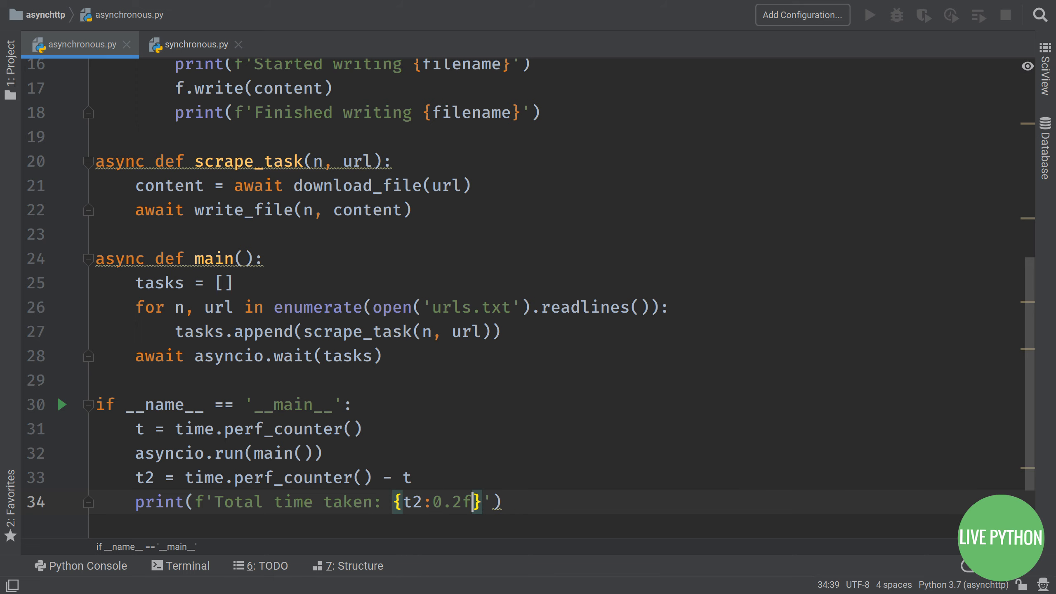
Step: Run python asynchronous.py in the terminal (2.09 s) and show the async_N.html files in the Project tree
{"action": "left_click", "coordinate": [186, 565]}
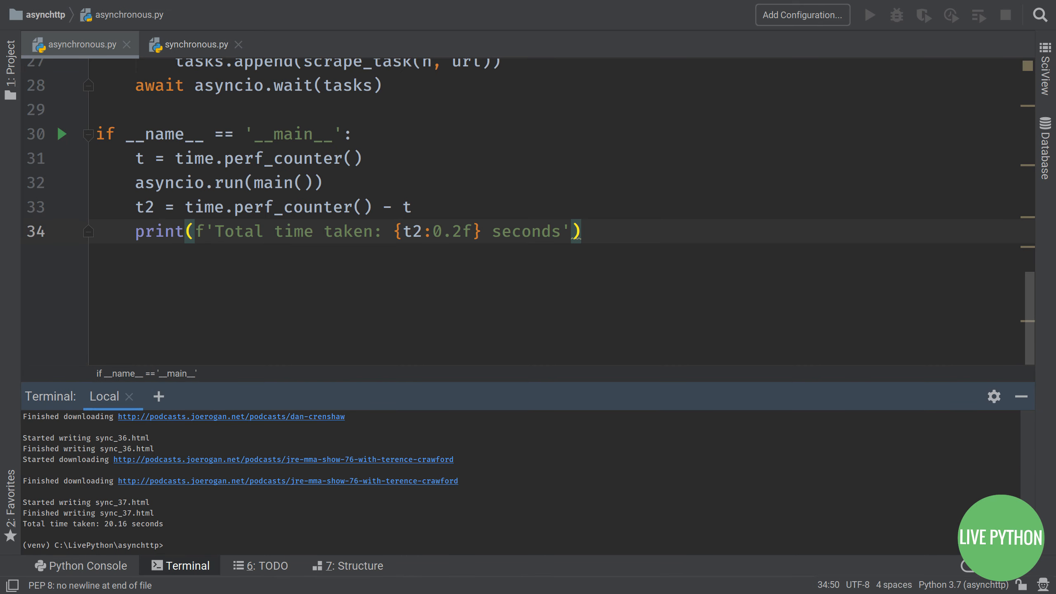
{"action": "type", "text": "python a"}
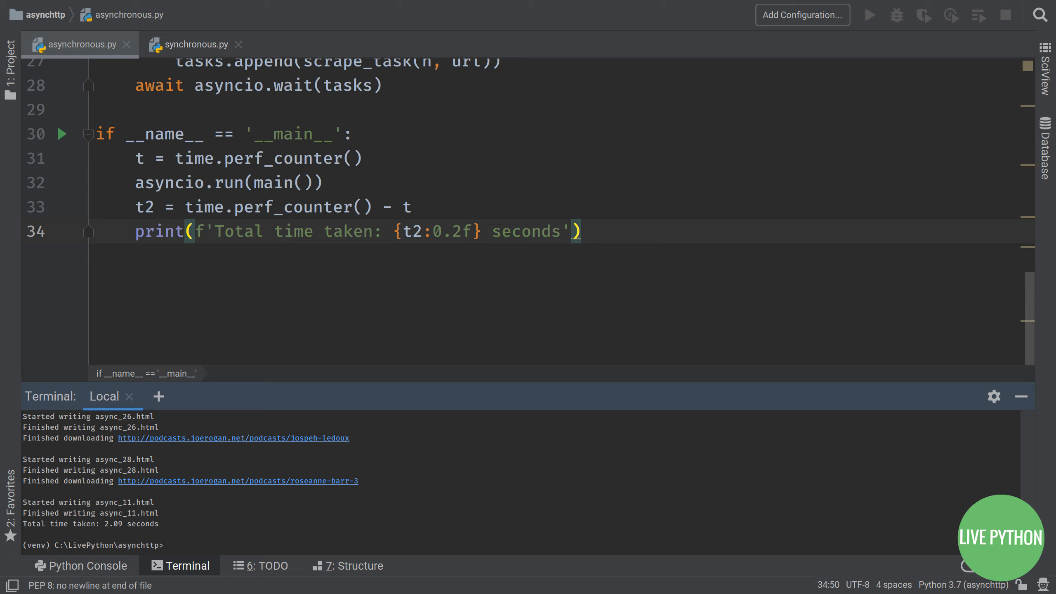
{"action": "left_click", "coordinate": [9, 50]}
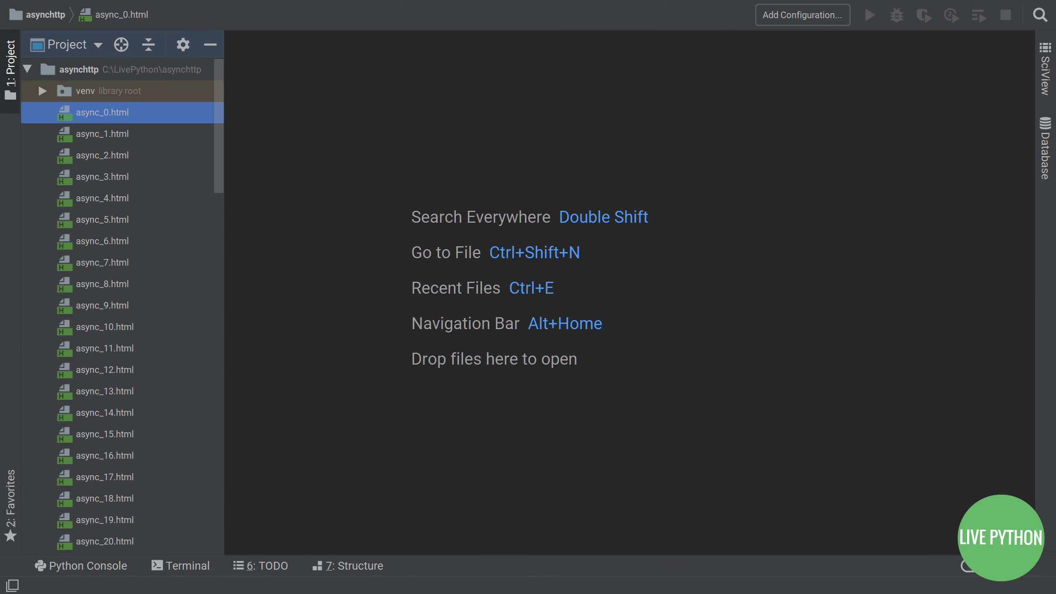
Step: Delete the generated html files, urls.txt and both scripts, leaving client.py and server.py
{"action": "scroll", "scroll_direction": "down", "scroll_amount": 3}
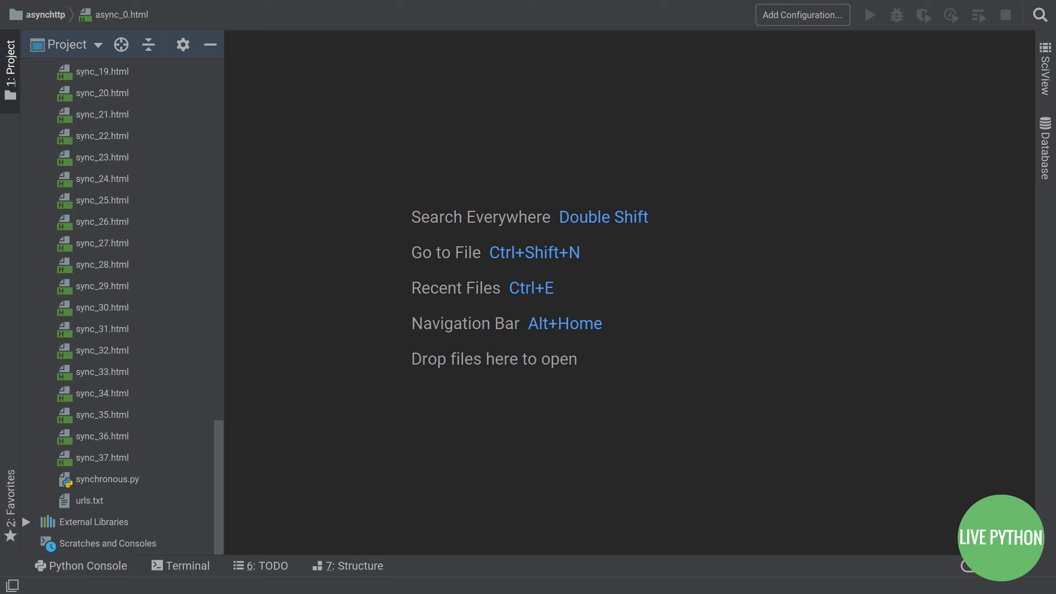
{"action": "scroll", "scroll_direction": "up", "scroll_amount": 3}
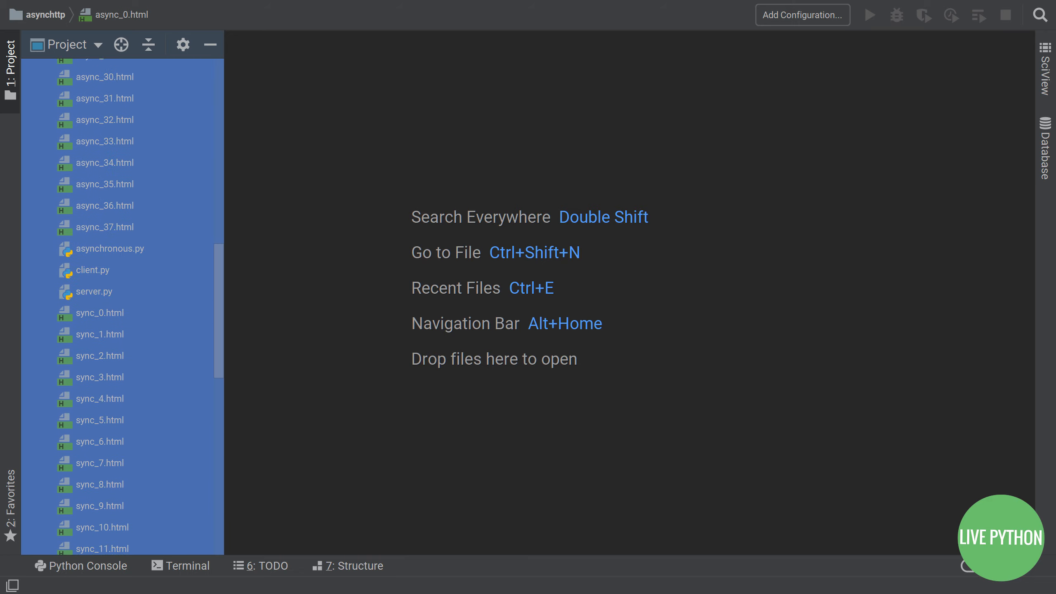
{"action": "left_click", "coordinate": [148, 45]}
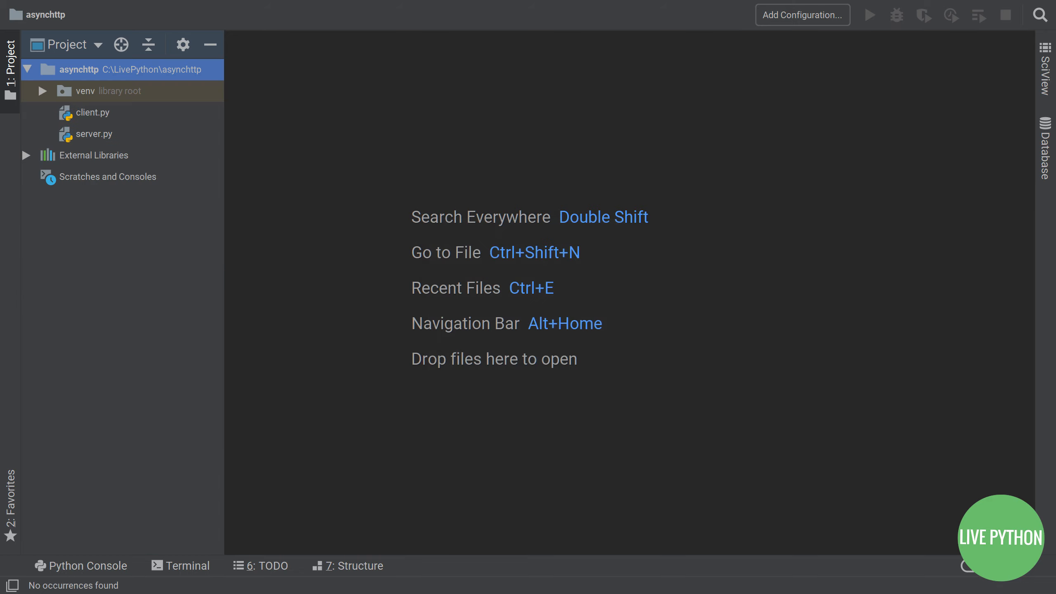